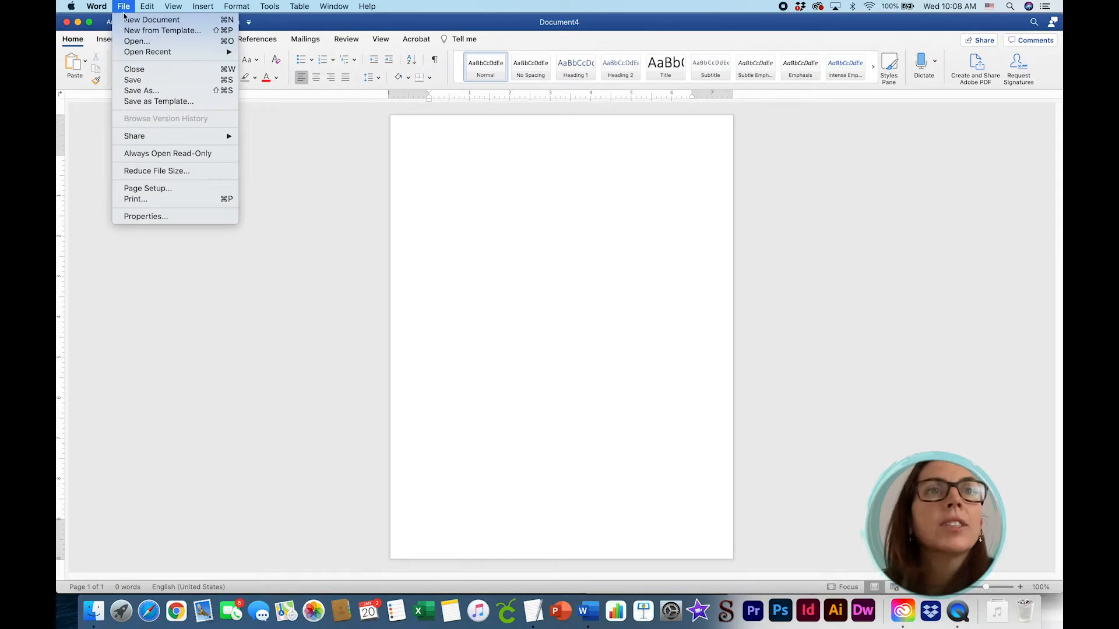
# Create a new blank document and set its page to landscape orientation via Page Setup.
pyautogui.click(154, 18)
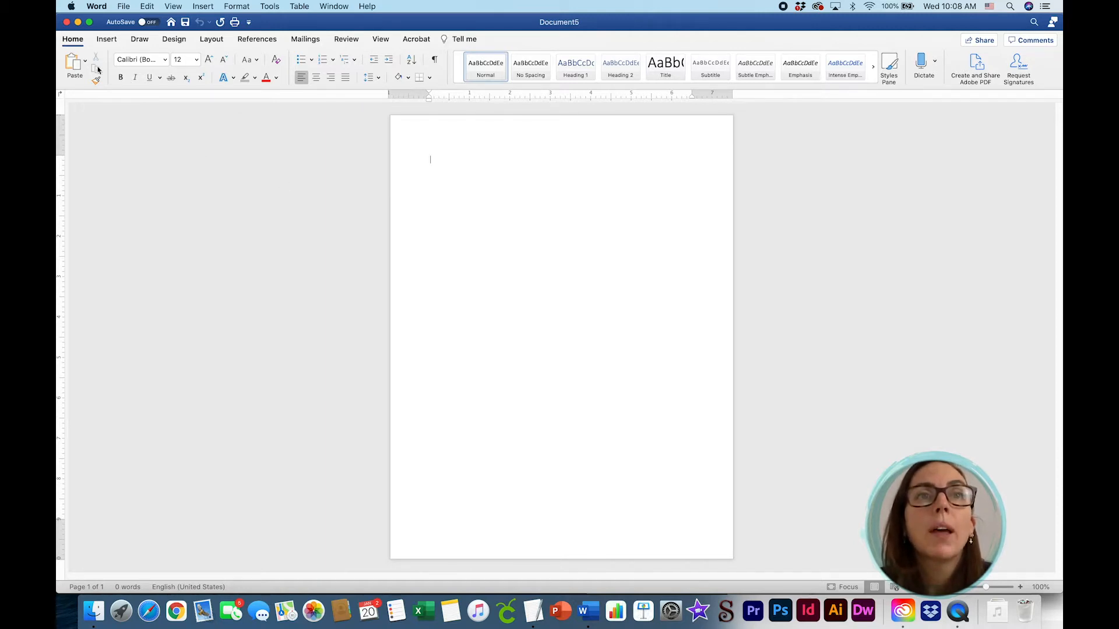
pyautogui.click(123, 5)
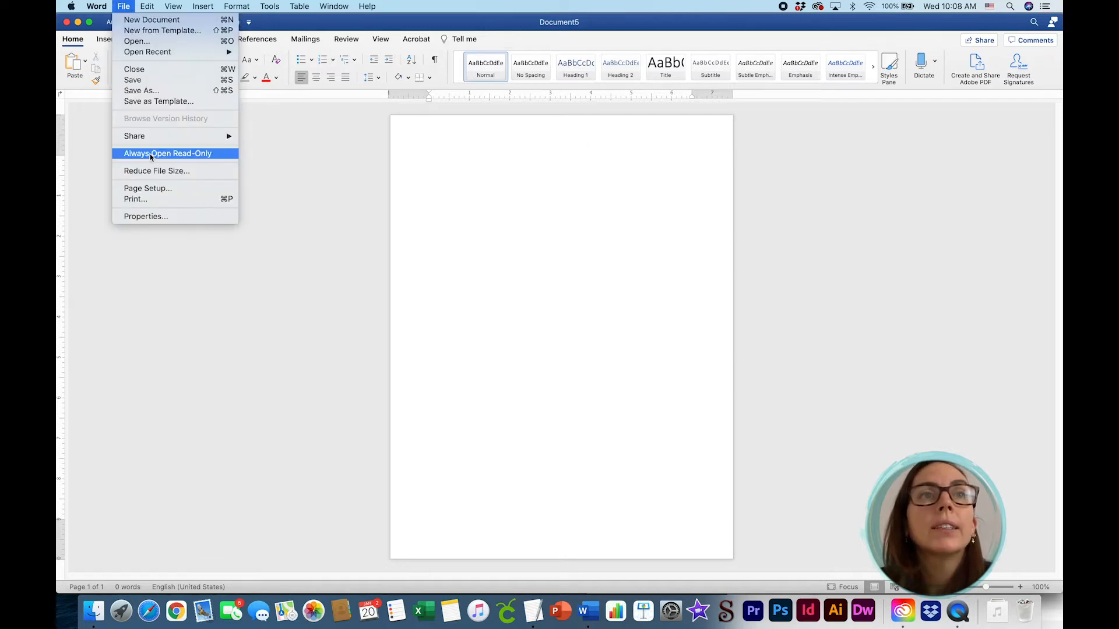
pyautogui.moveTo(150, 188)
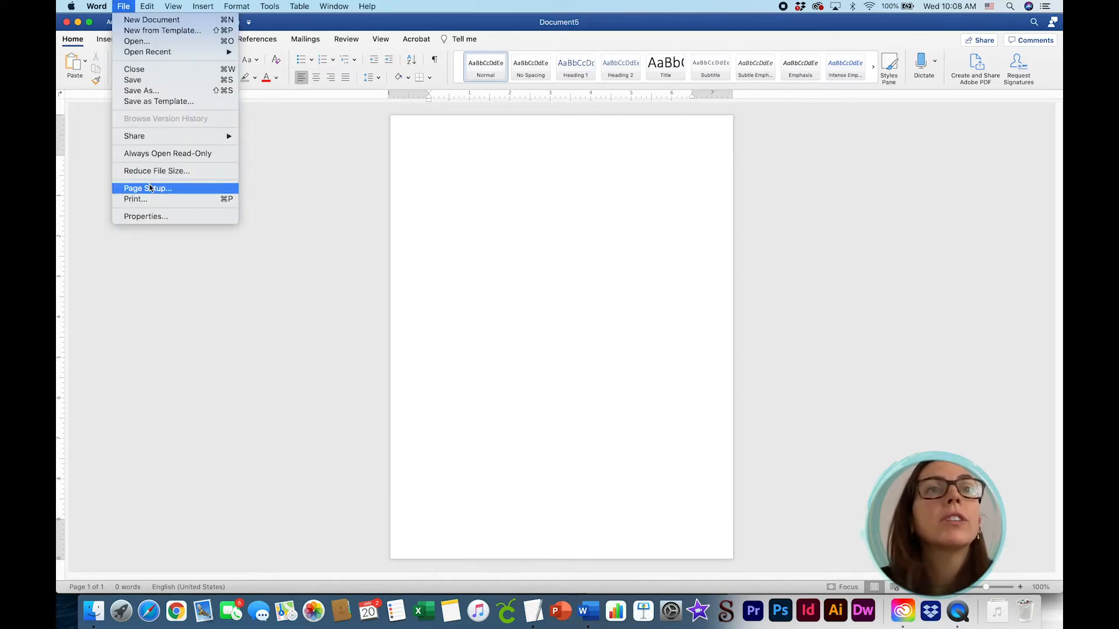
pyautogui.click(148, 188)
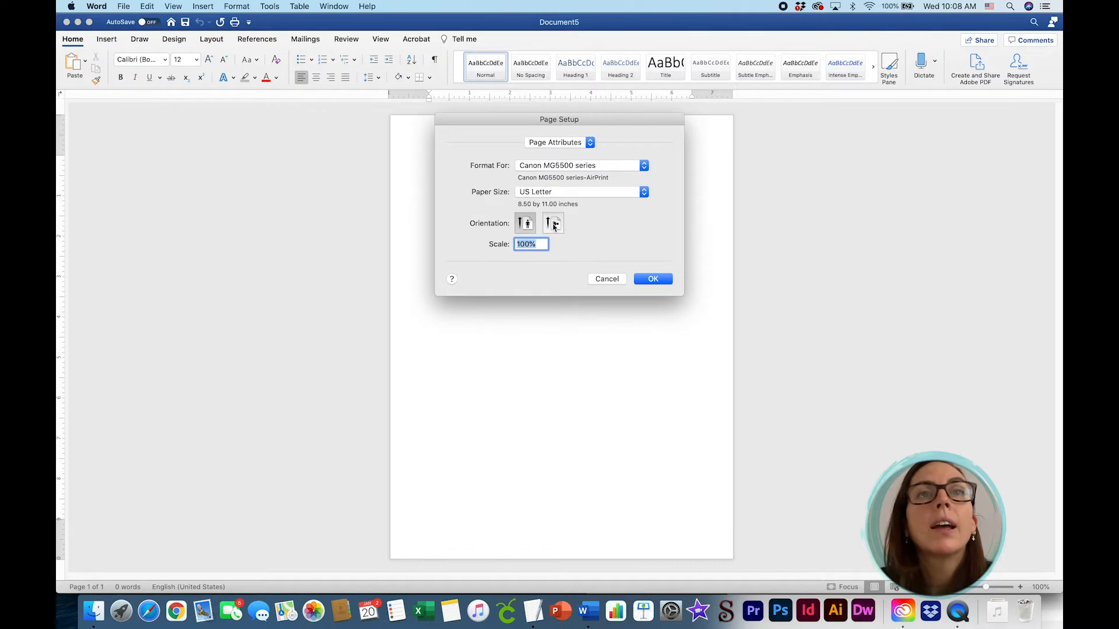
pyautogui.click(652, 278)
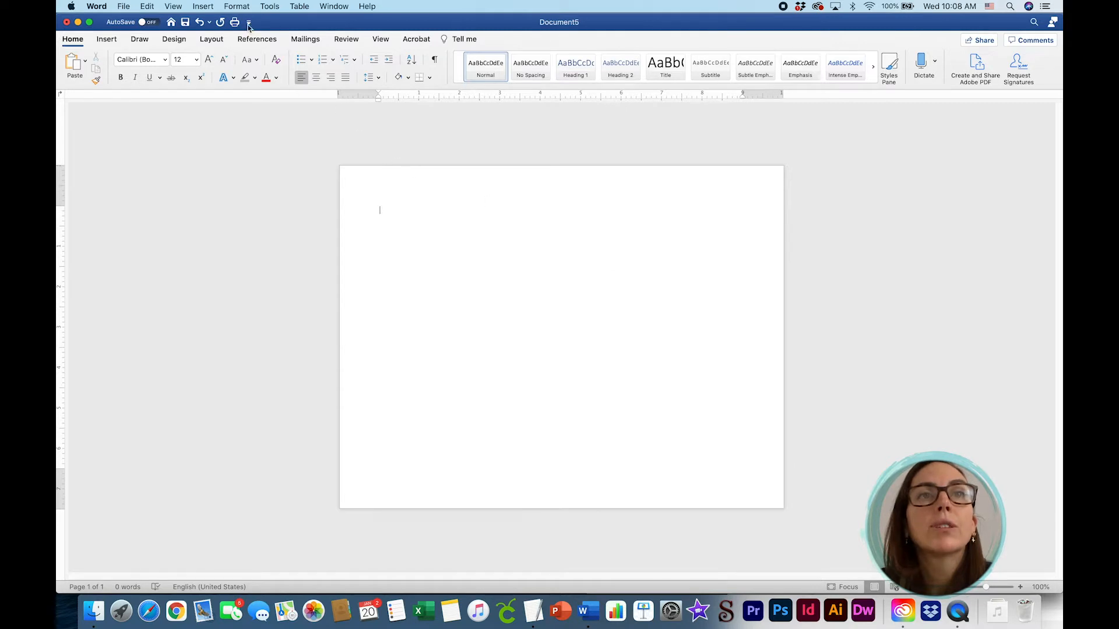
# Set margins to a quarter-inch top and zero bottom, left and right, dismissing the printable-area warning.
pyautogui.click(235, 5)
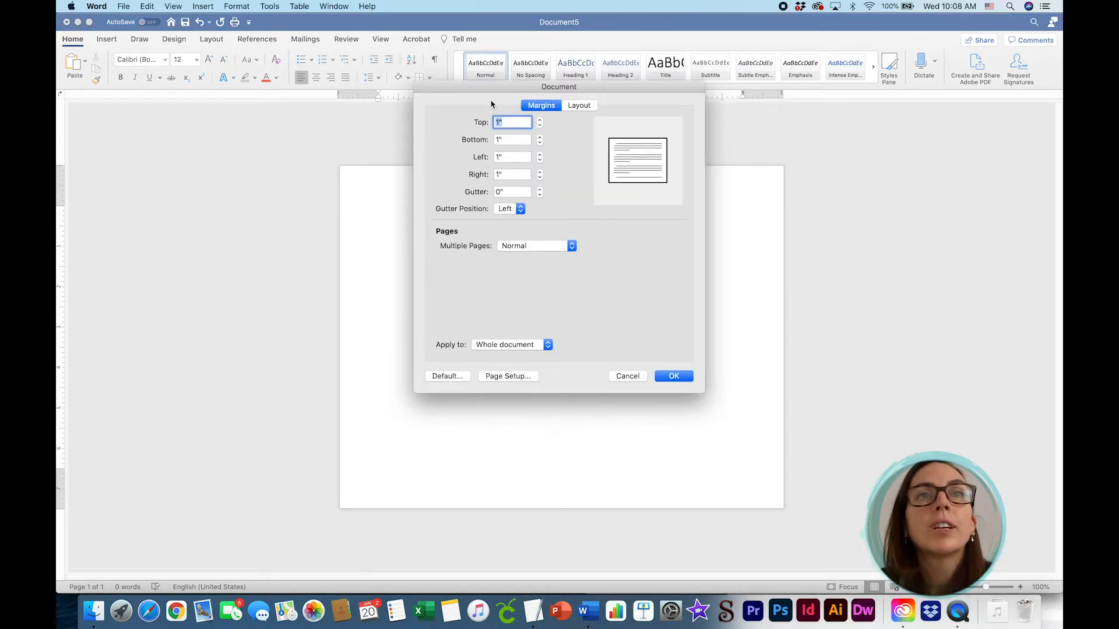
pyautogui.write('.25')
pyautogui.click(513, 156)
pyautogui.write('0')
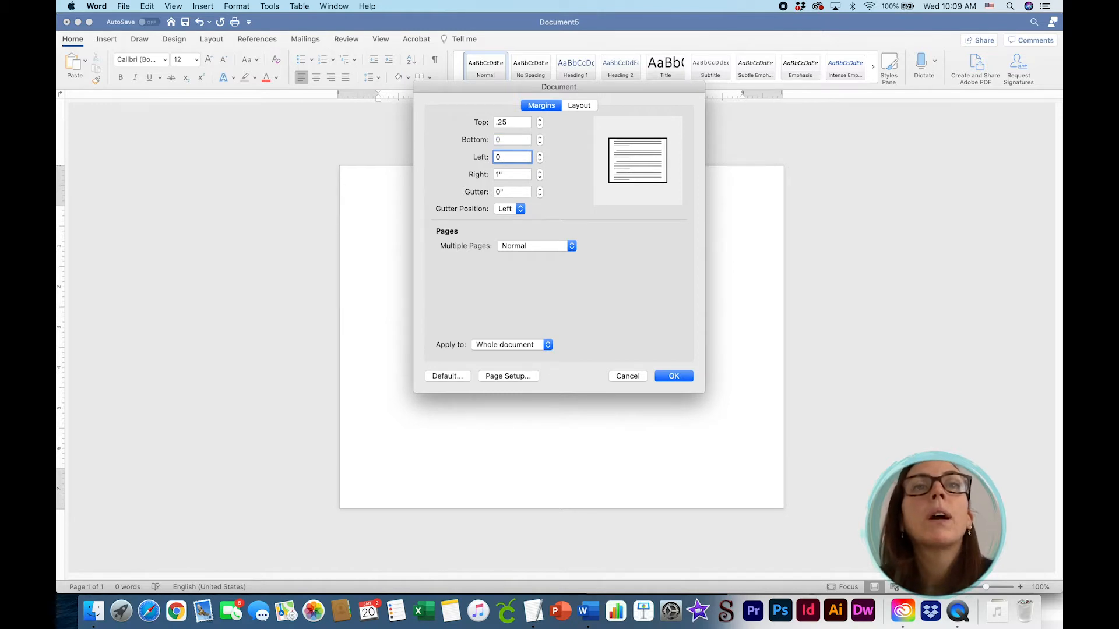
pyautogui.click(512, 175)
pyautogui.write('0')
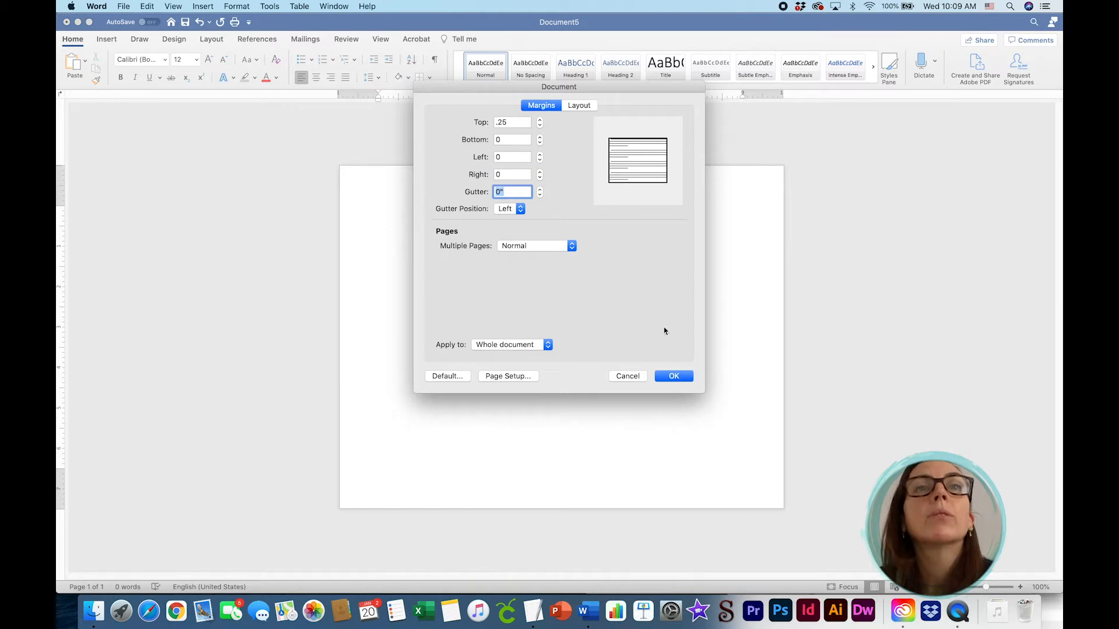
pyautogui.click(673, 375)
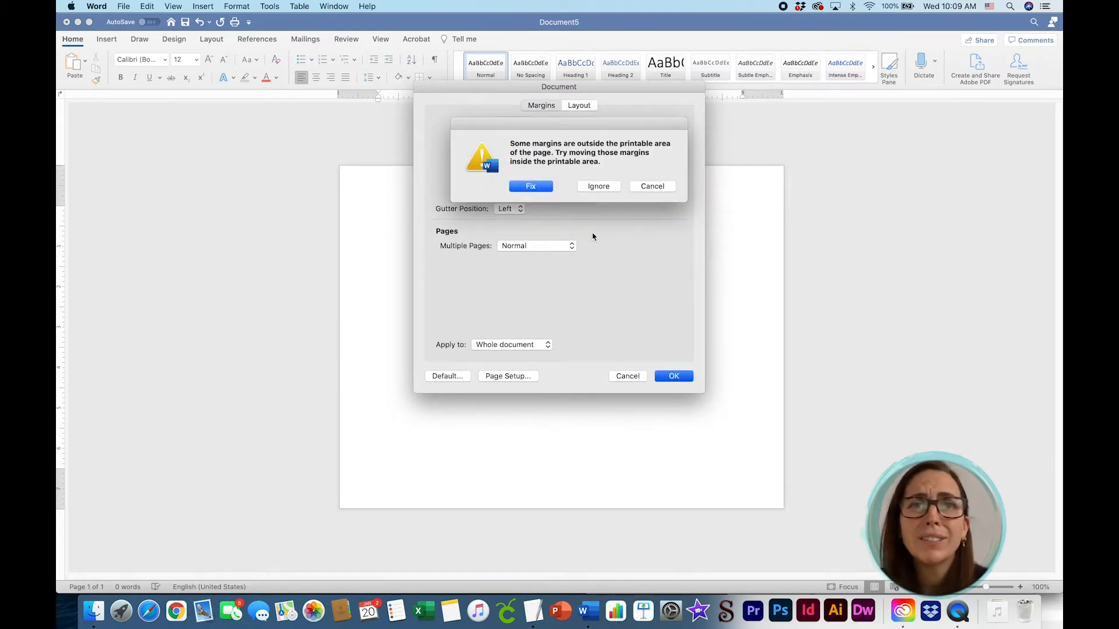
pyautogui.click(598, 185)
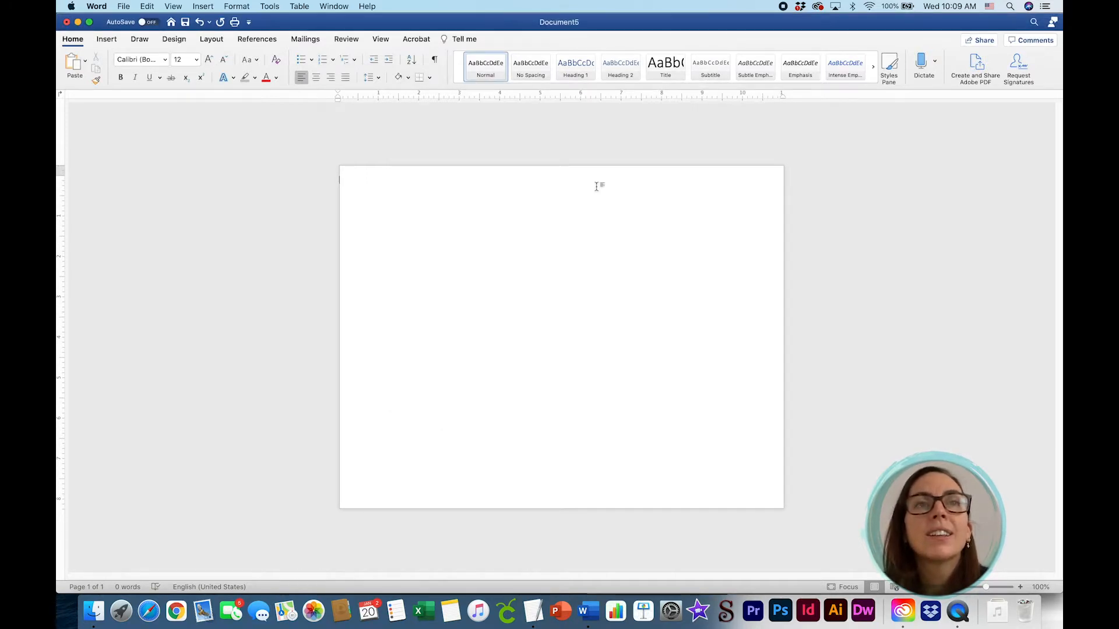
pyautogui.moveTo(364, 237)
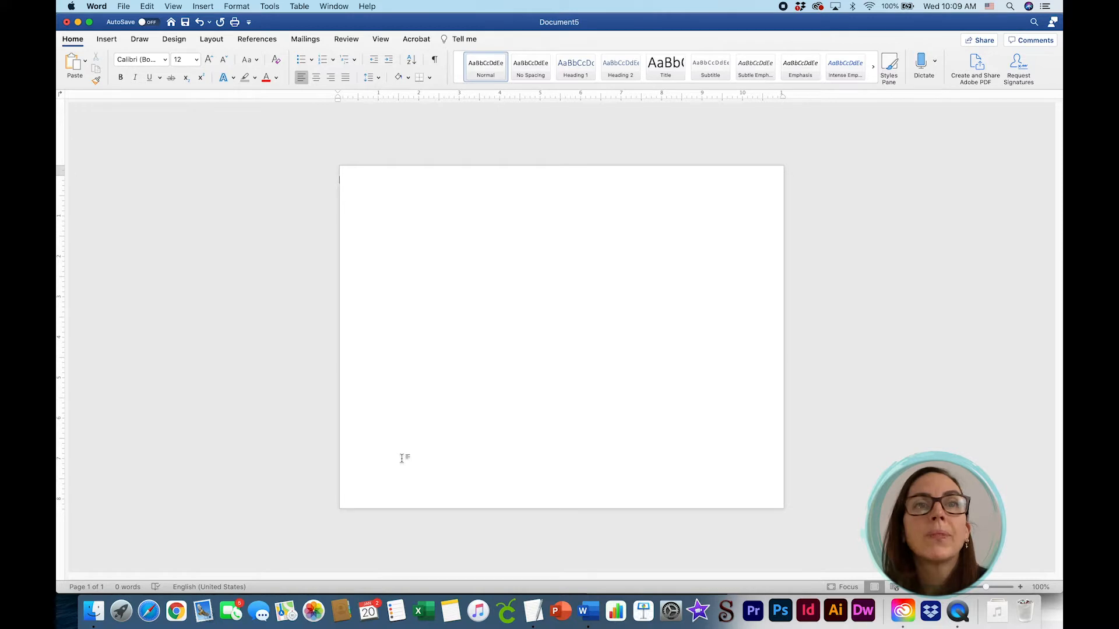
pyautogui.moveTo(327, 389)
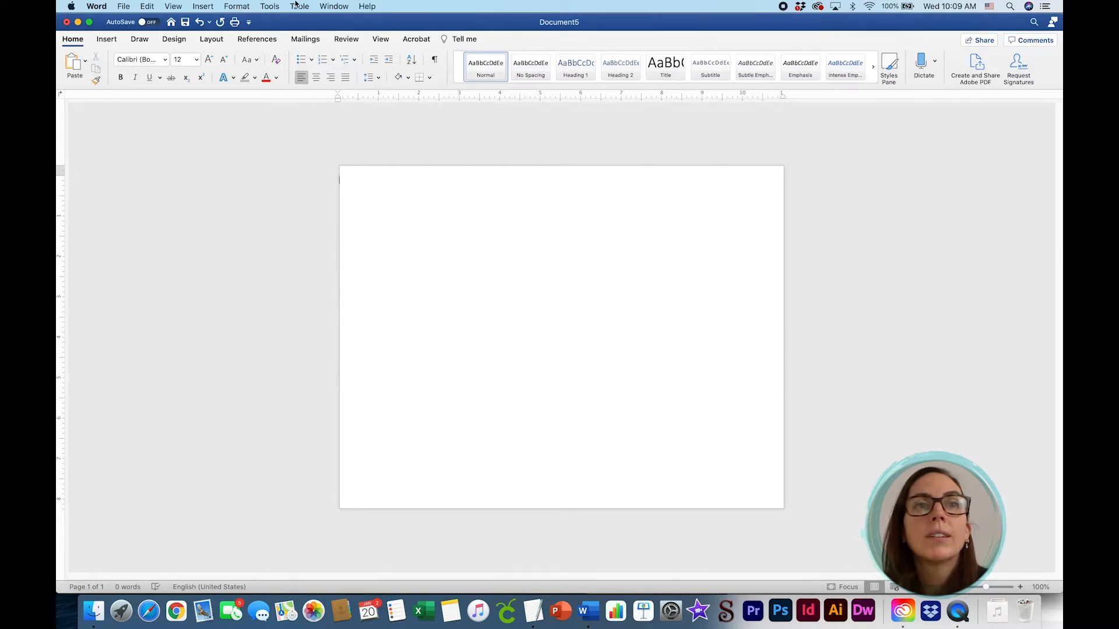
# Insert a table with 2 columns and 1 row at the top of the page.
pyautogui.click(299, 6)
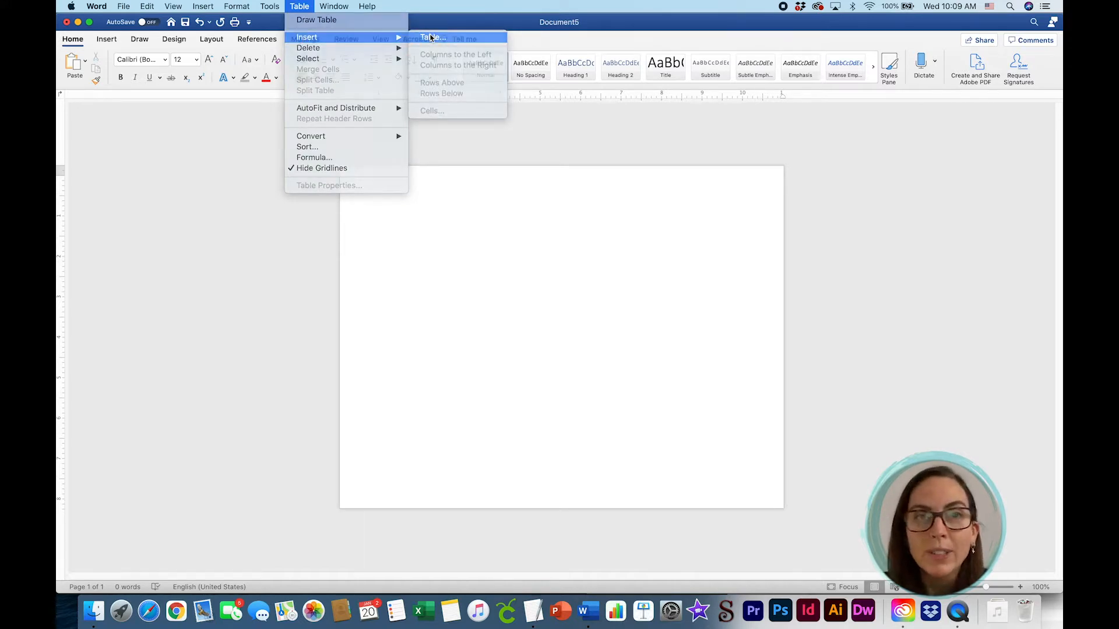
pyautogui.click(432, 37)
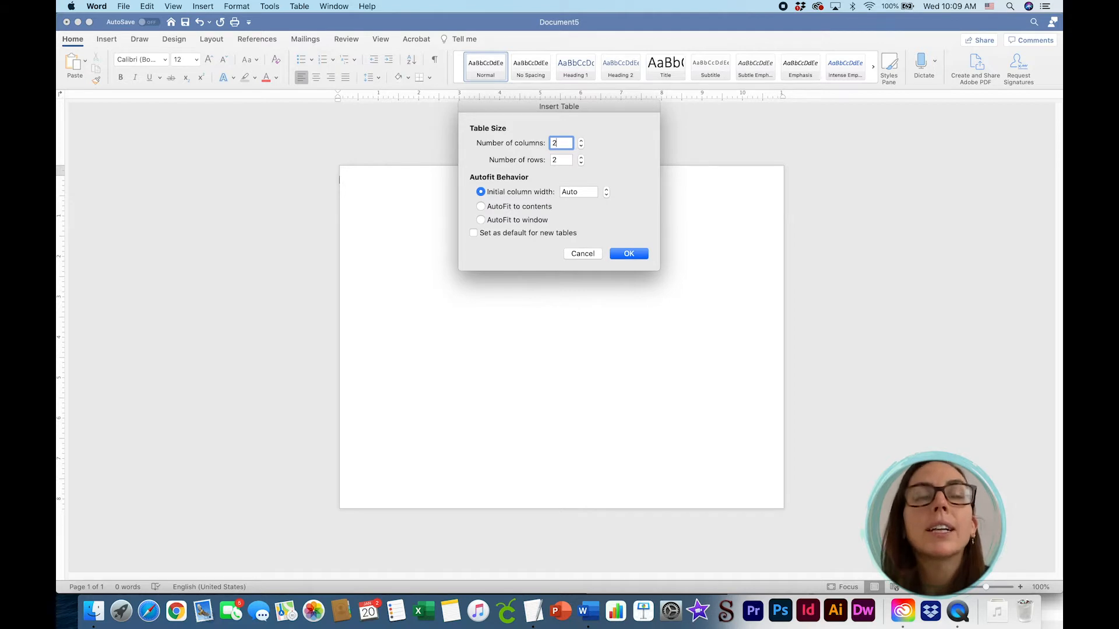
pyautogui.click(561, 160)
pyautogui.write('1')
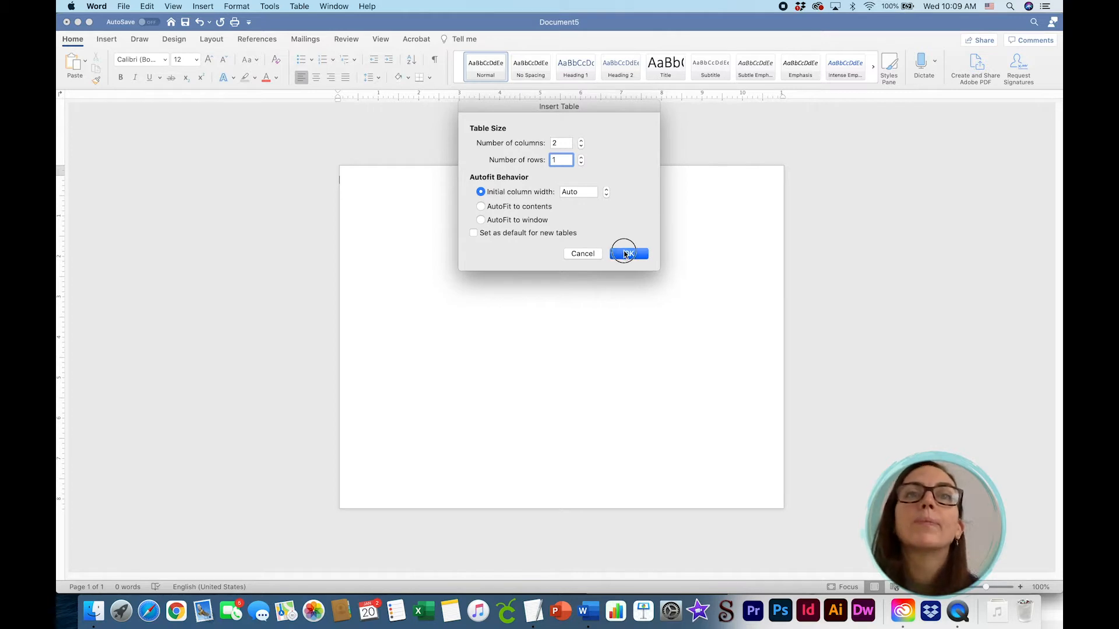
pyautogui.click(626, 254)
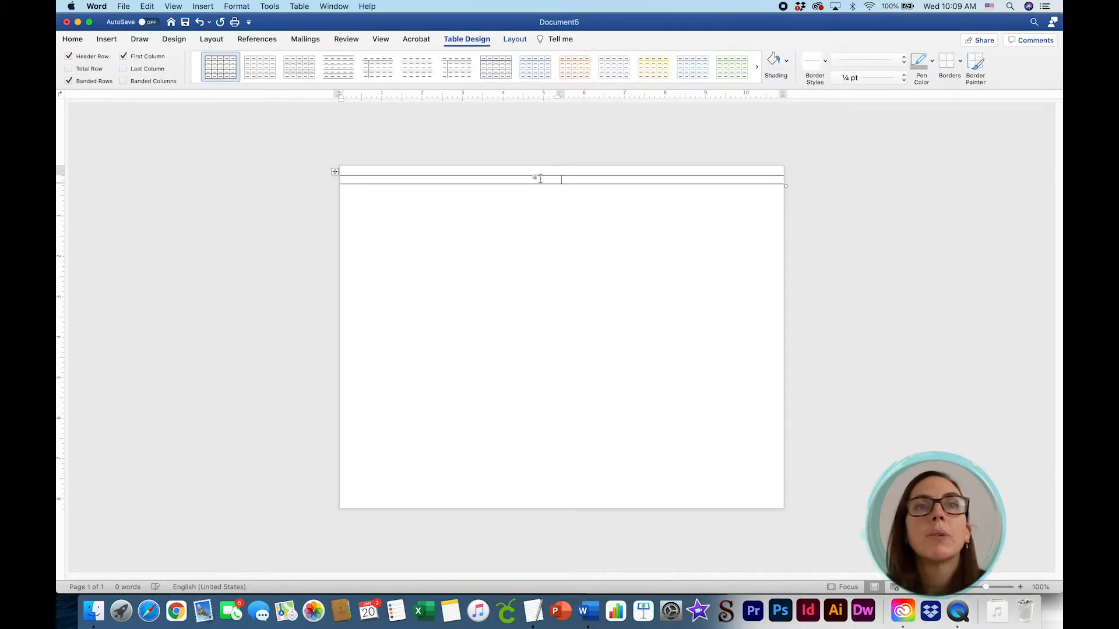
pyautogui.moveTo(389, 182)
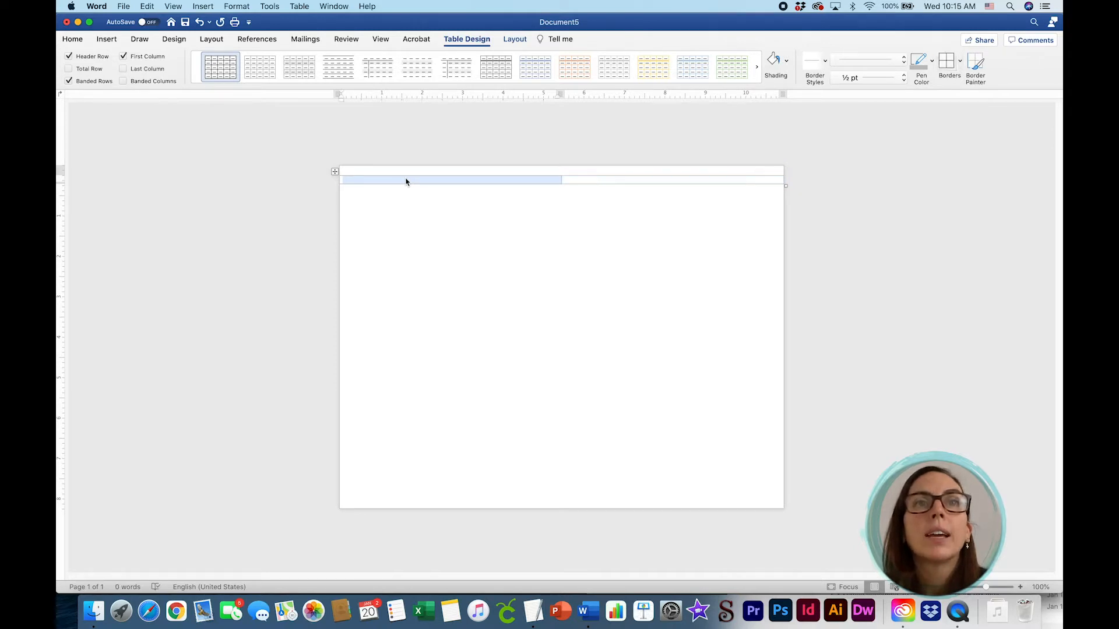
# In Table Properties, give the row an exact 7-inch height and the columns a 5-inch preferred width.
pyautogui.click(299, 6)
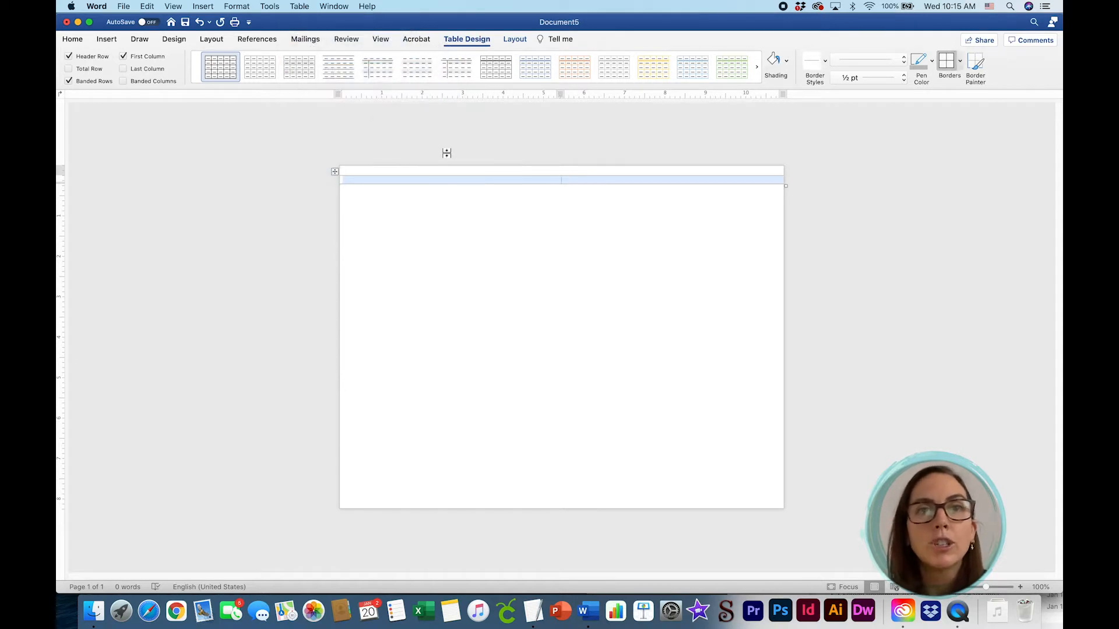
pyautogui.moveTo(445, 154)
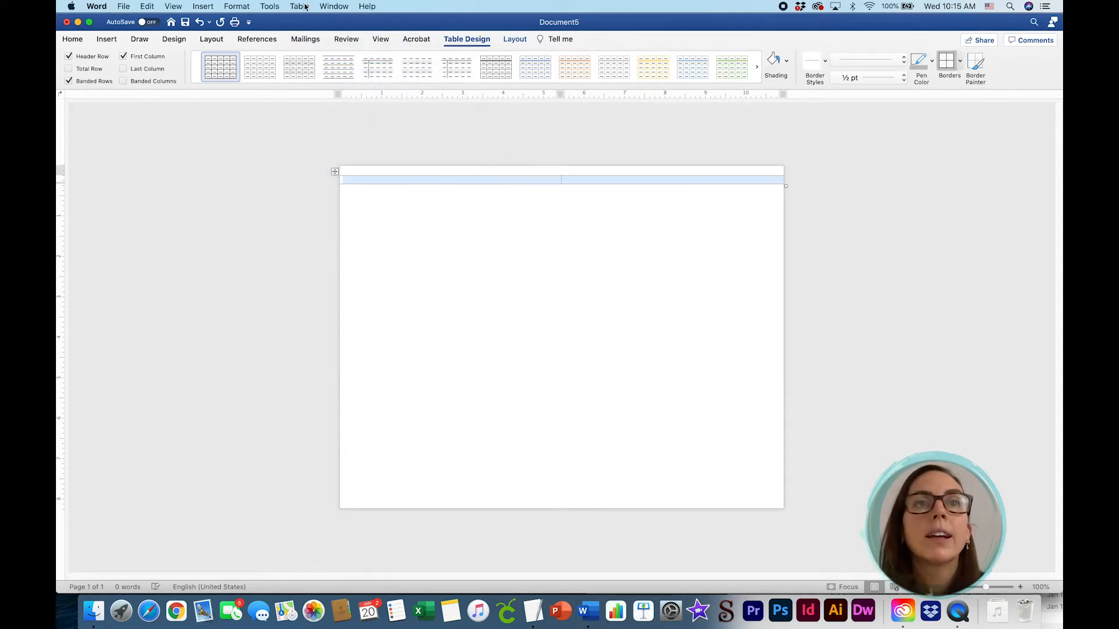
pyautogui.click(299, 6)
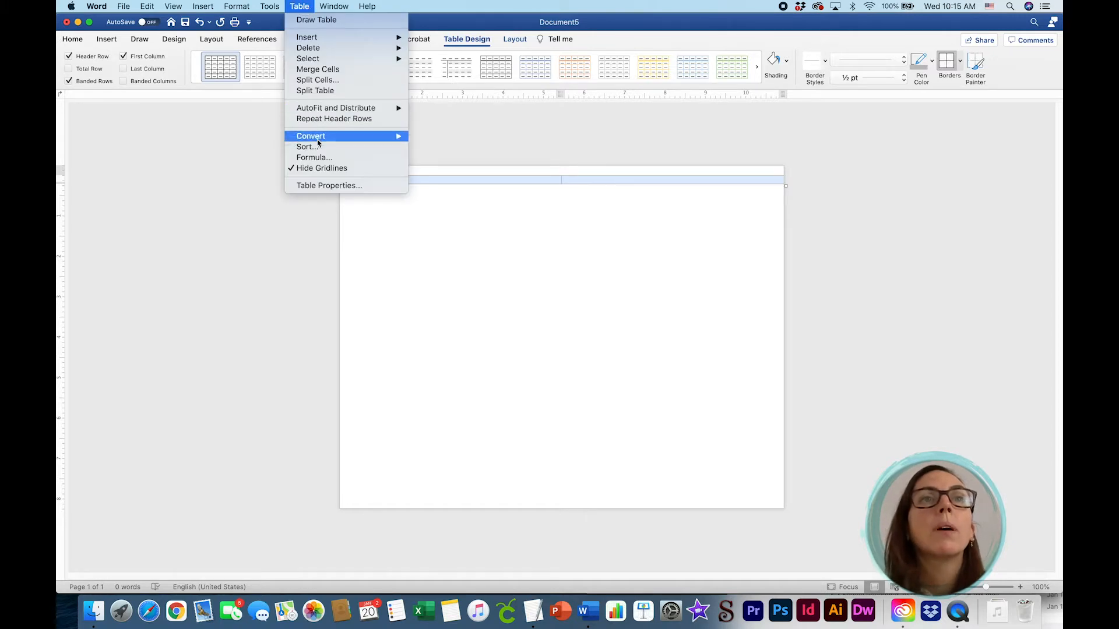
pyautogui.moveTo(327, 185)
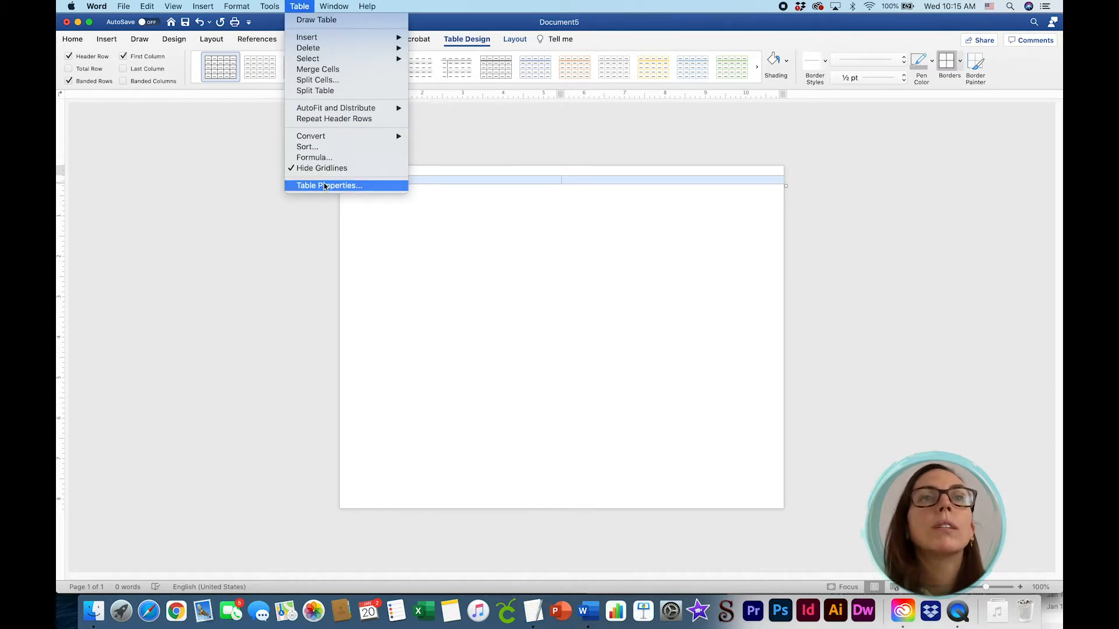
pyautogui.click(329, 185)
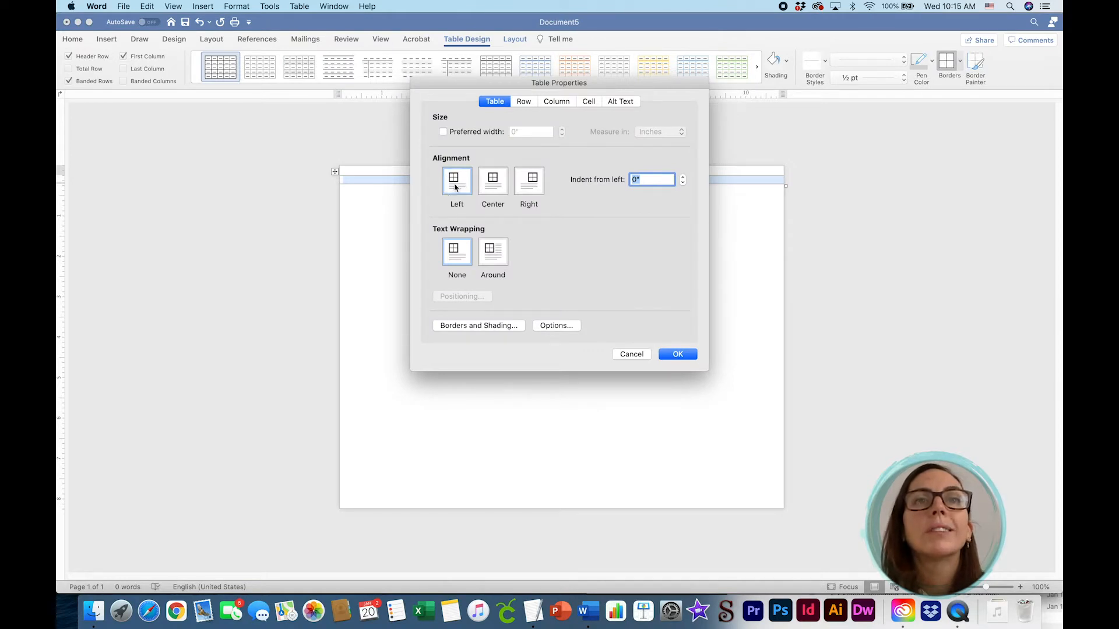
pyautogui.moveTo(529, 94)
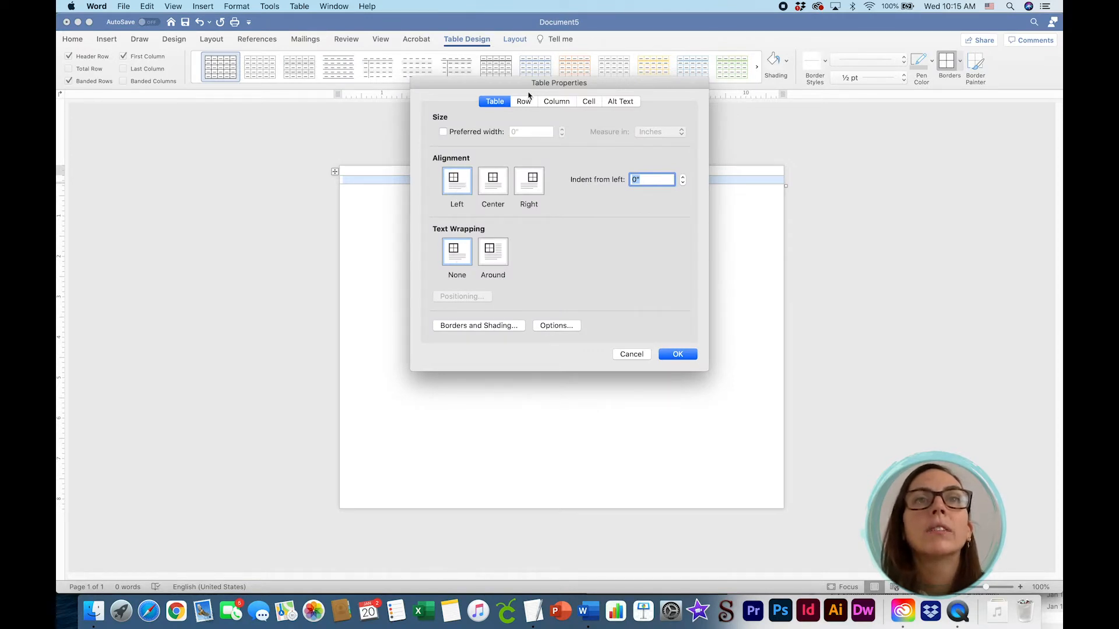
pyautogui.click(523, 100)
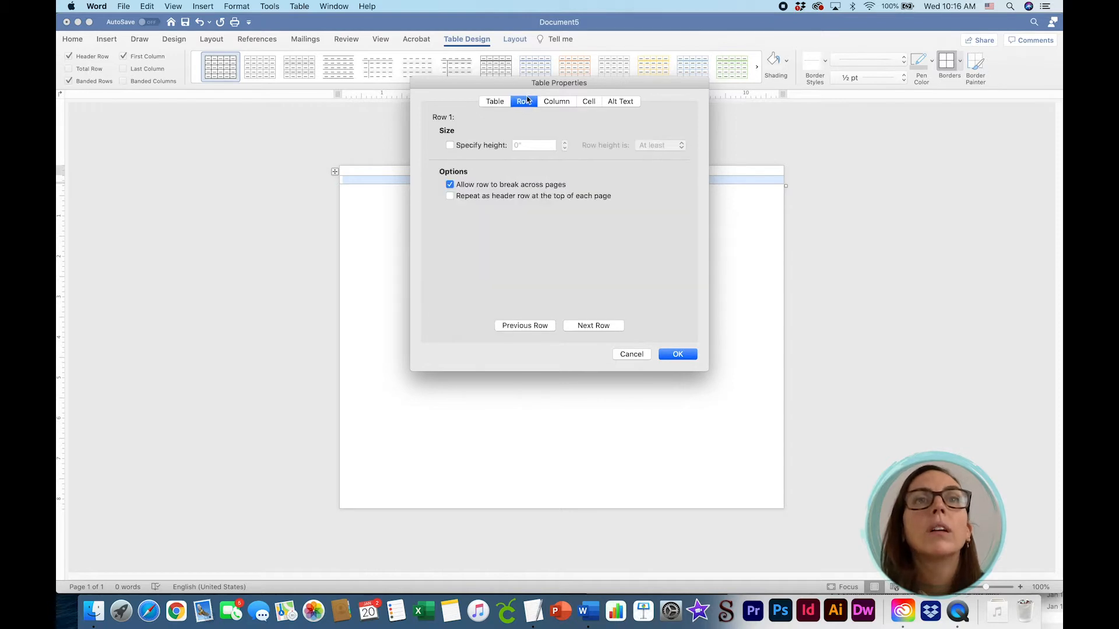
pyautogui.moveTo(454, 151)
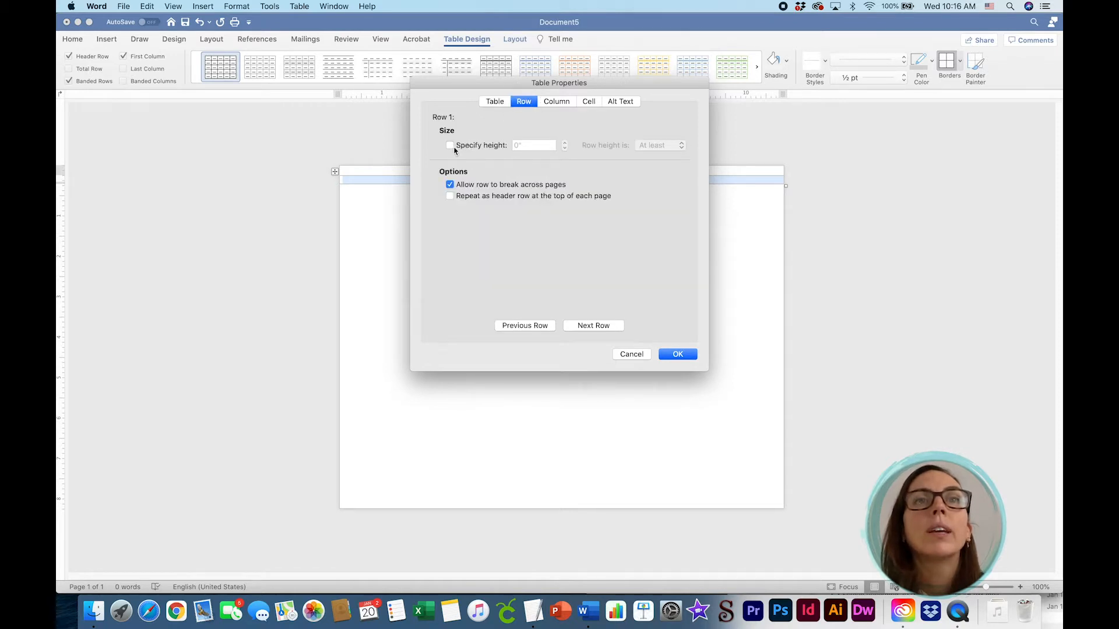
pyautogui.click(450, 144)
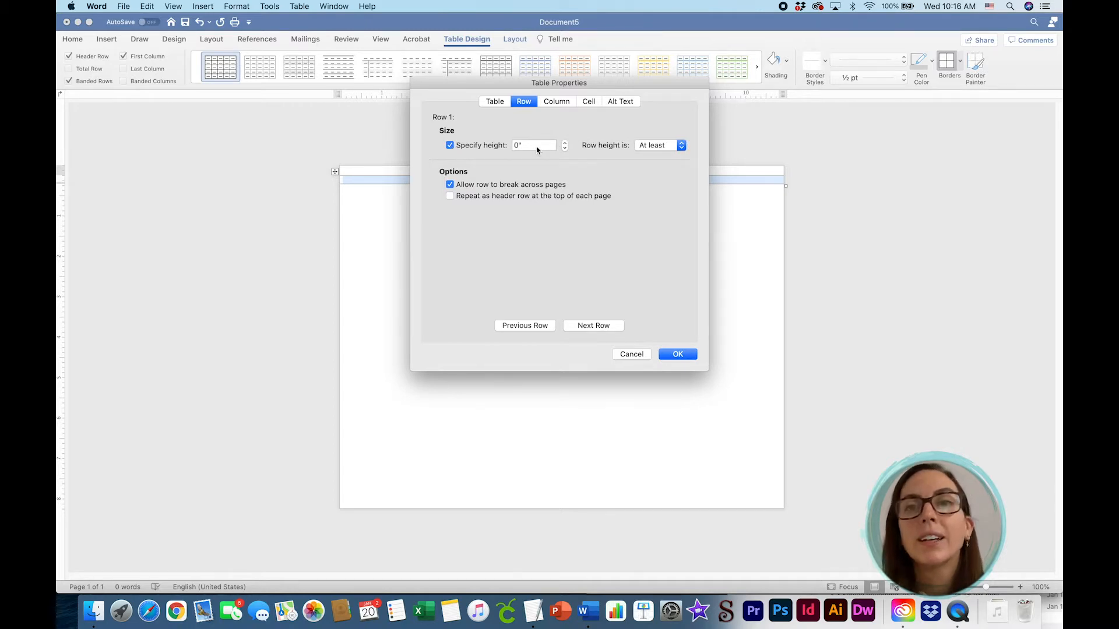
pyautogui.click(534, 145)
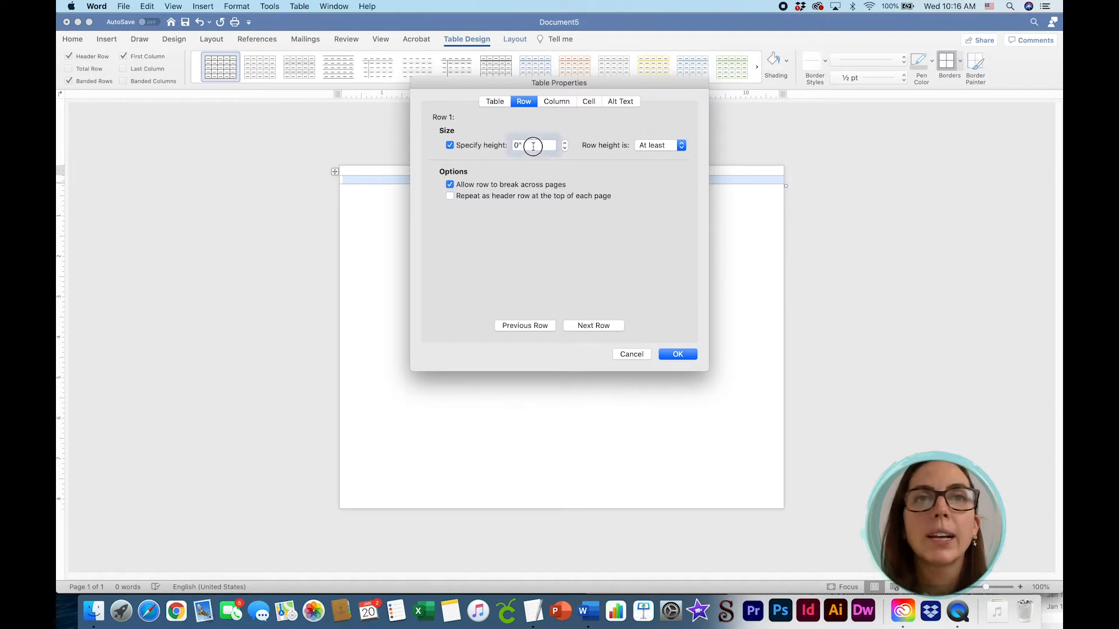
pyautogui.write('7')
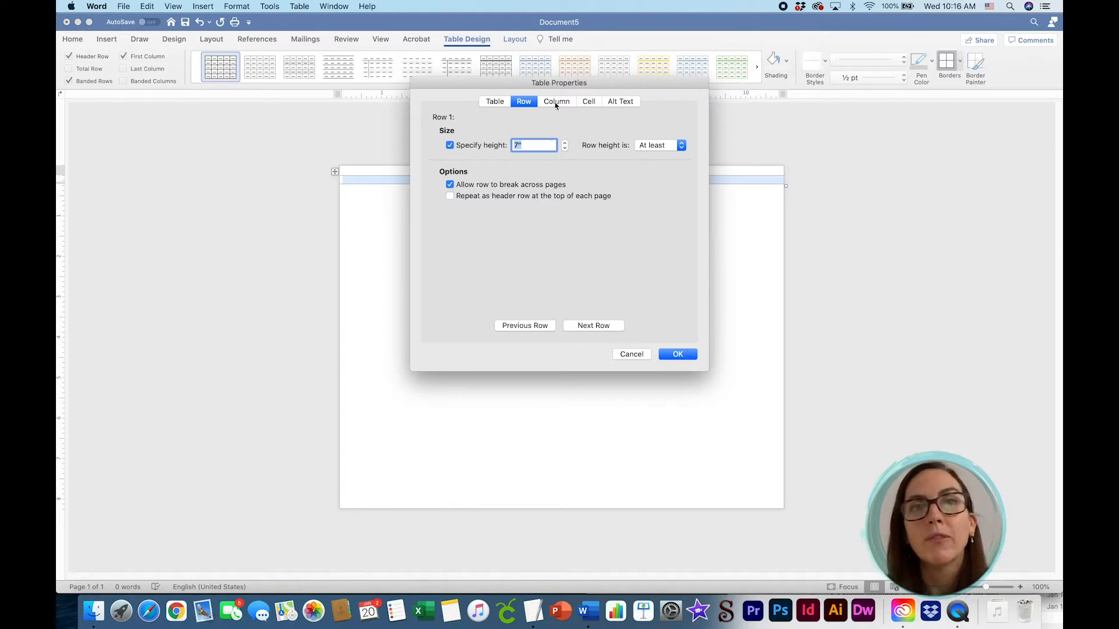
pyautogui.click(558, 101)
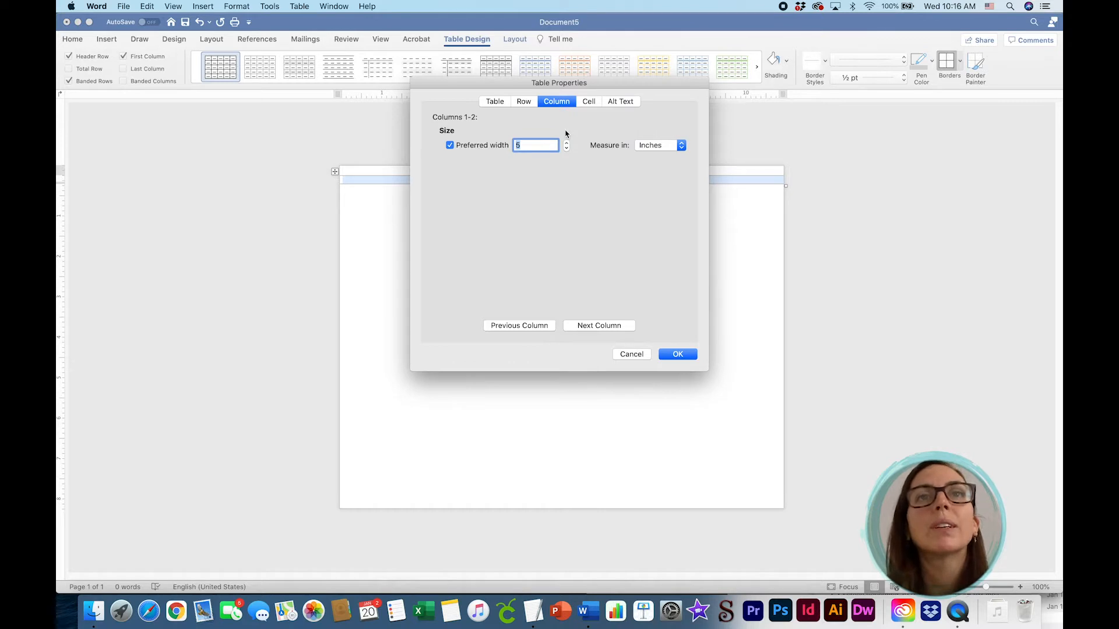
pyautogui.moveTo(687, 352)
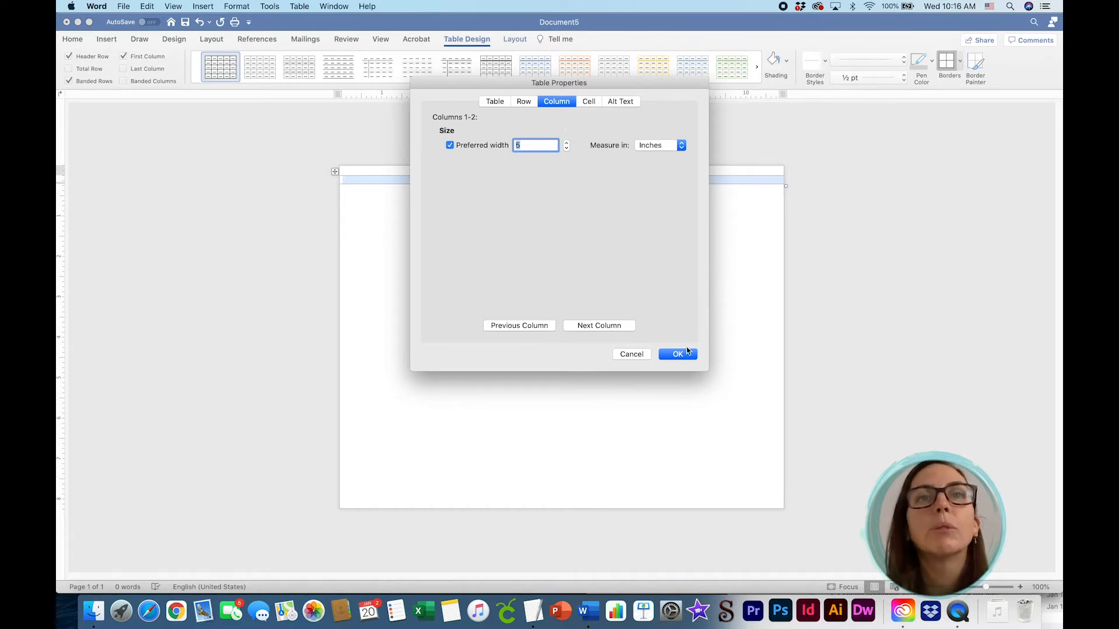
pyautogui.click(679, 355)
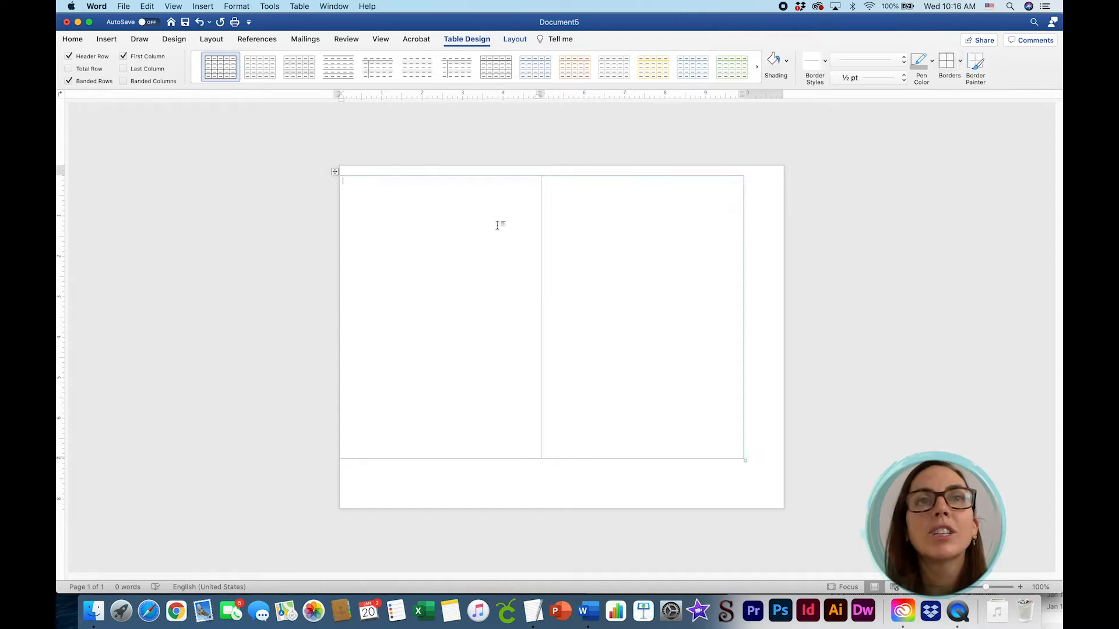
# Apply ½ pt All Borders to the table and choose a light gray pen colour for them.
pyautogui.click(298, 6)
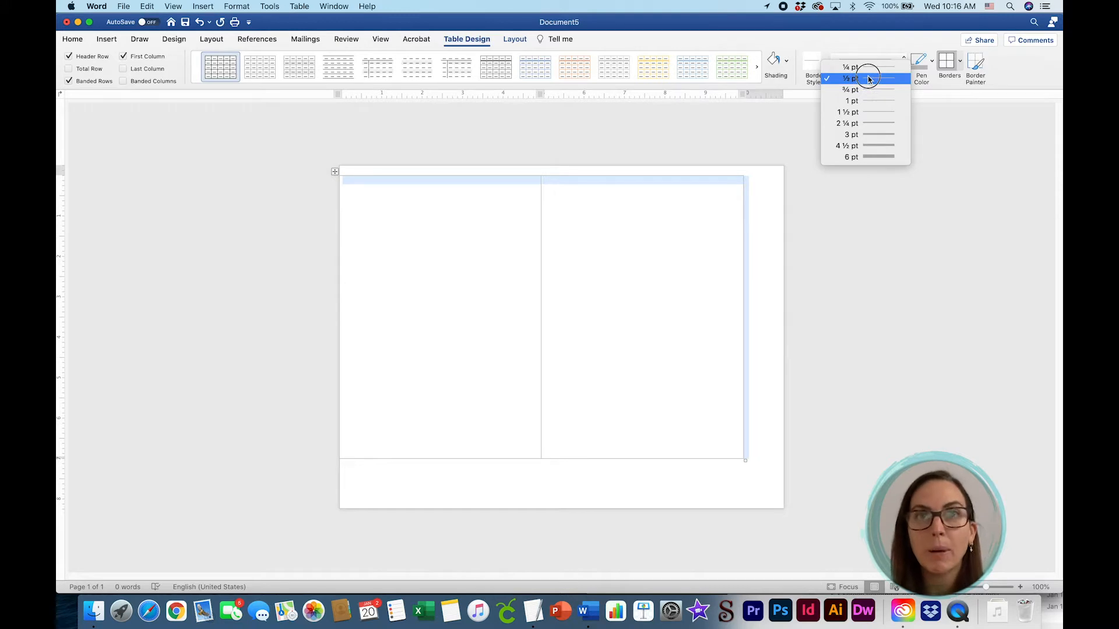
pyautogui.click(867, 78)
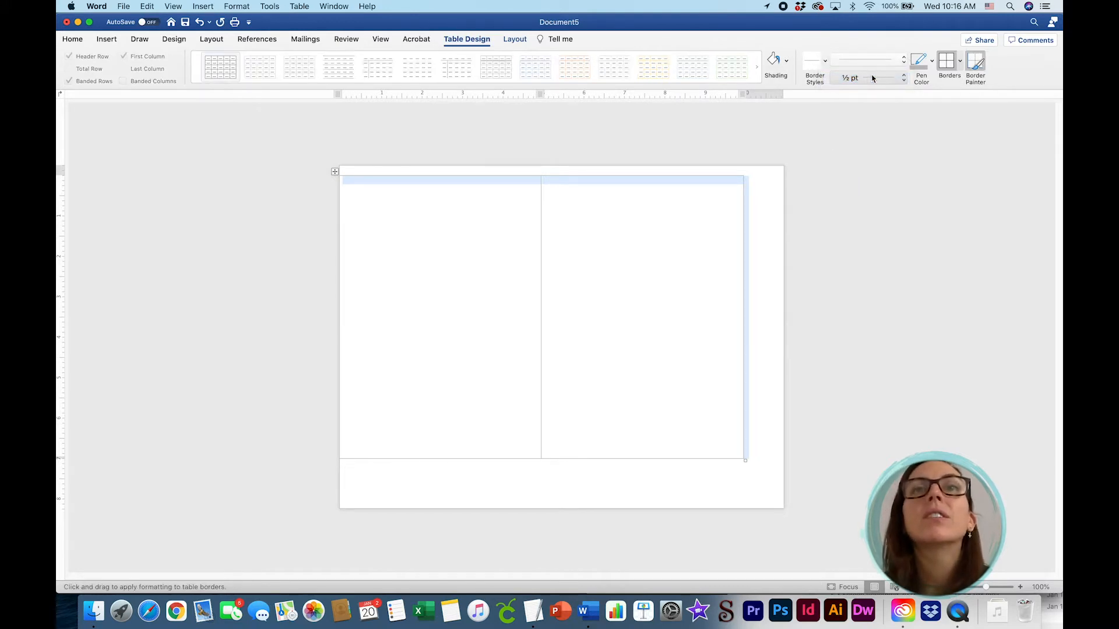
pyautogui.moveTo(872, 77)
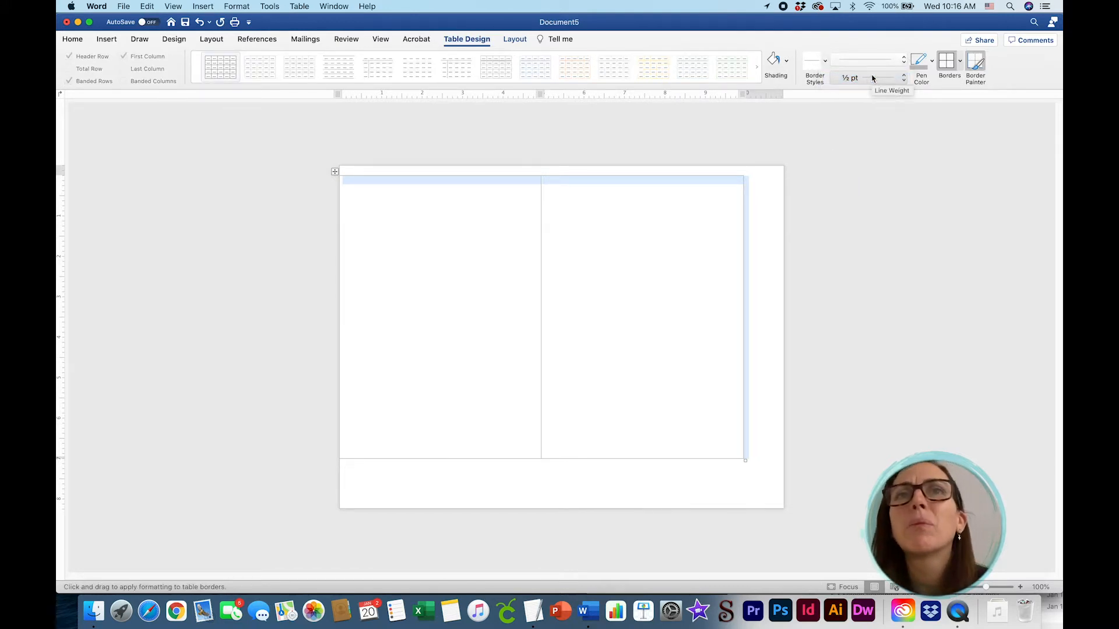
pyautogui.click(958, 60)
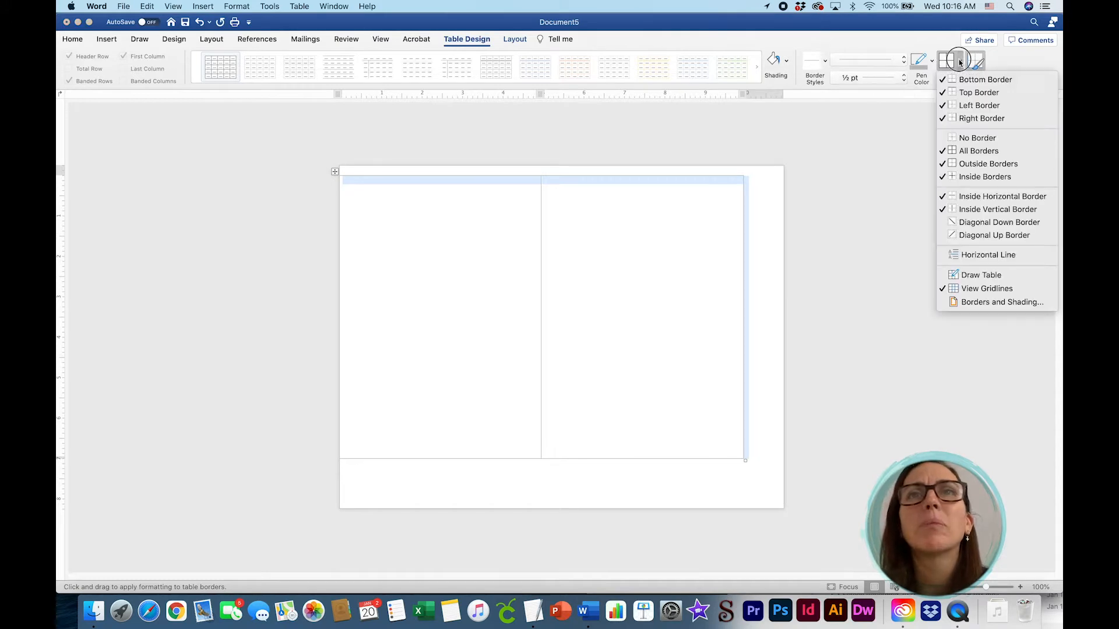
pyautogui.moveTo(977, 93)
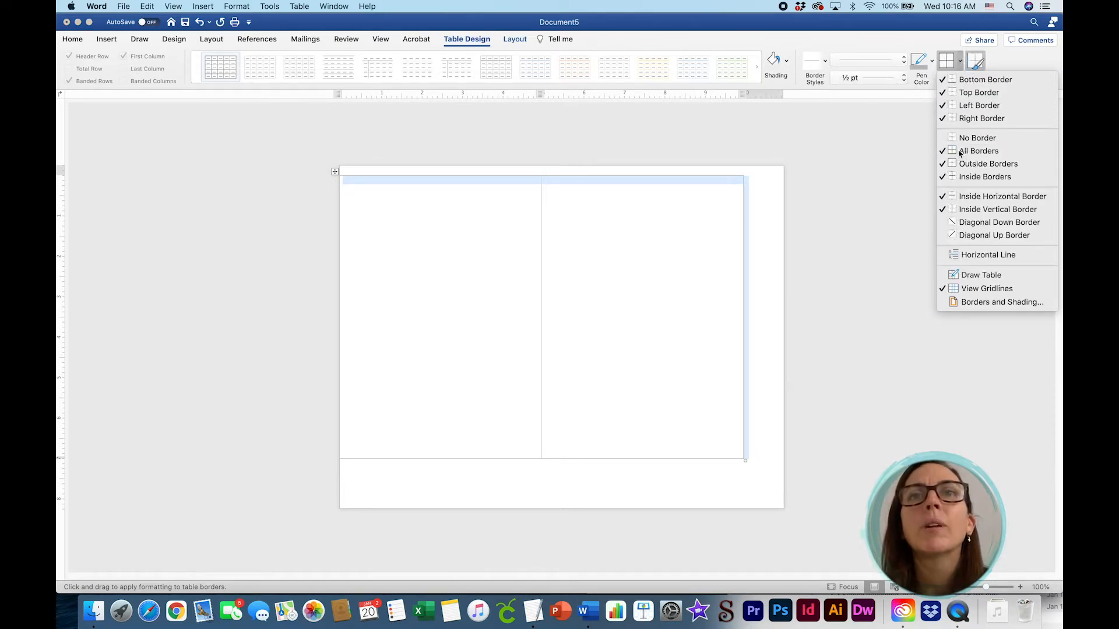
pyautogui.click(949, 60)
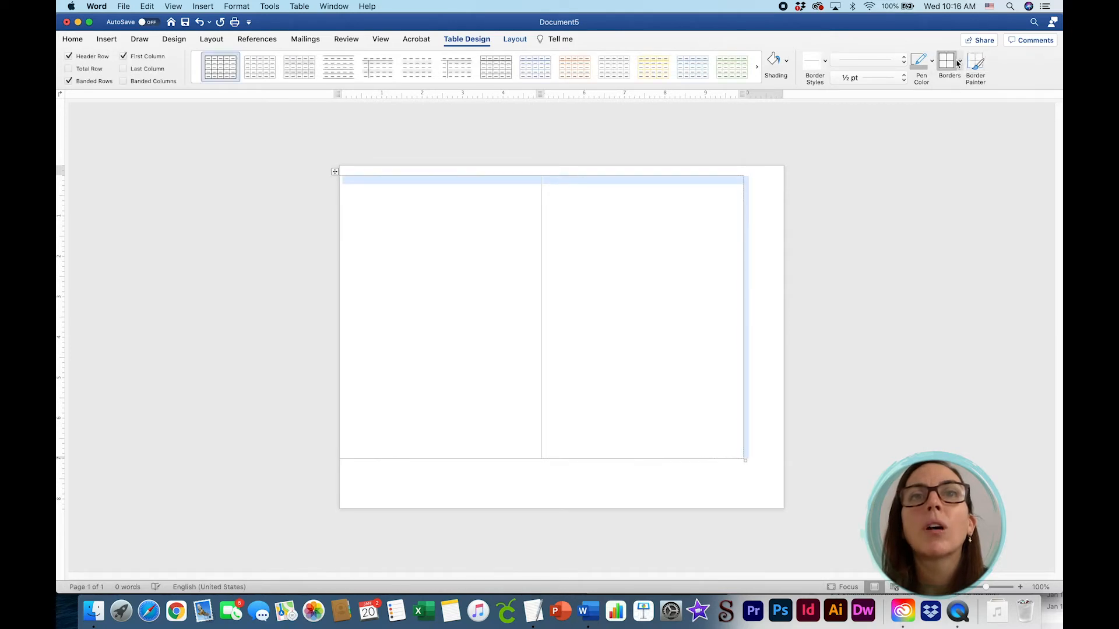
pyautogui.click(959, 61)
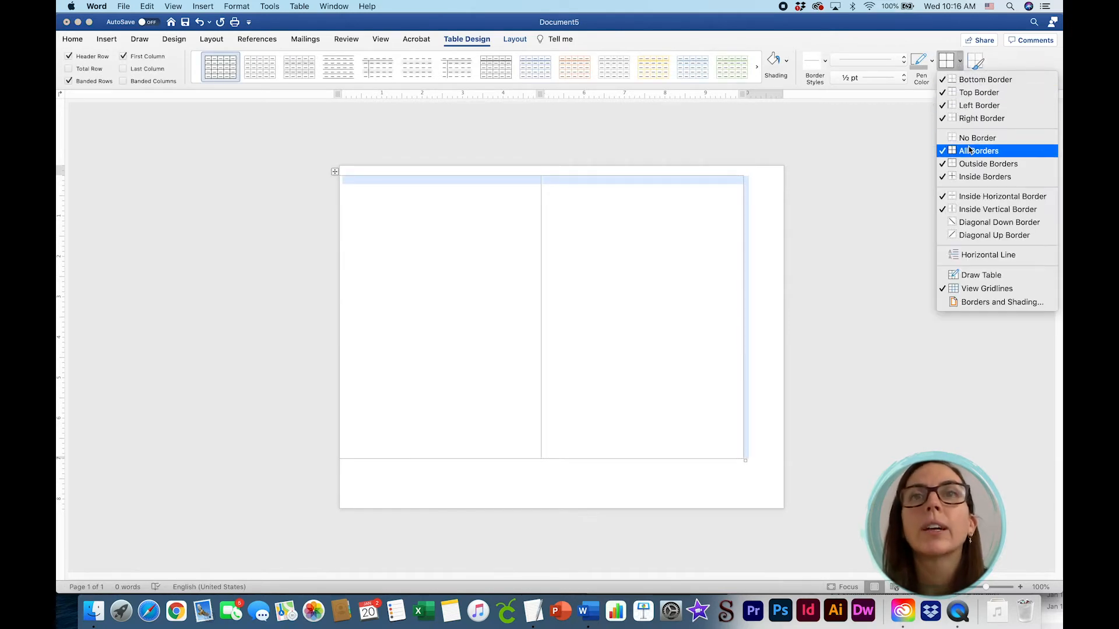
pyautogui.moveTo(764, 228)
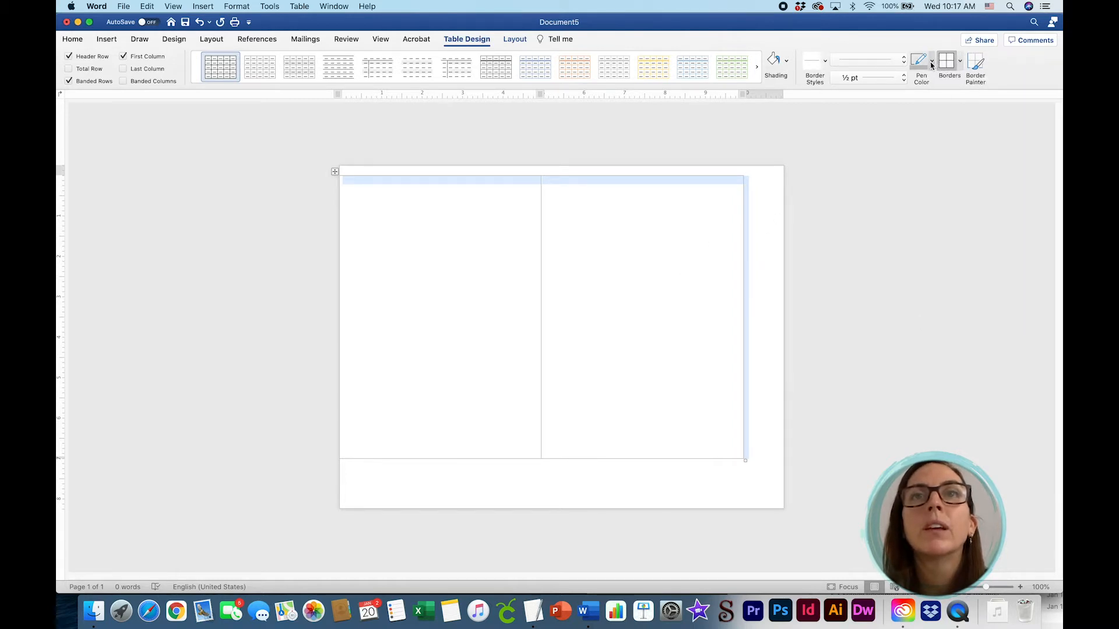
pyautogui.click(933, 60)
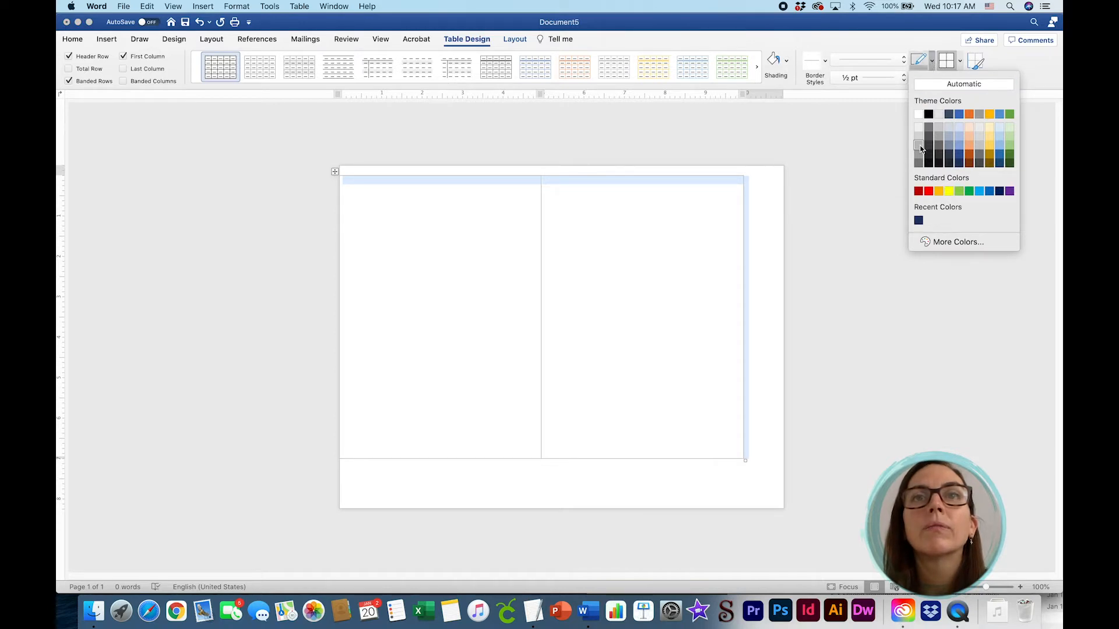
pyautogui.moveTo(918, 146)
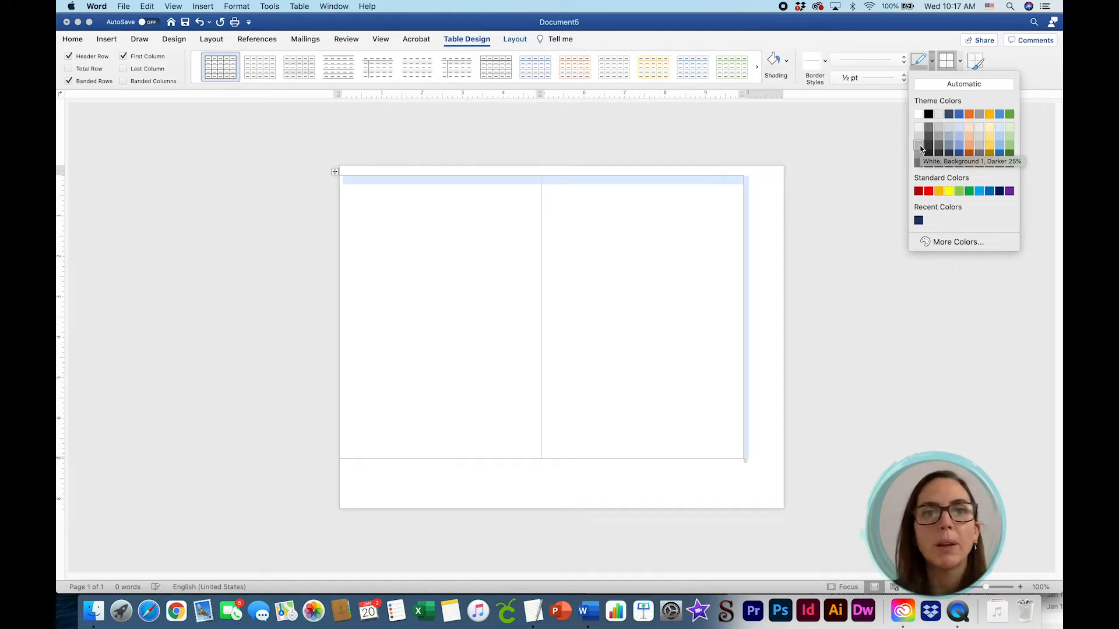
pyautogui.click(919, 145)
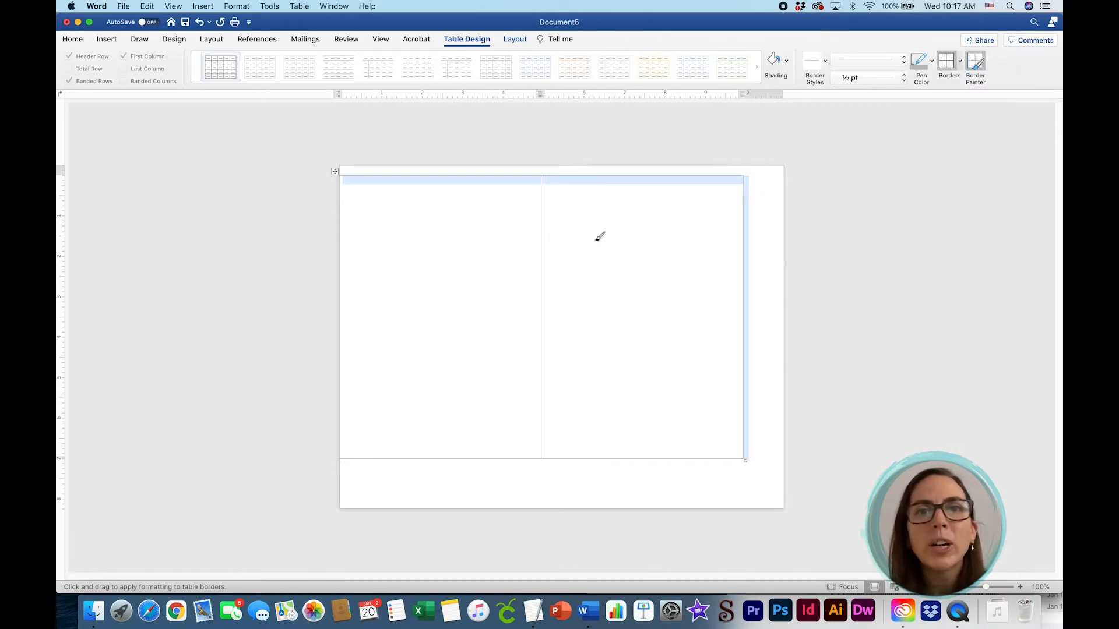
pyautogui.moveTo(542, 226)
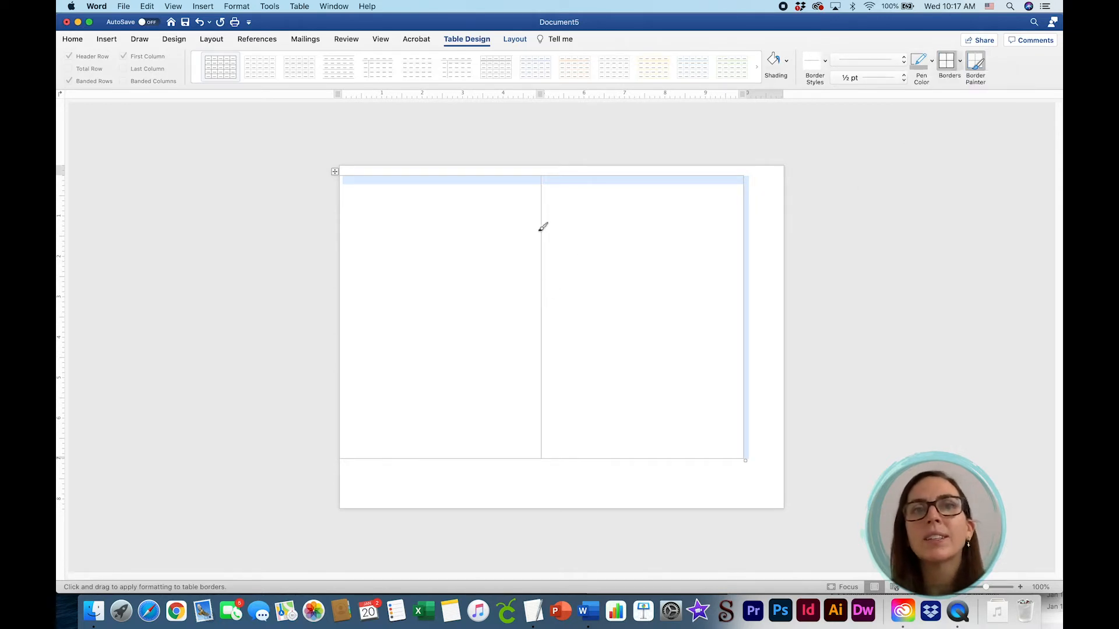
pyautogui.moveTo(516, 168)
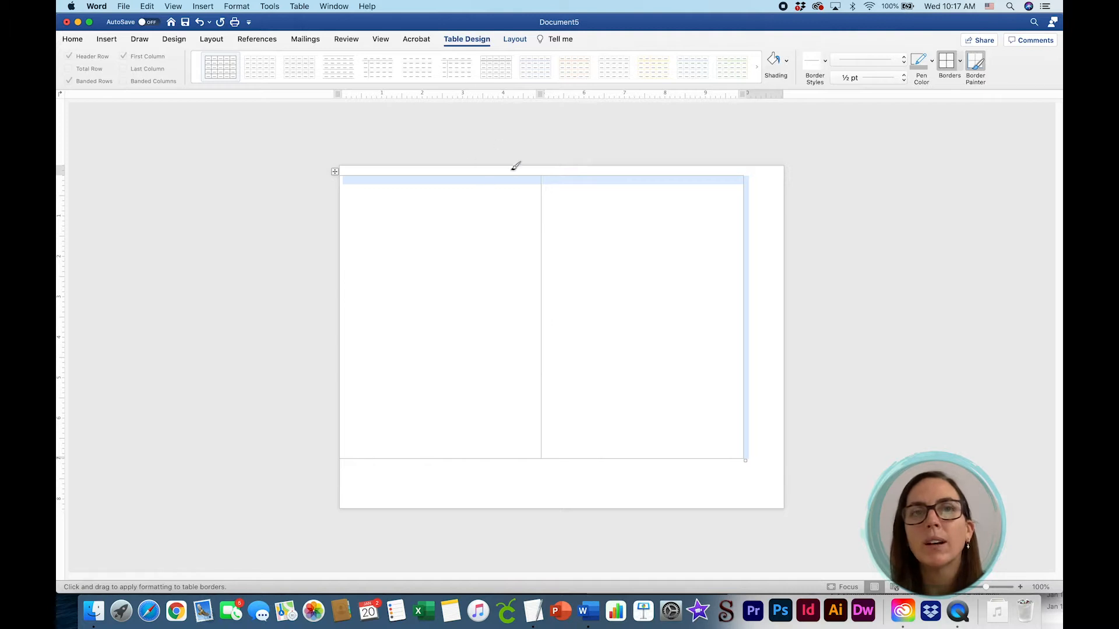
pyautogui.moveTo(405, 201)
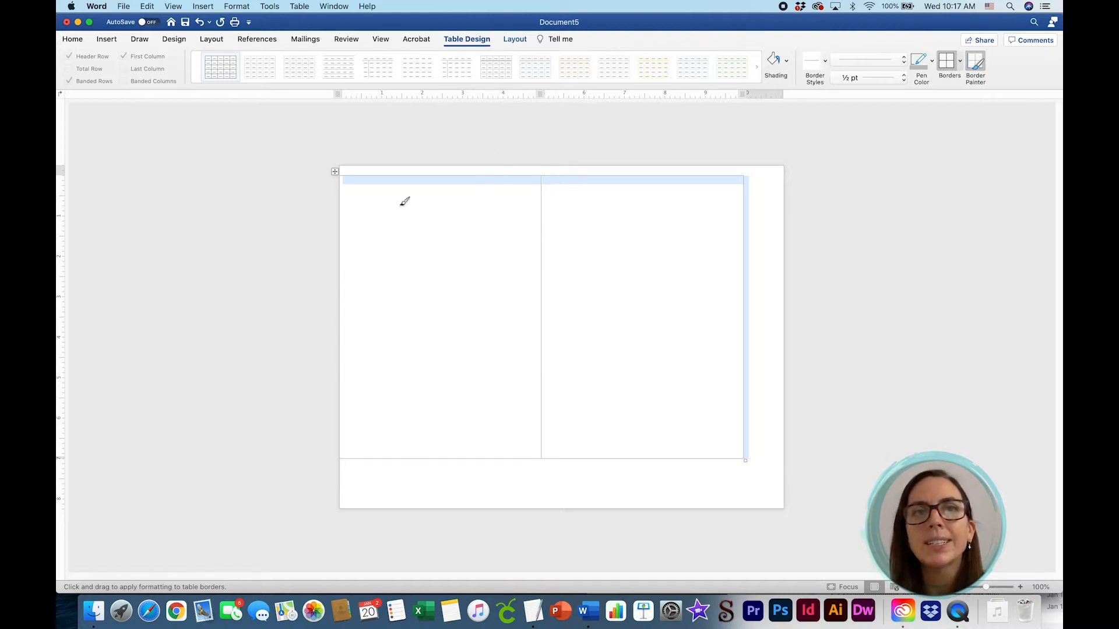
pyautogui.moveTo(408, 191)
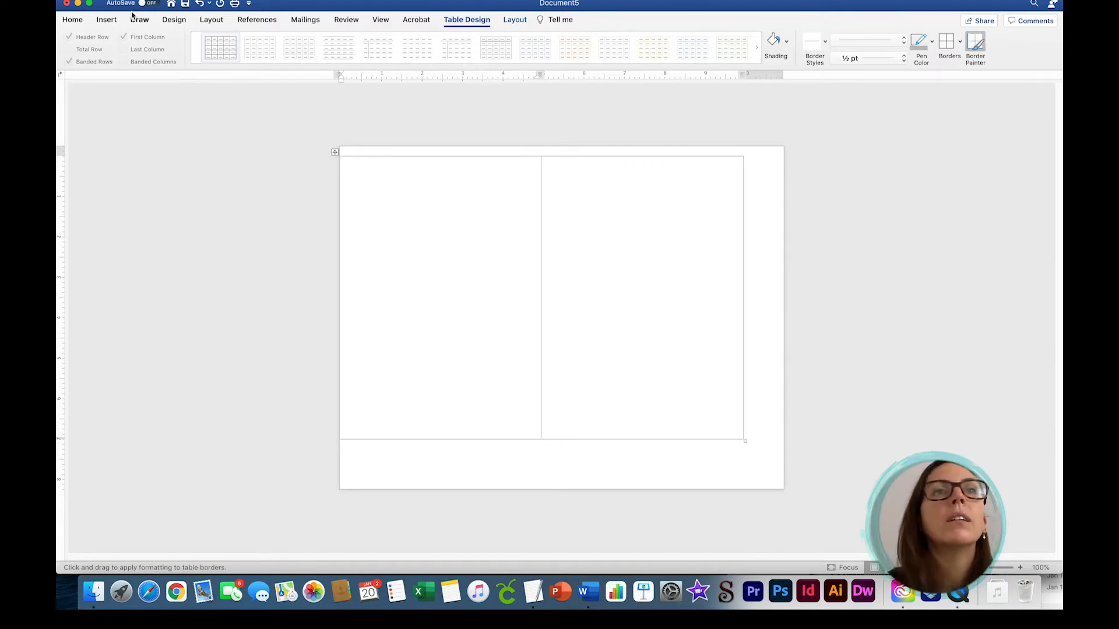
# Insert Invitation_Inspiration.jpg from file into the table's left cell.
pyautogui.click(104, 19)
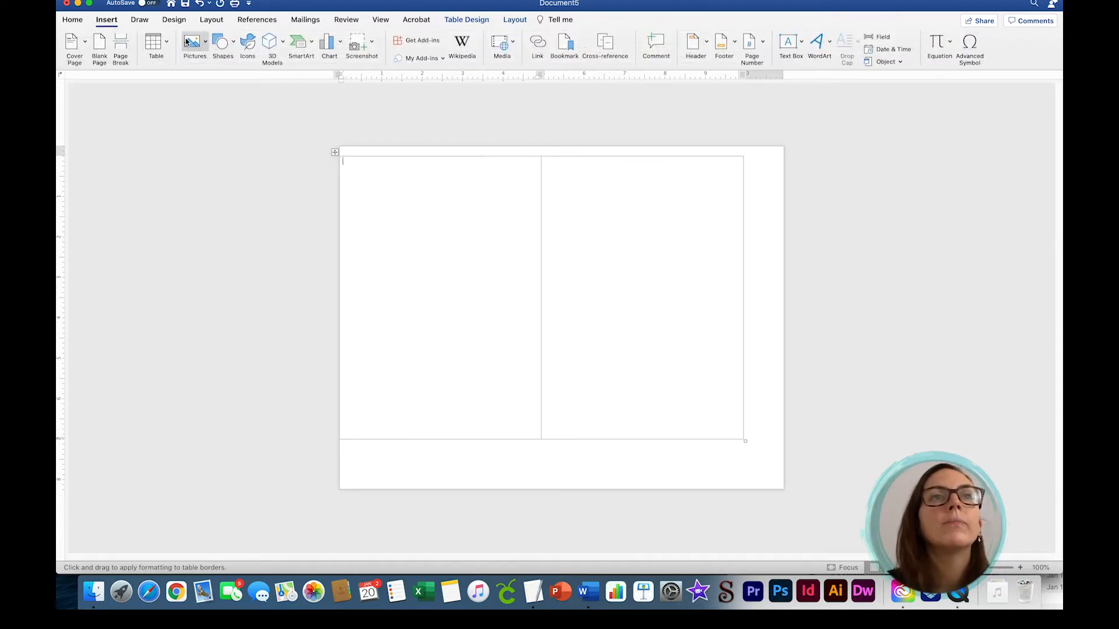
pyautogui.click(191, 42)
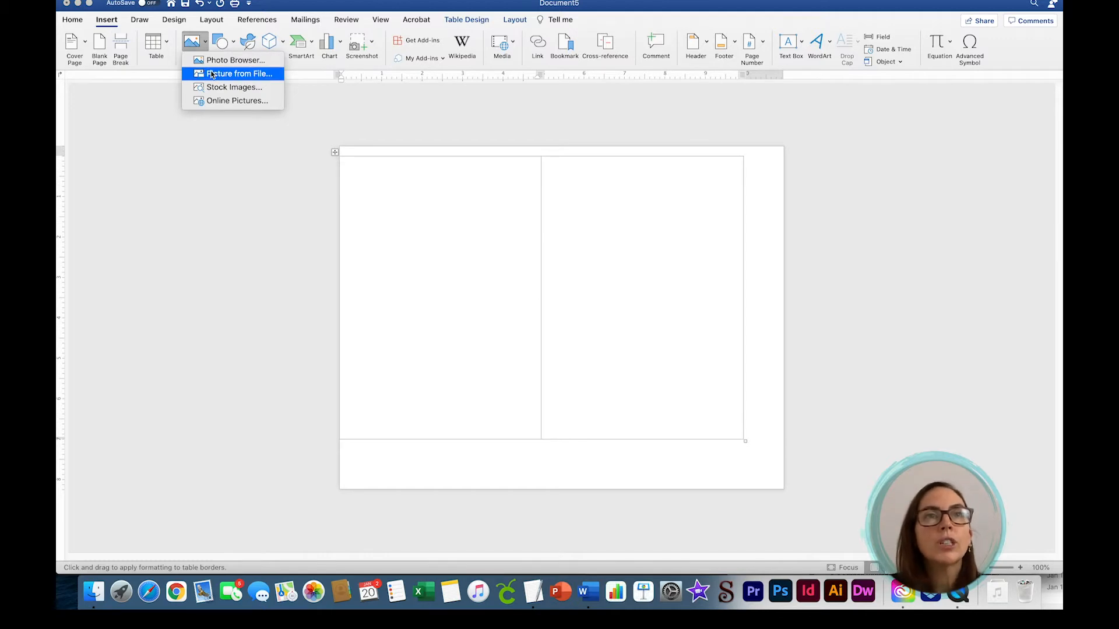
pyautogui.click(238, 73)
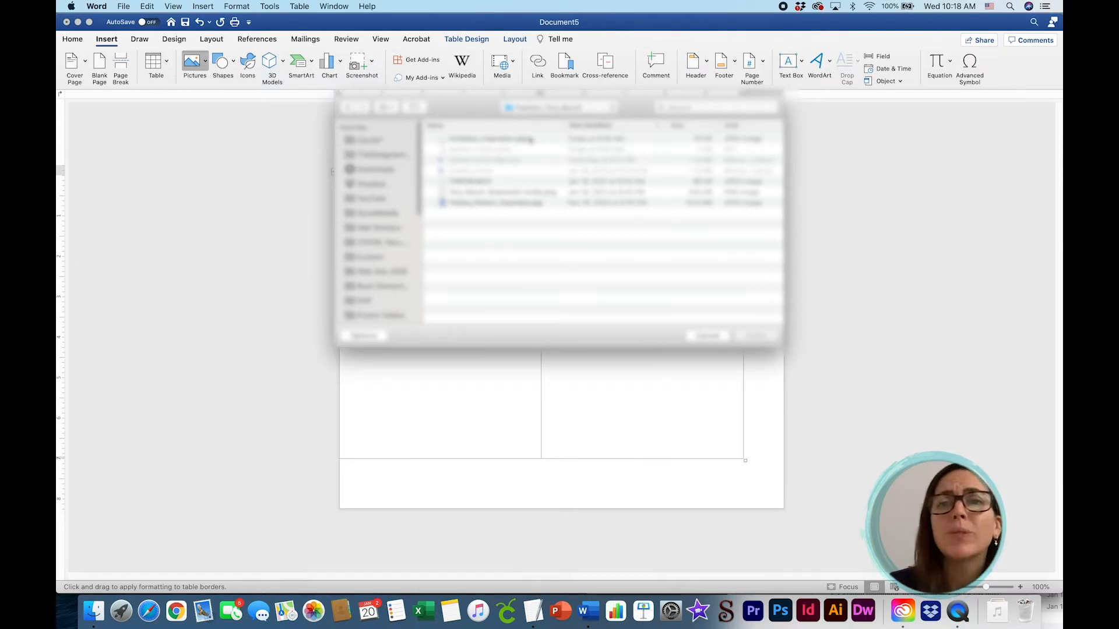
pyautogui.click(479, 139)
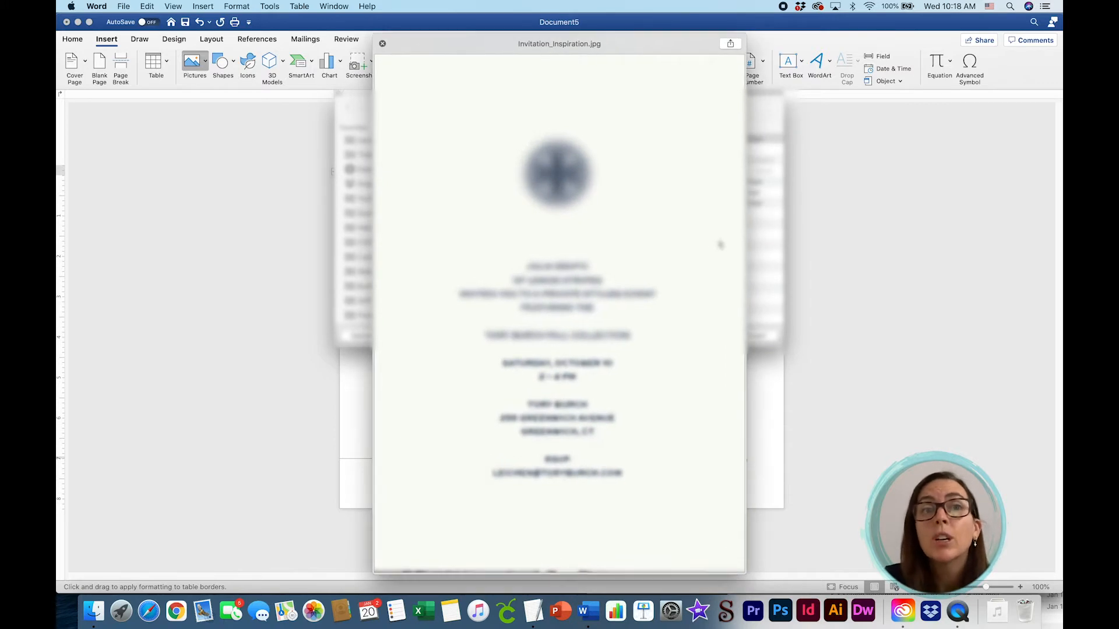
pyautogui.click(383, 44)
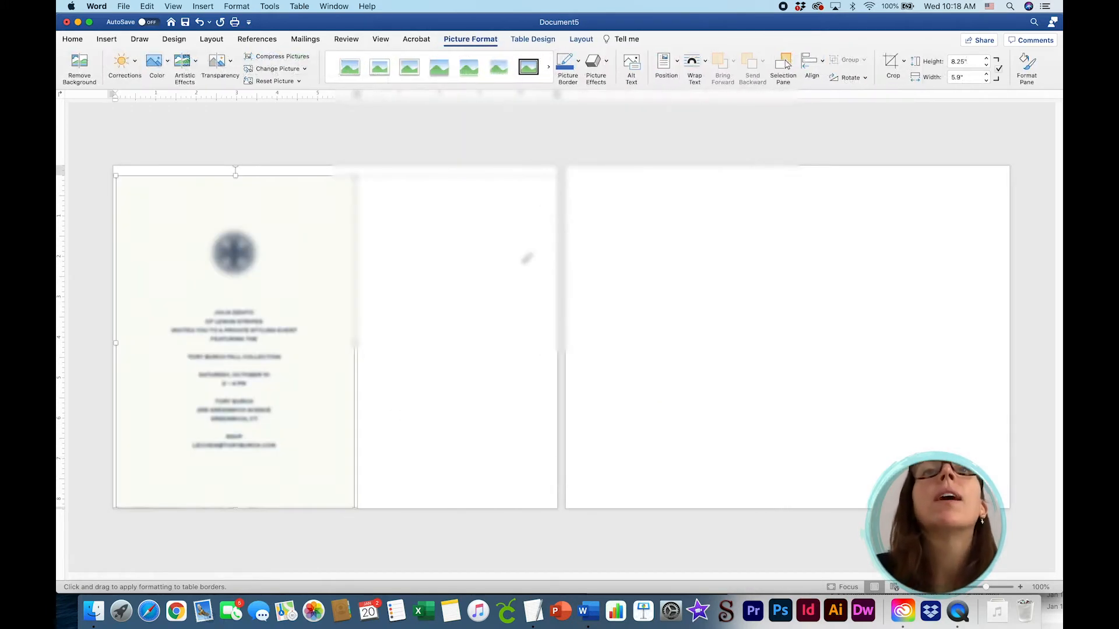
# Wrap the image In Front of Text, drag it into the right cell and shrink it to fill the panel.
pyautogui.click(694, 63)
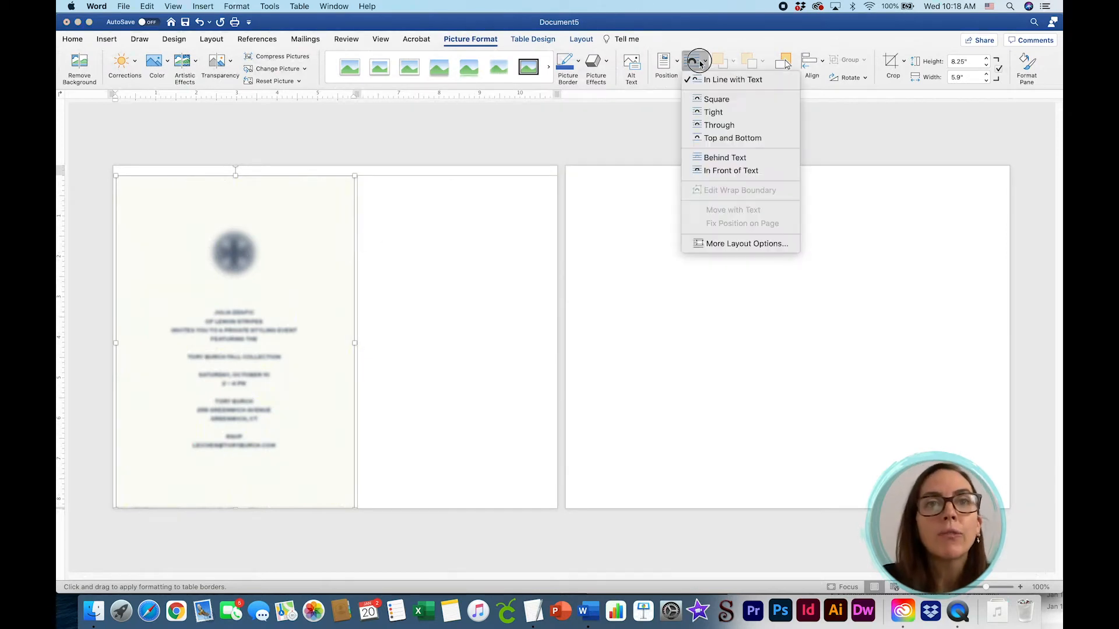
pyautogui.moveTo(724, 157)
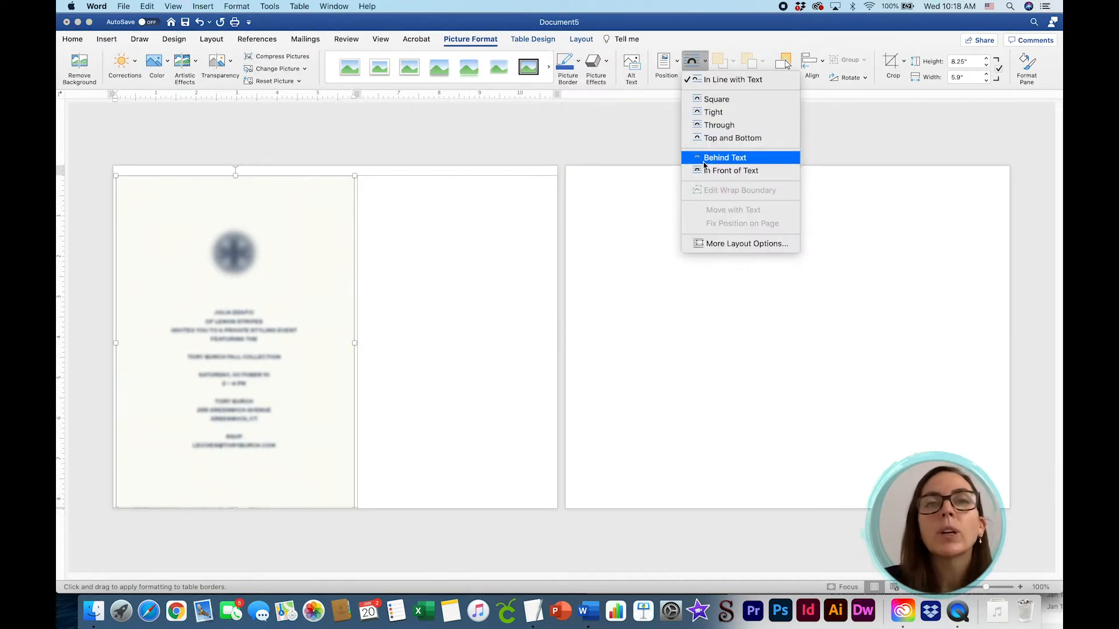
pyautogui.moveTo(707, 170)
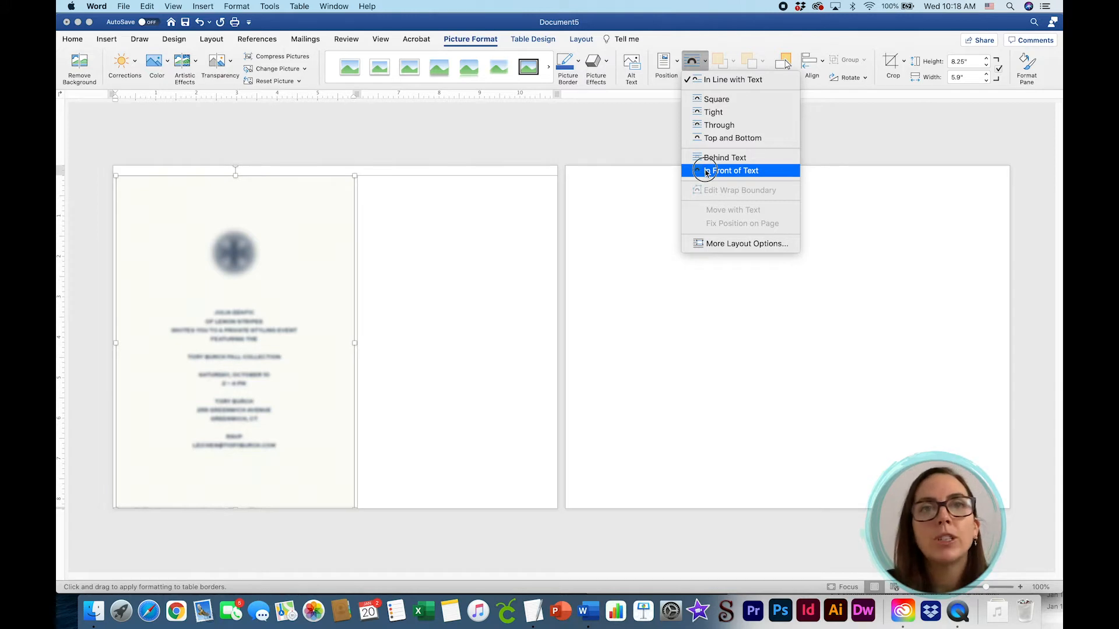
pyautogui.click(727, 171)
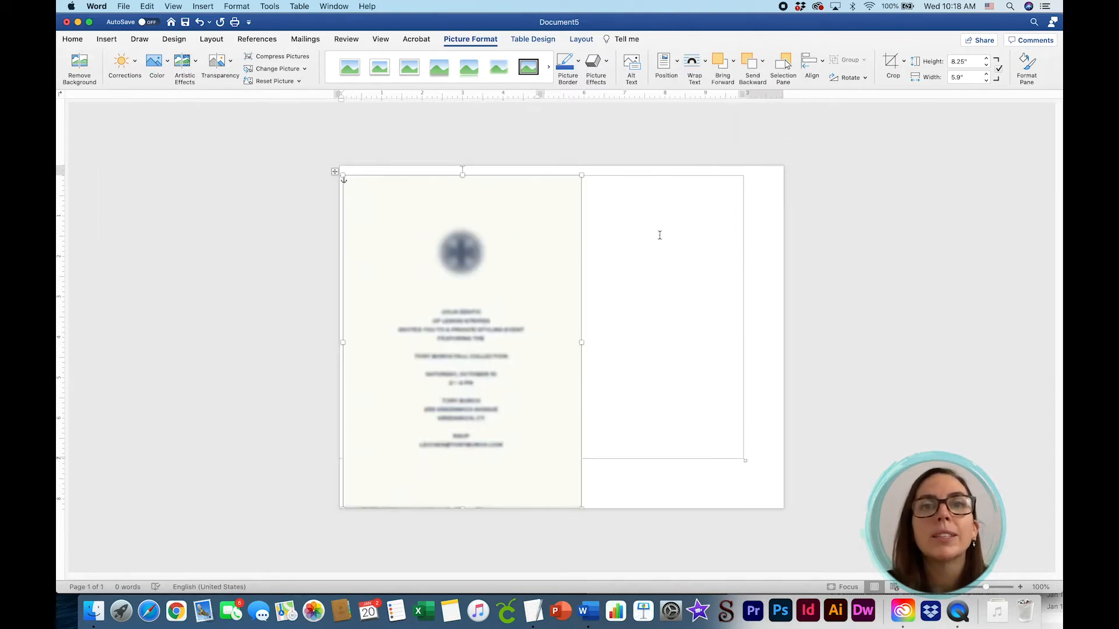
pyautogui.moveTo(462, 253); pyautogui.dragTo(560, 236)
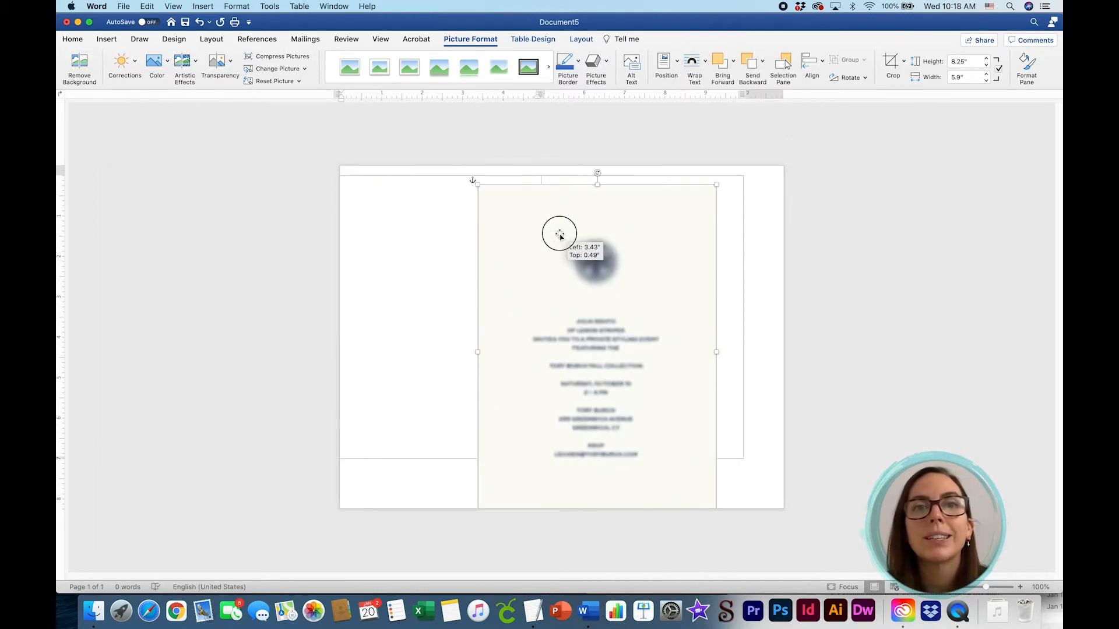
pyautogui.moveTo(559, 235); pyautogui.dragTo(636, 227)
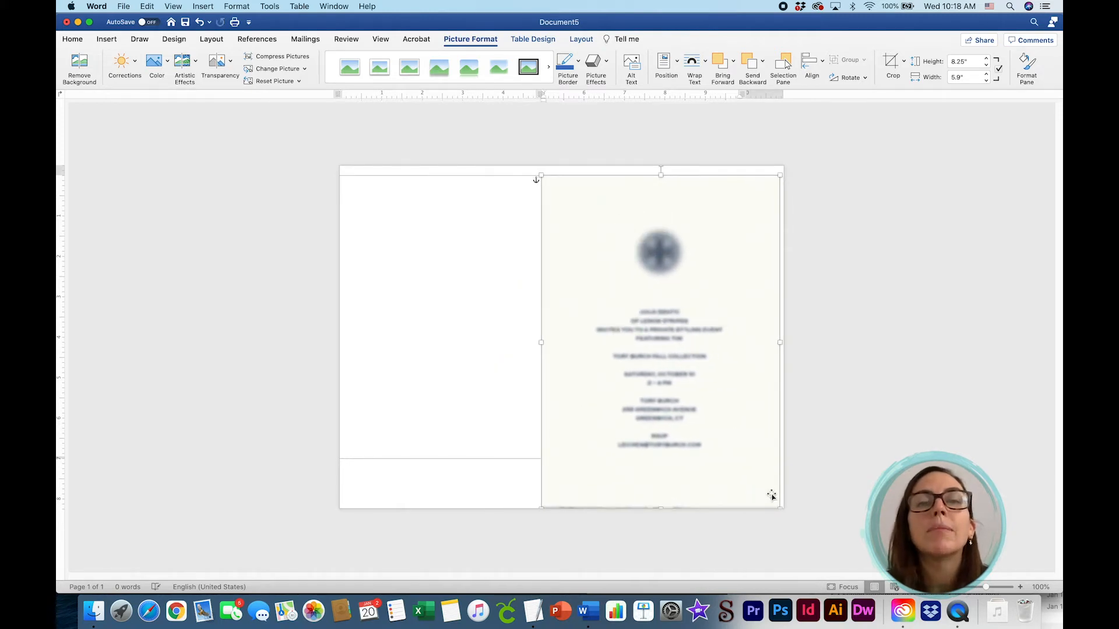
pyautogui.moveTo(780, 504); pyautogui.dragTo(755, 490)
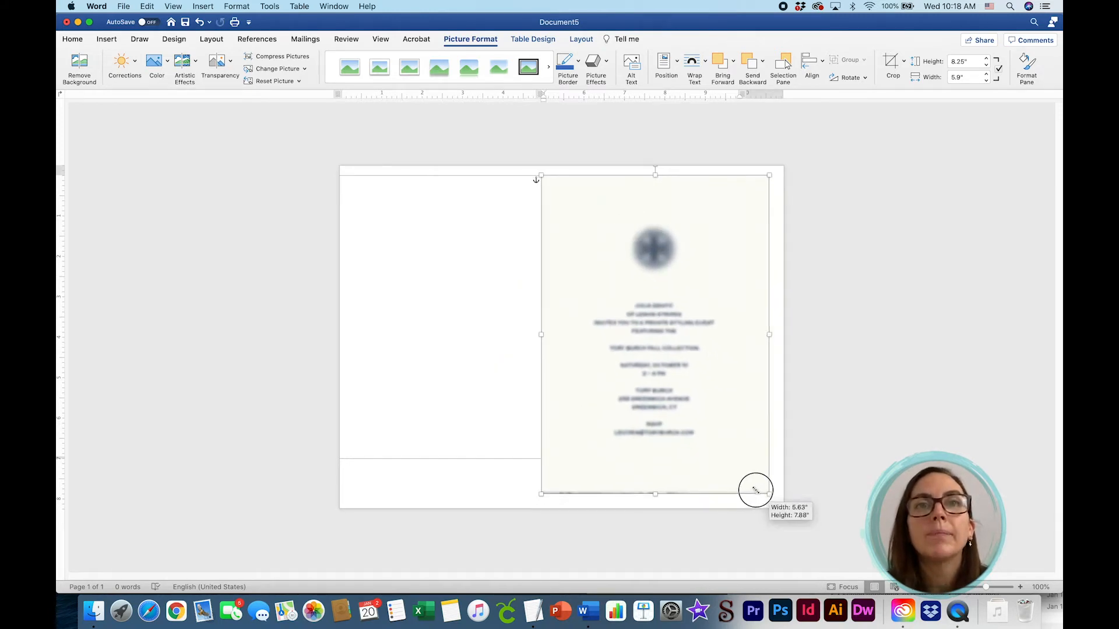
pyautogui.moveTo(755, 491); pyautogui.dragTo(719, 454)
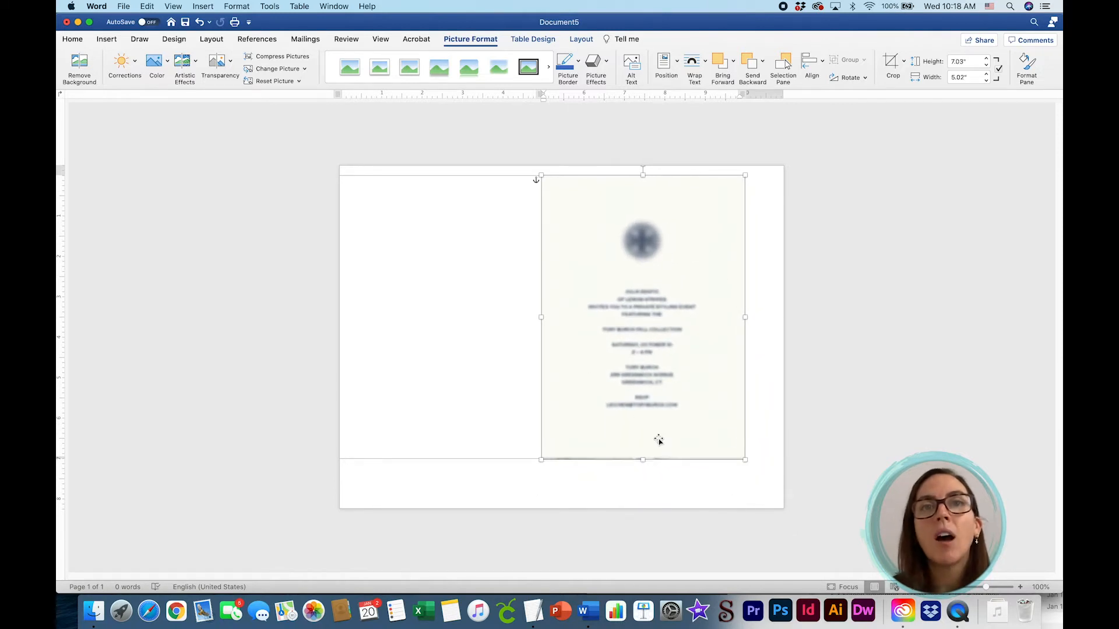
pyautogui.moveTo(669, 239)
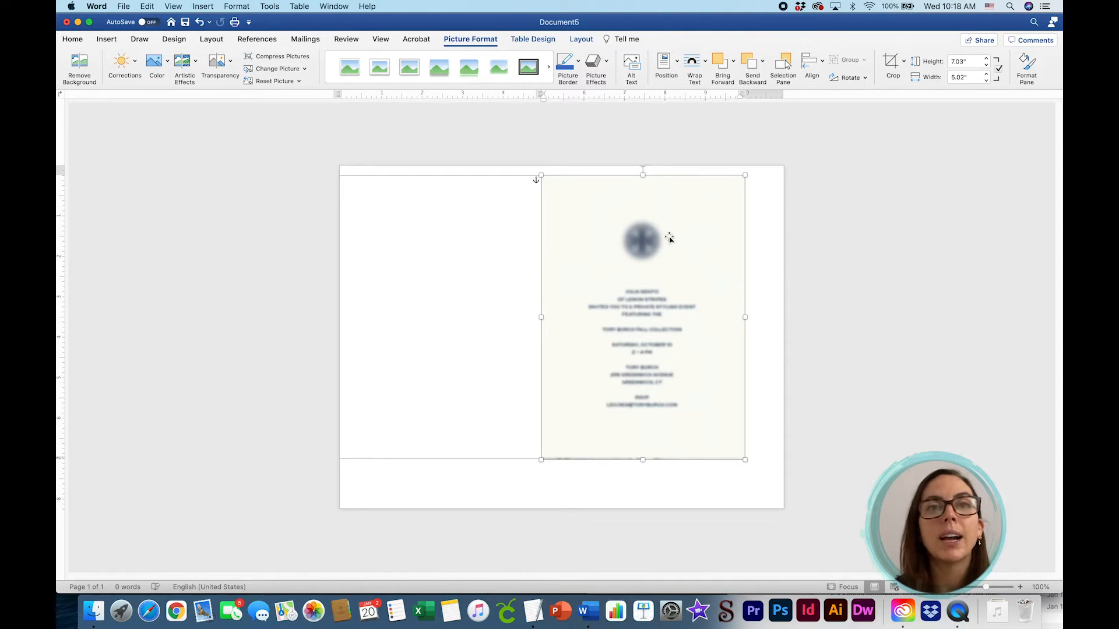
pyautogui.moveTo(750, 160)
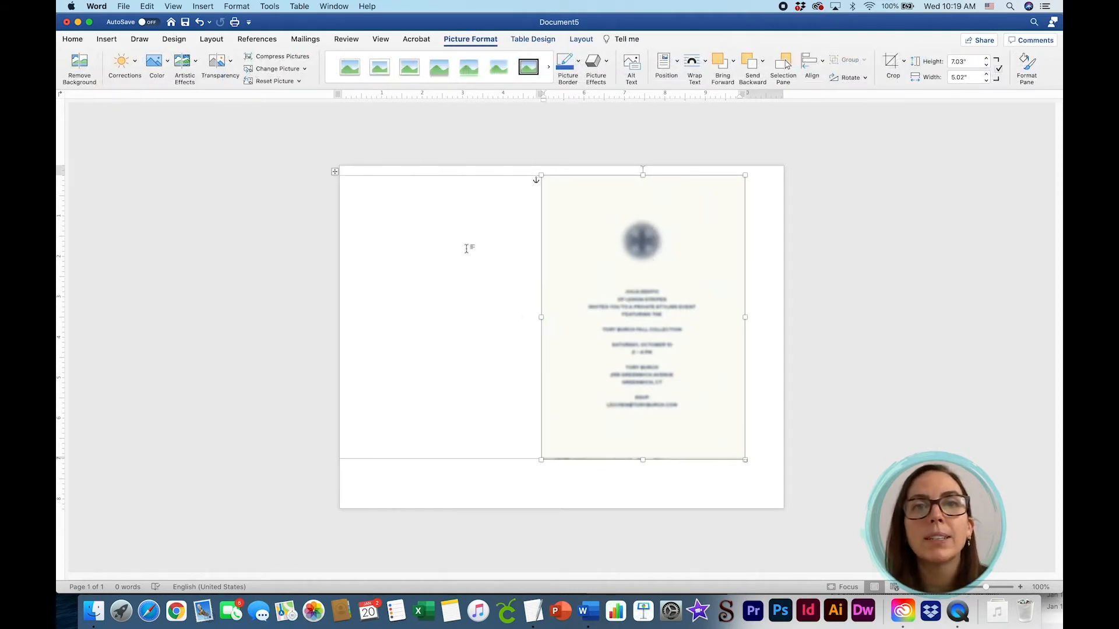
pyautogui.moveTo(697, 247)
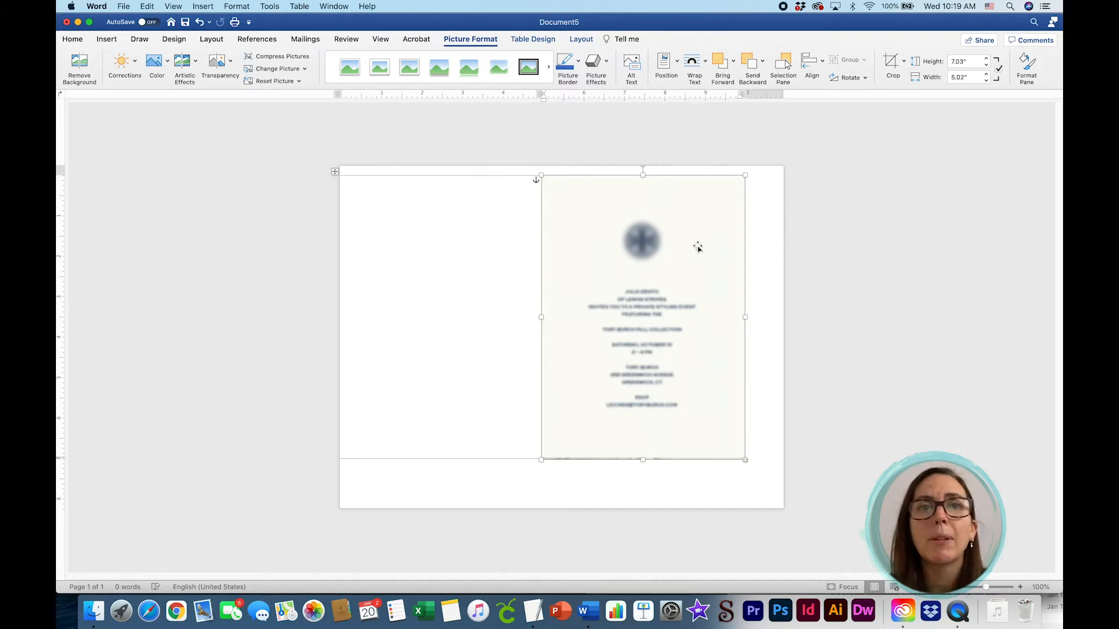
pyautogui.moveTo(641, 429)
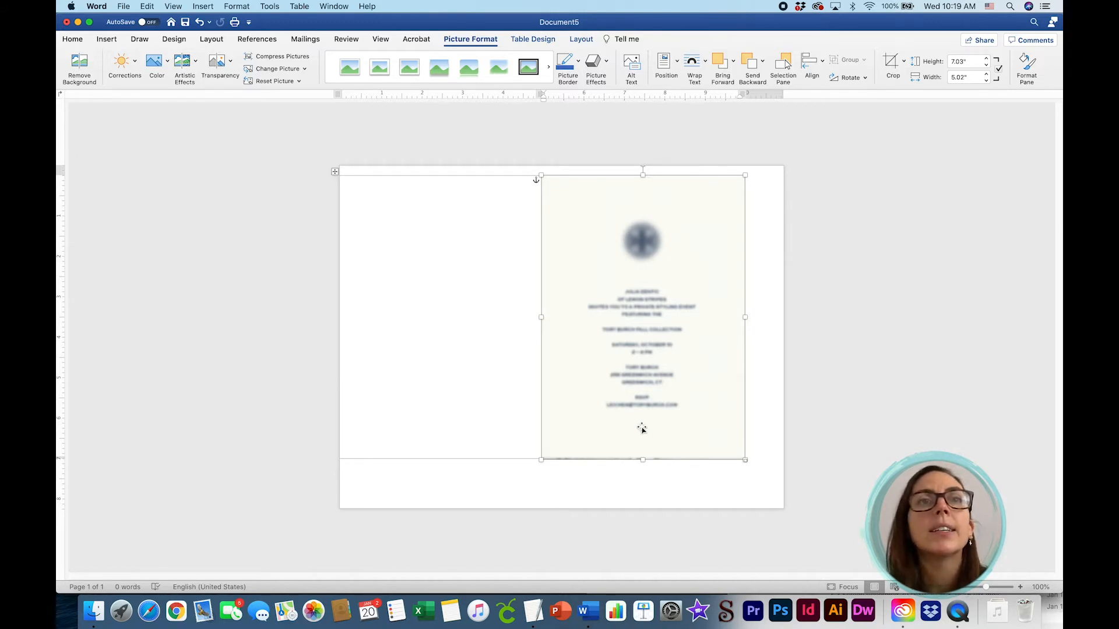
# Paste the invitation wording into the left cell and convert it to UPPERCASE via Change Case.
pyautogui.click(393, 180)
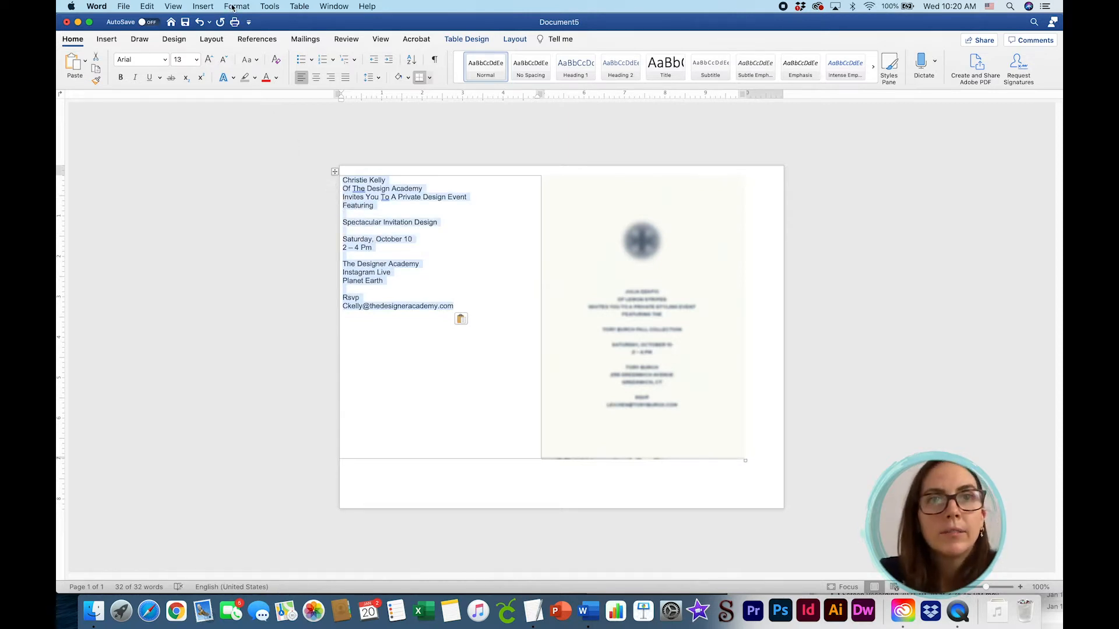
pyautogui.click(236, 6)
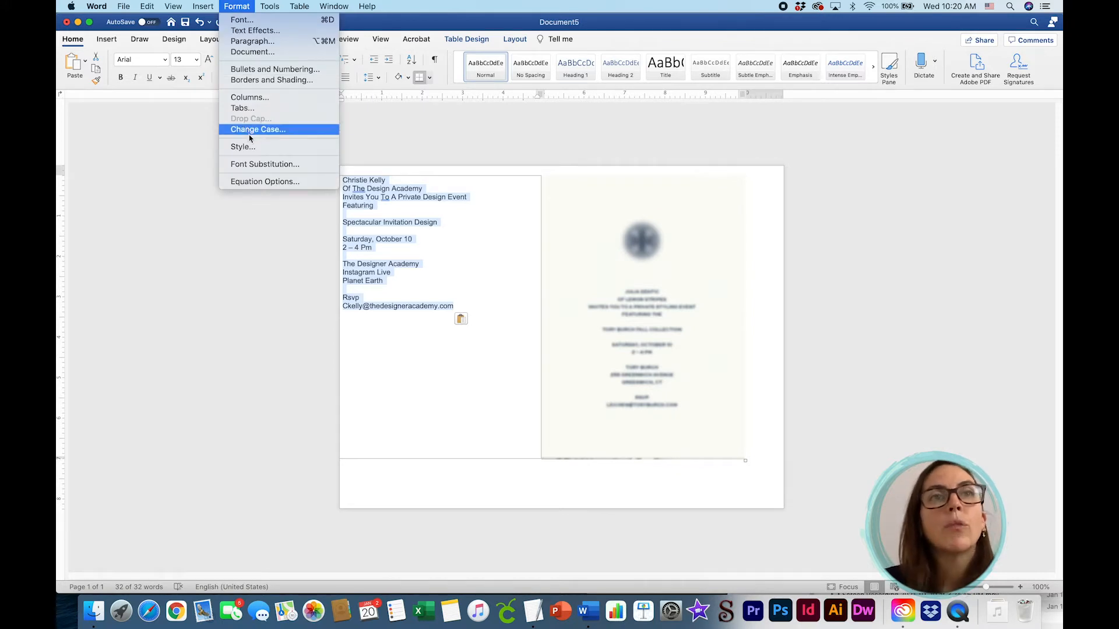
pyautogui.moveTo(242, 125)
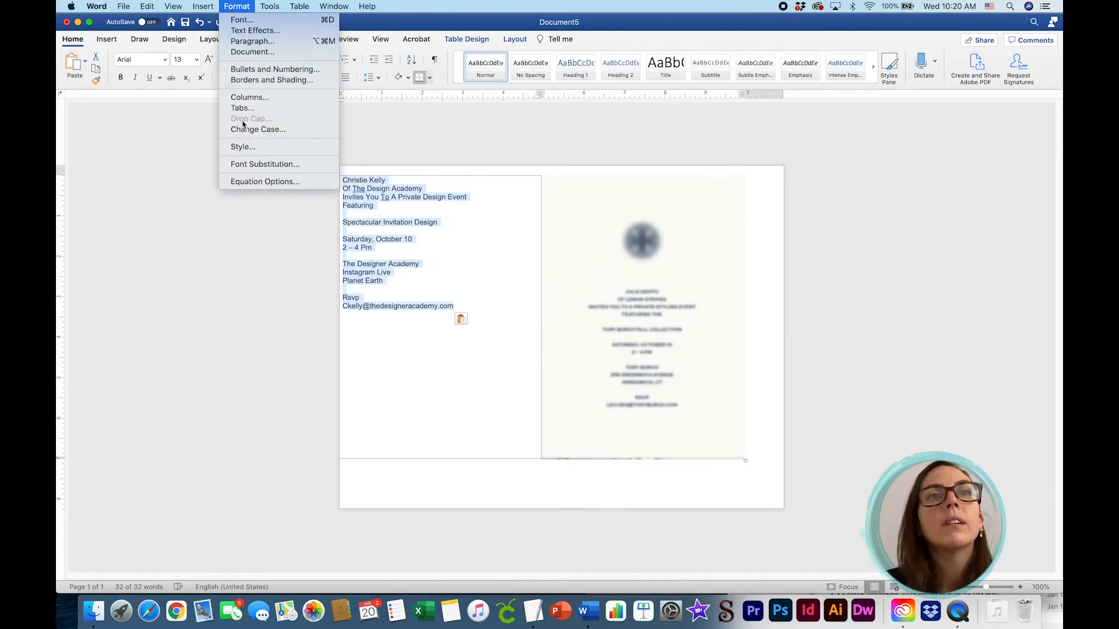
pyautogui.click(257, 128)
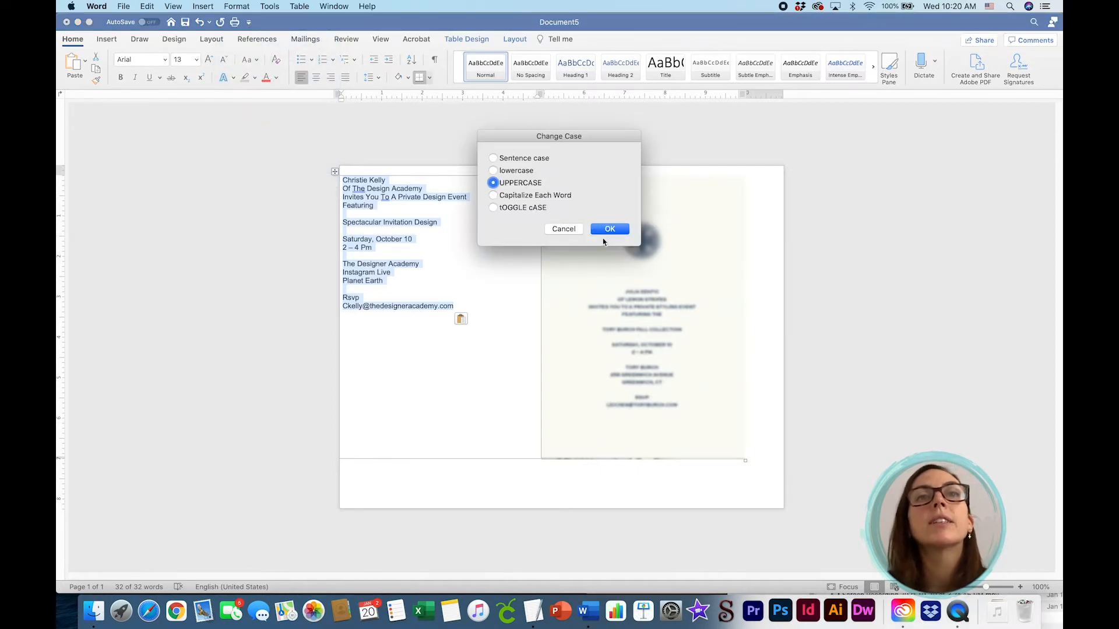
pyautogui.click(608, 228)
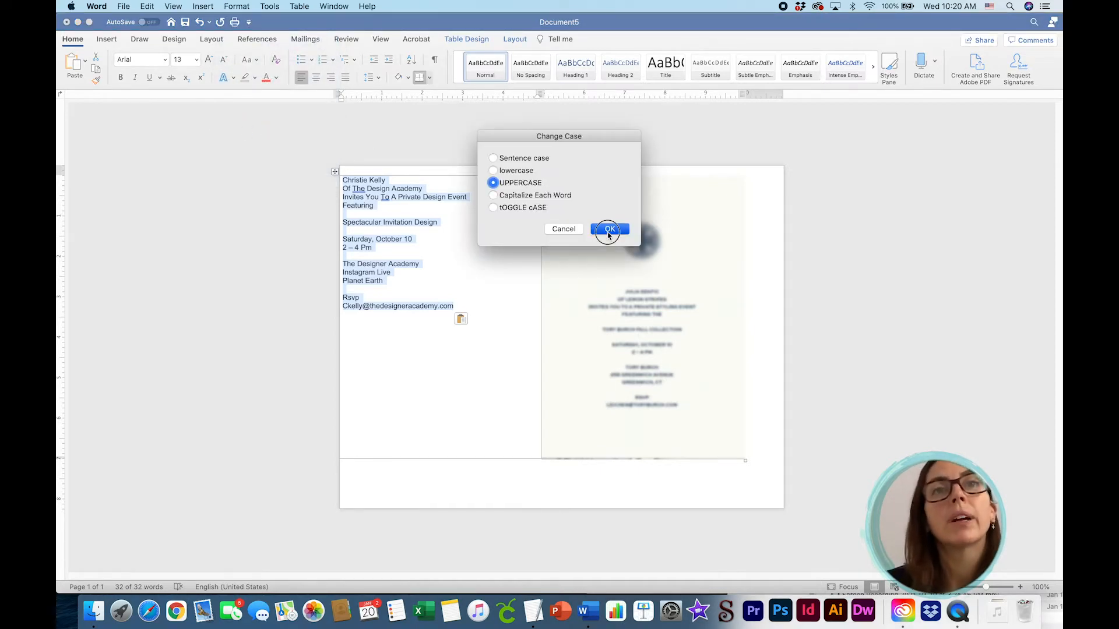
pyautogui.click(608, 228)
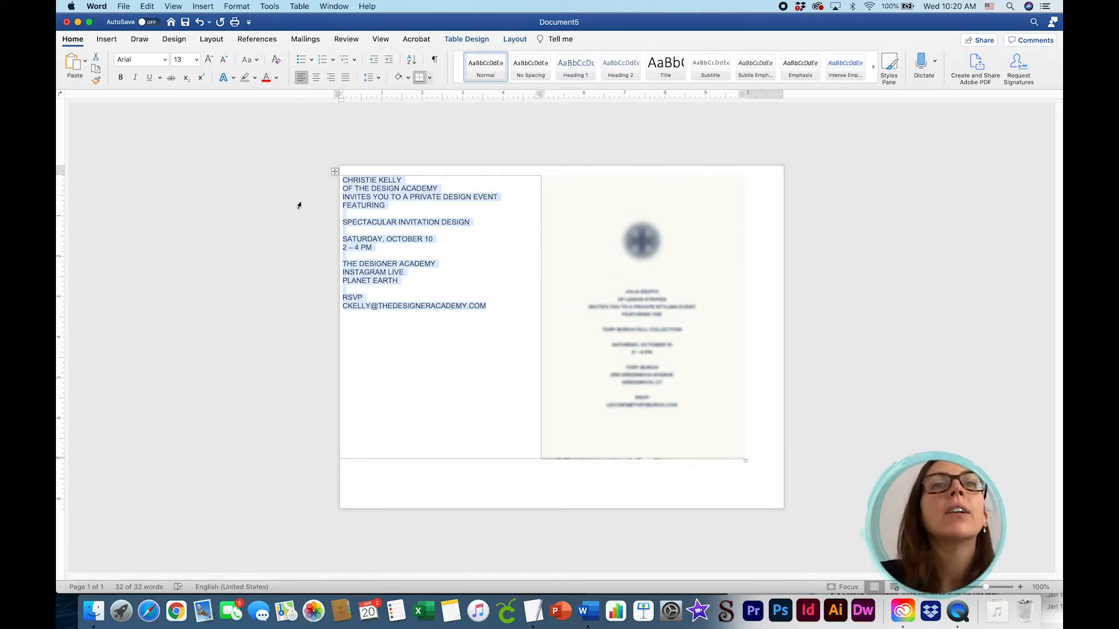
# Set the invitation text to Copperplate Regular, centred, at font size 10.
pyautogui.click(161, 59)
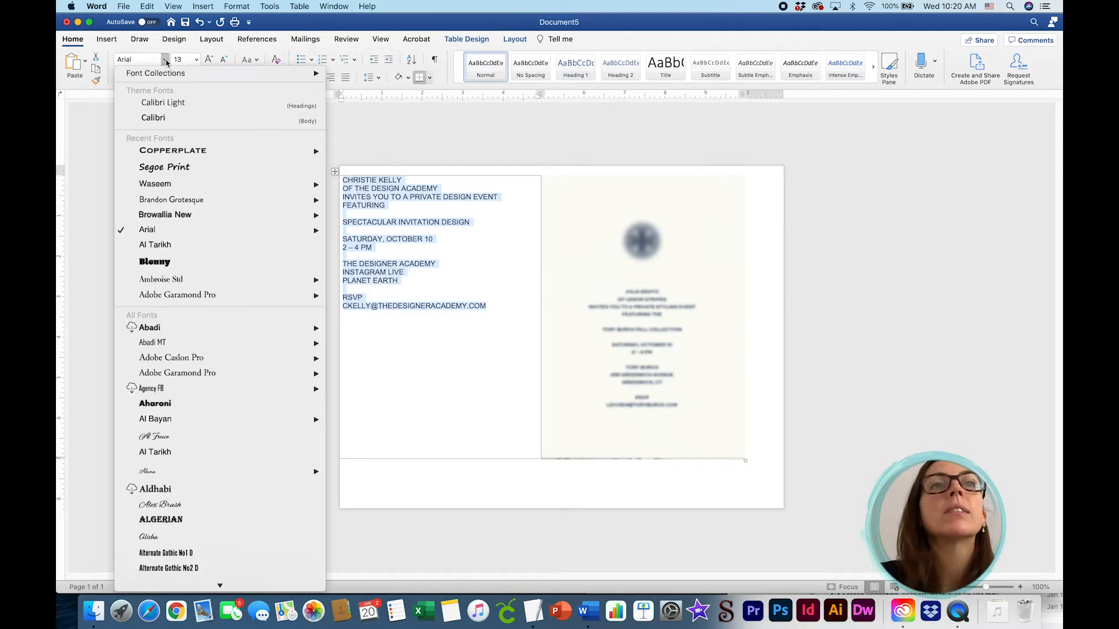
pyautogui.moveTo(172, 150)
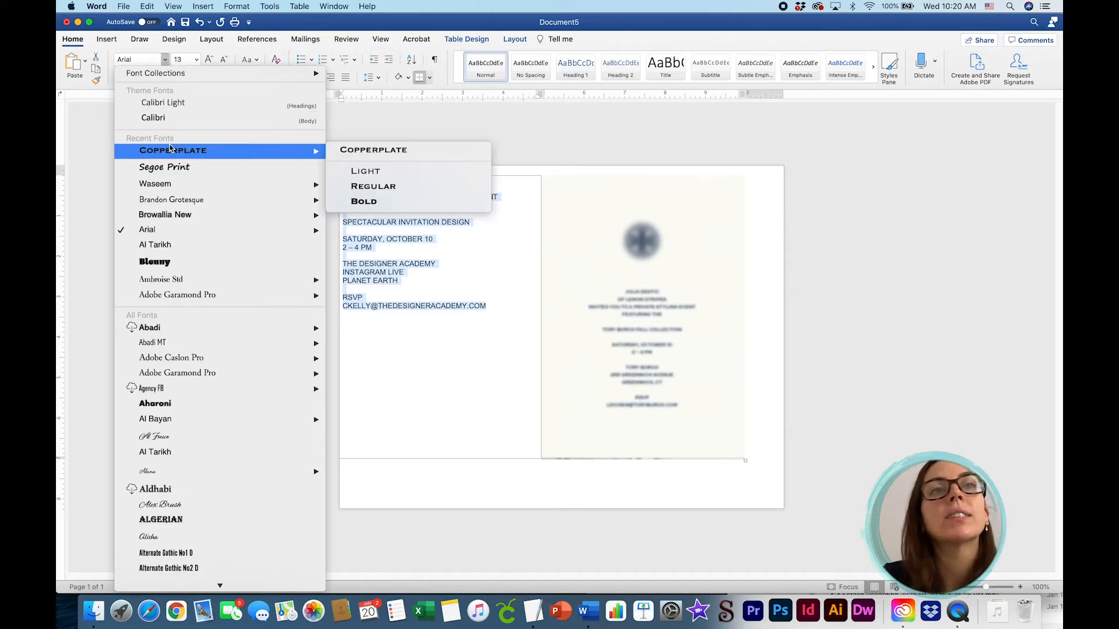
pyautogui.moveTo(415, 187)
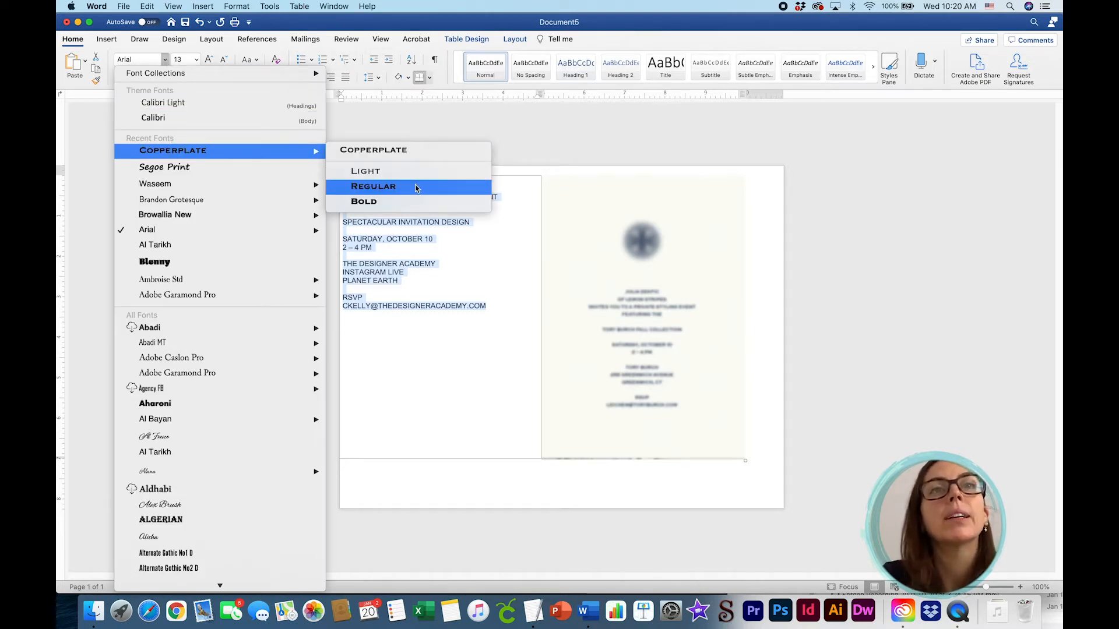
pyautogui.click(373, 186)
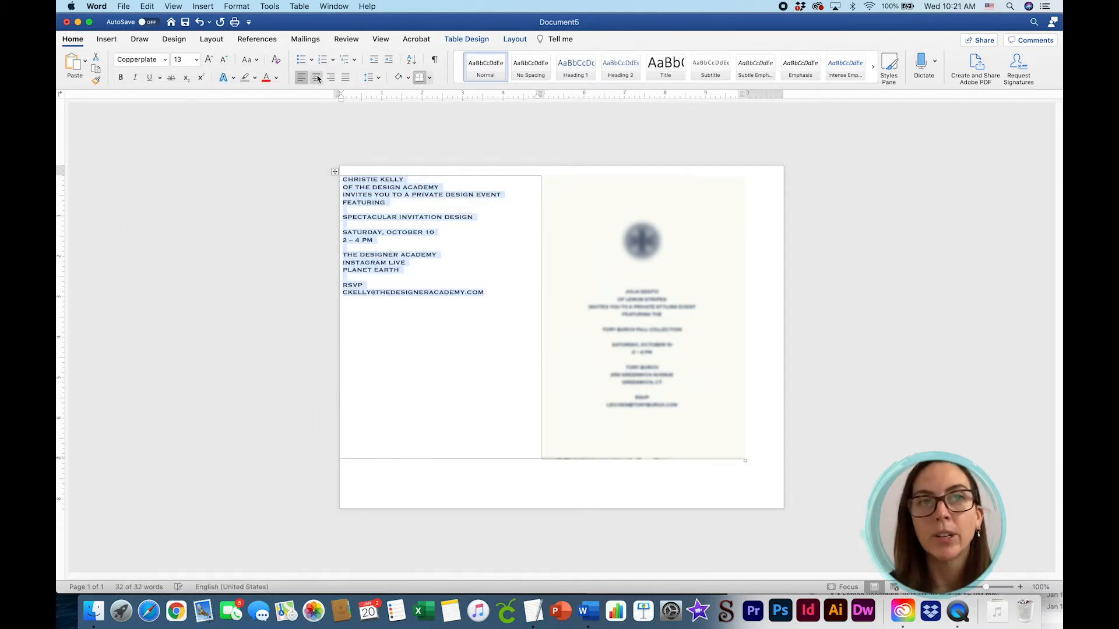
pyautogui.click(316, 77)
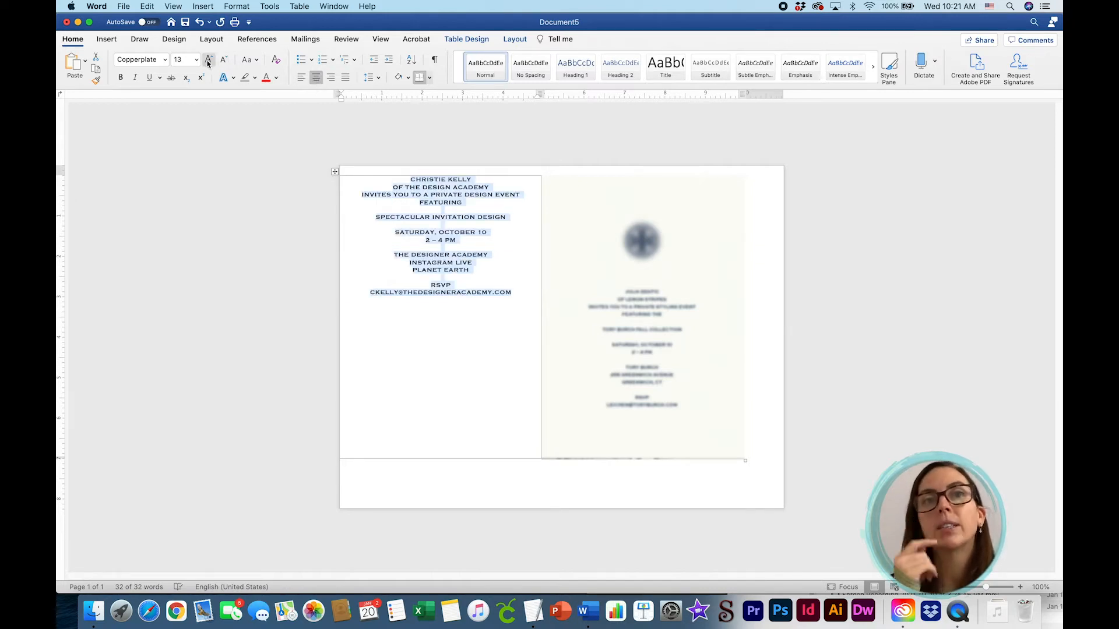
pyautogui.click(197, 59)
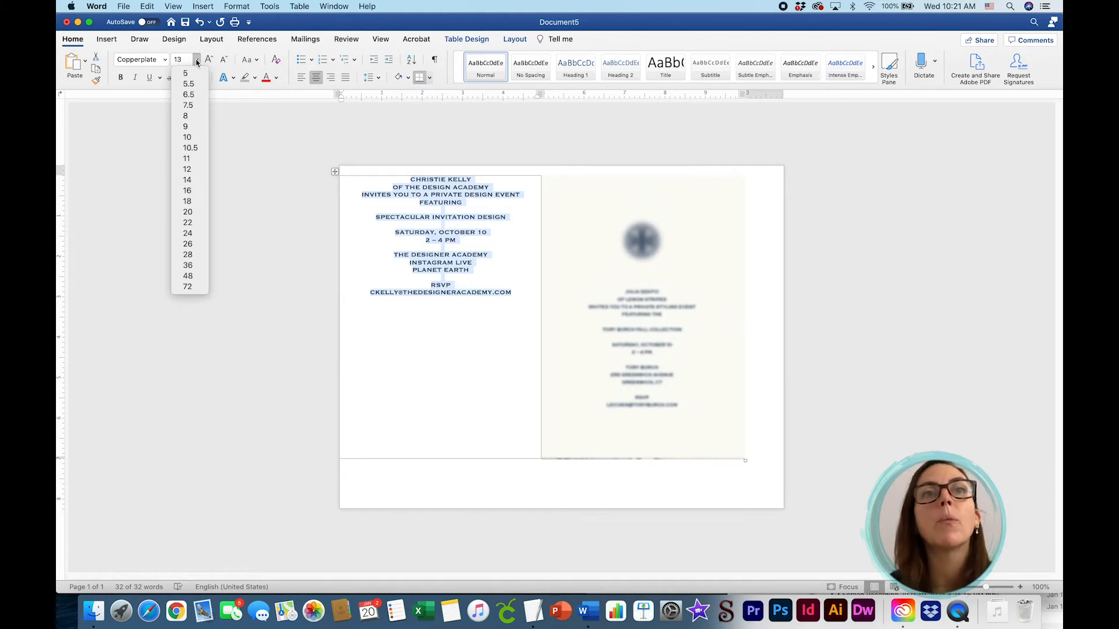
pyautogui.click(187, 138)
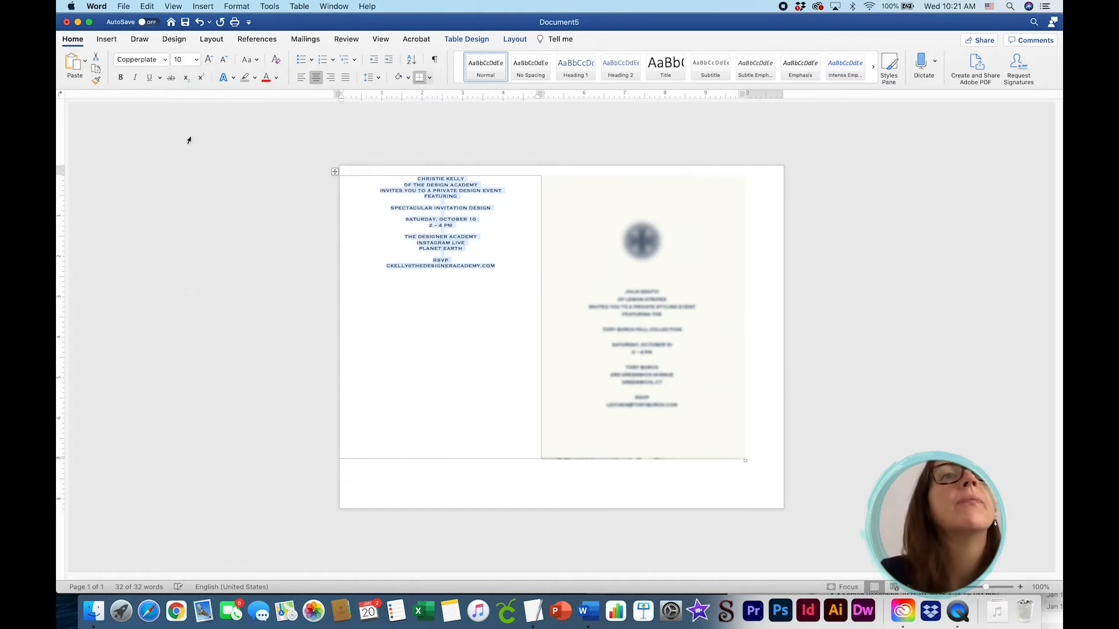
pyautogui.click(180, 58)
pyautogui.write('9.5')
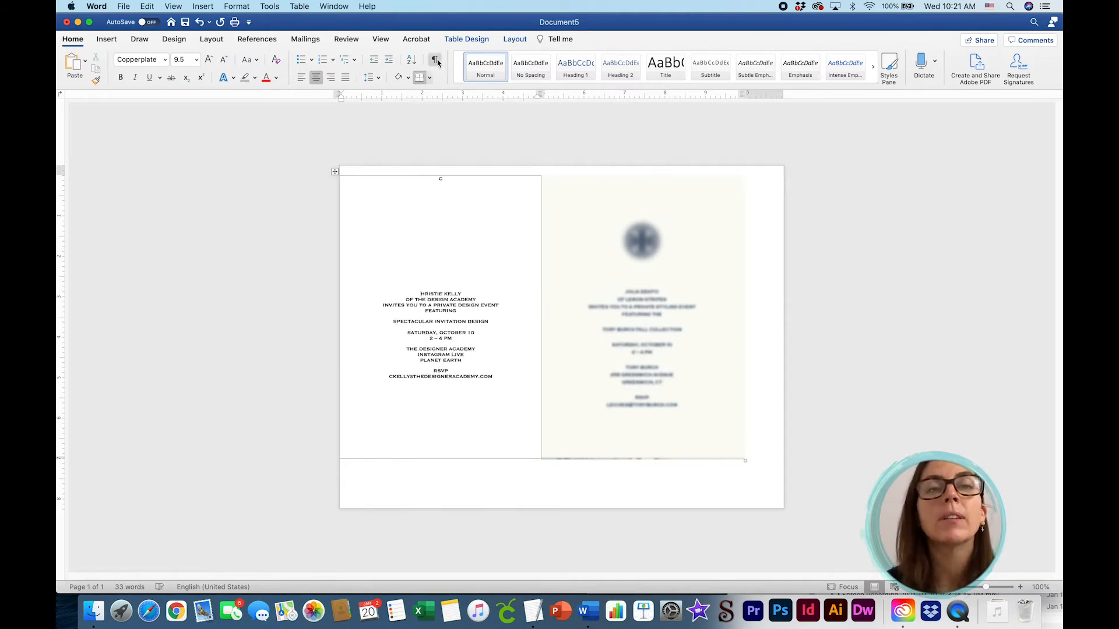
# Show paragraph marks and tidy the stray lines above the name so the wording sits mid-panel.
pyautogui.click(435, 61)
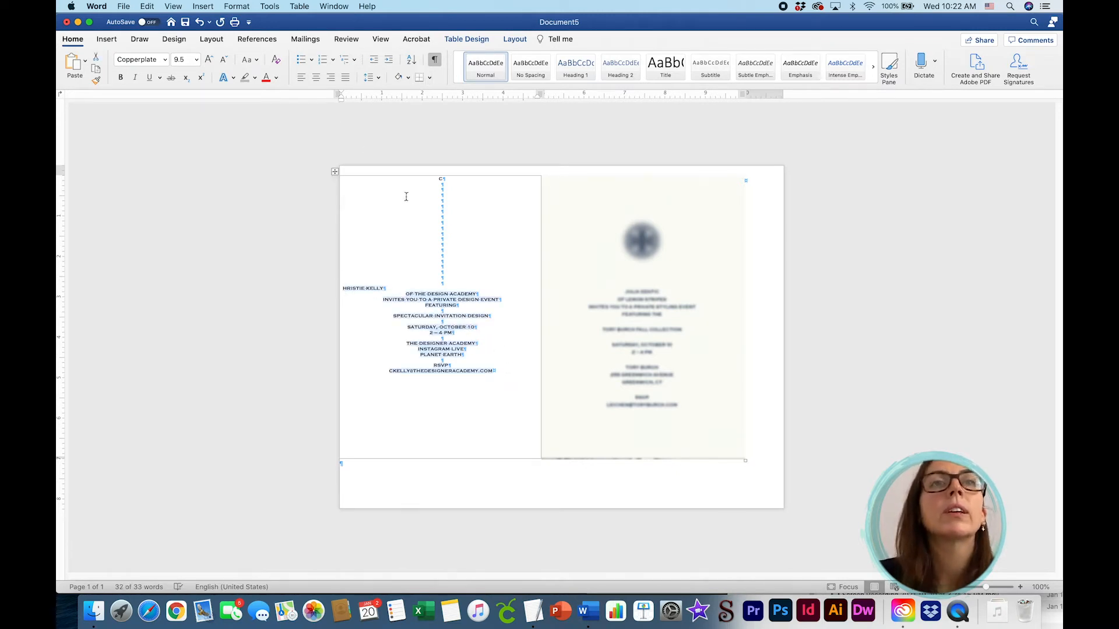
pyautogui.click(495, 330)
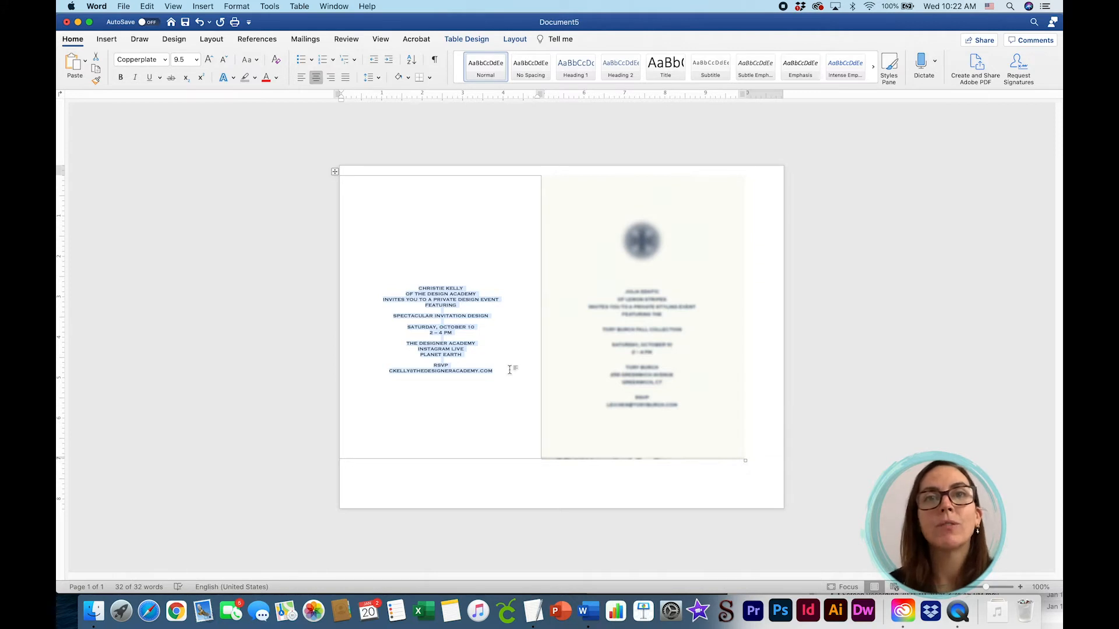
pyautogui.moveTo(250, 11)
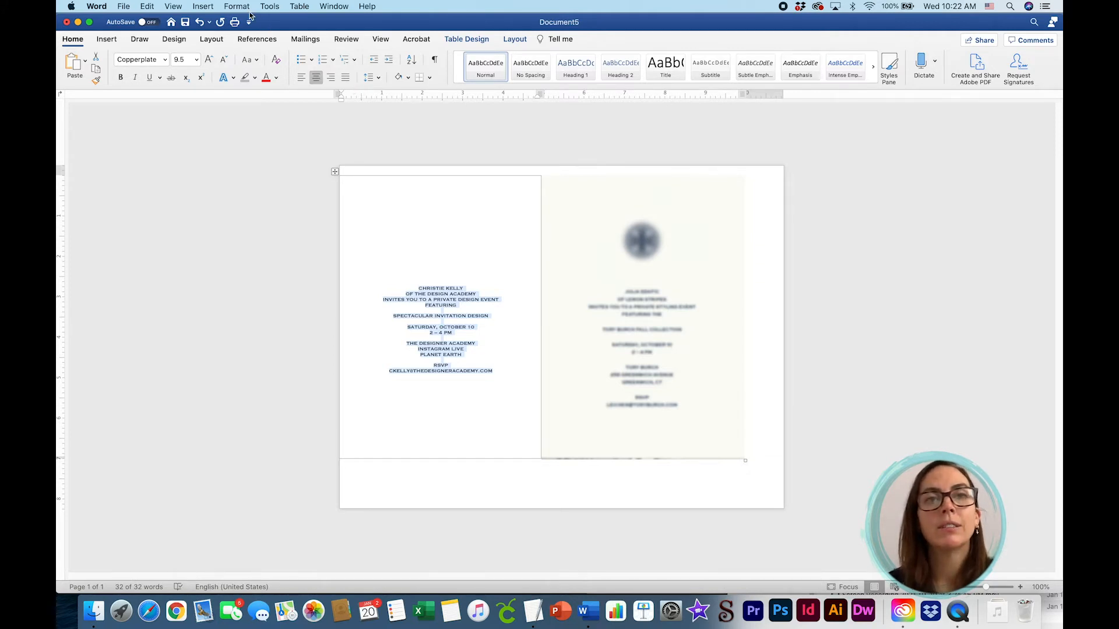
pyautogui.moveTo(436, 212)
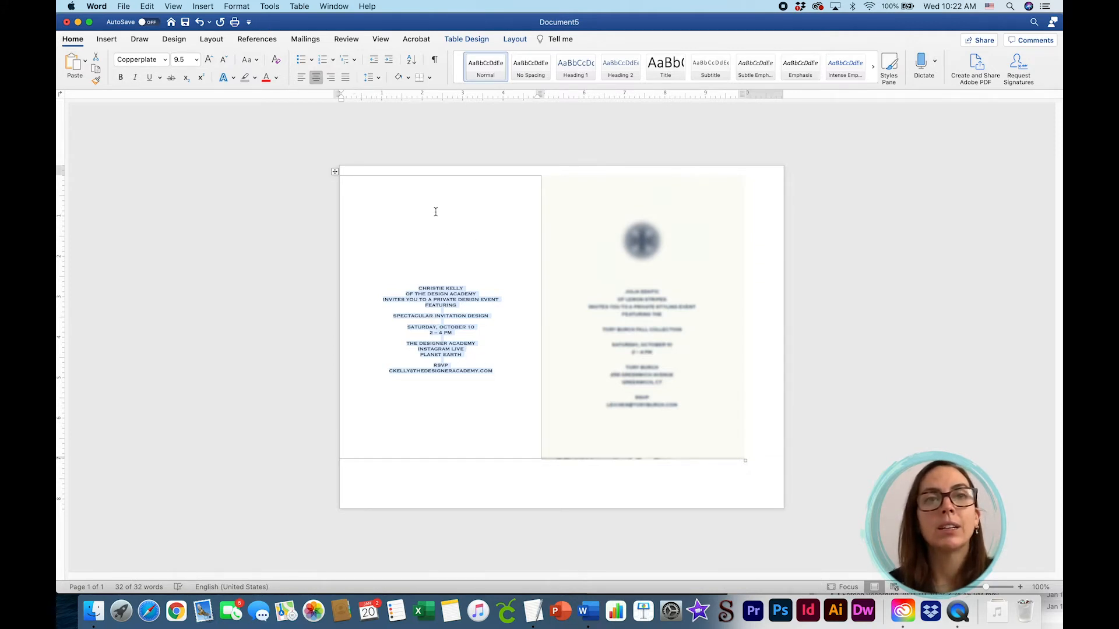
pyautogui.click(235, 6)
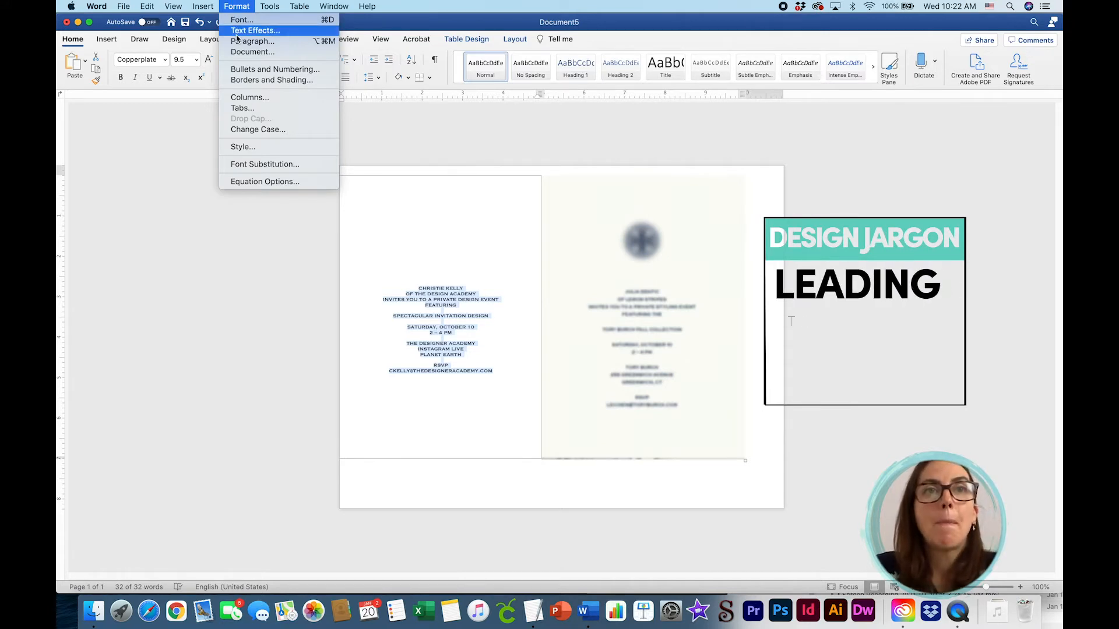
# Set the invitation's paragraph line spacing to At least 12 pt.
pyautogui.click(252, 40)
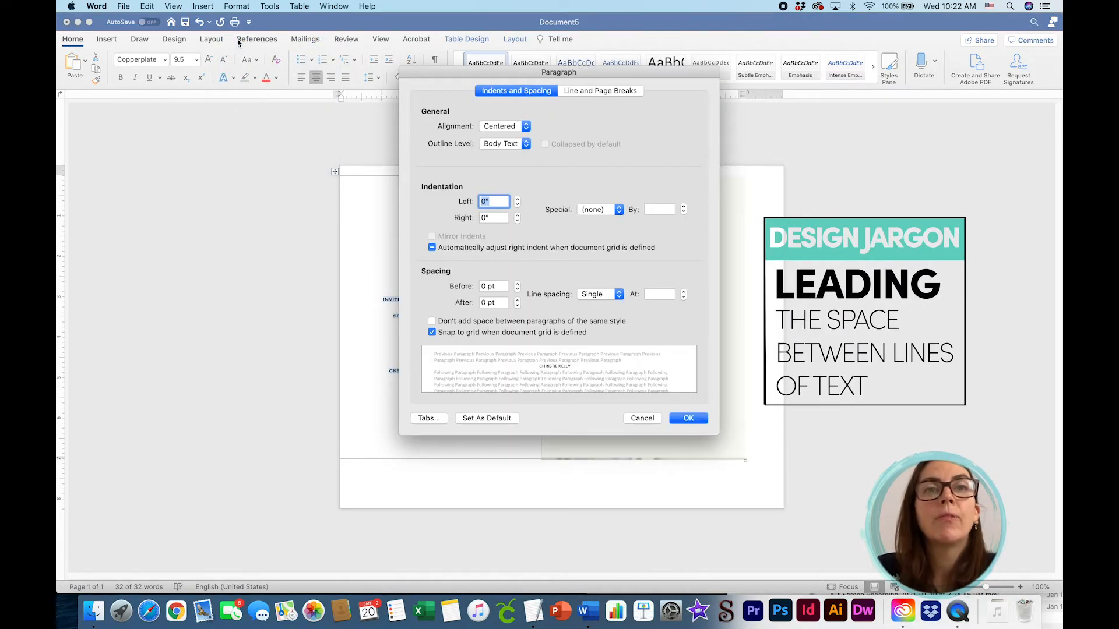
pyautogui.moveTo(393, 158)
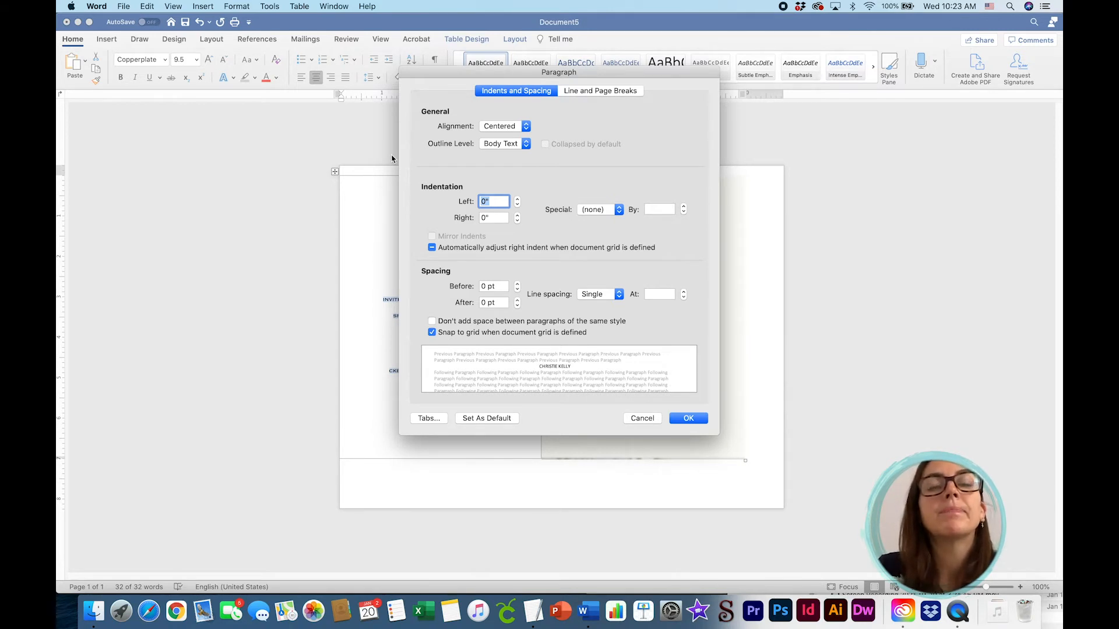
pyautogui.click(599, 294)
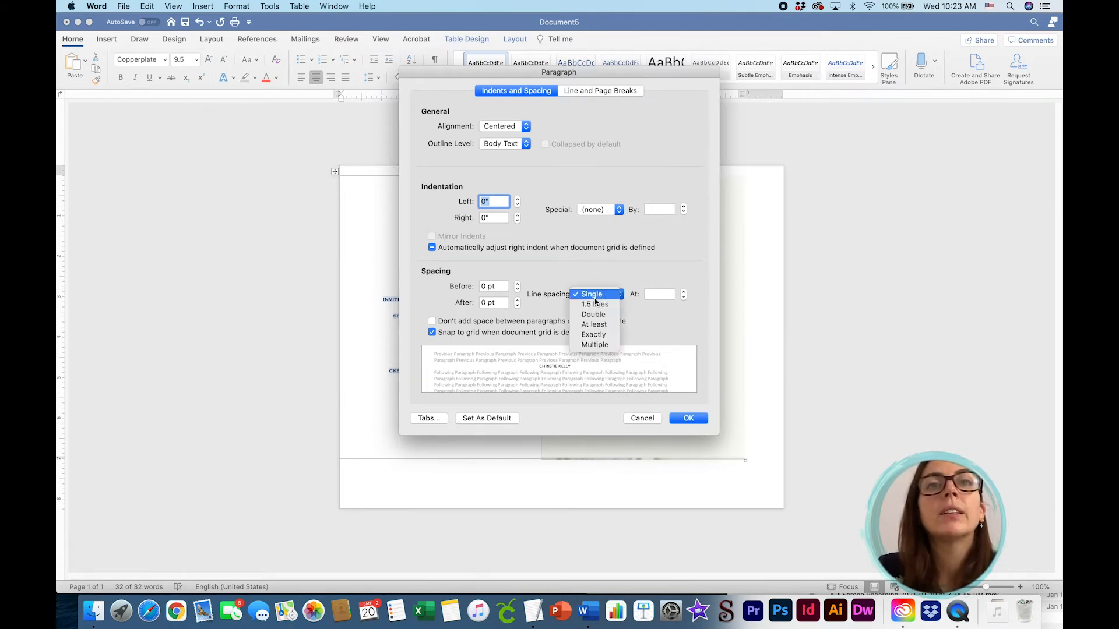
pyautogui.click(593, 324)
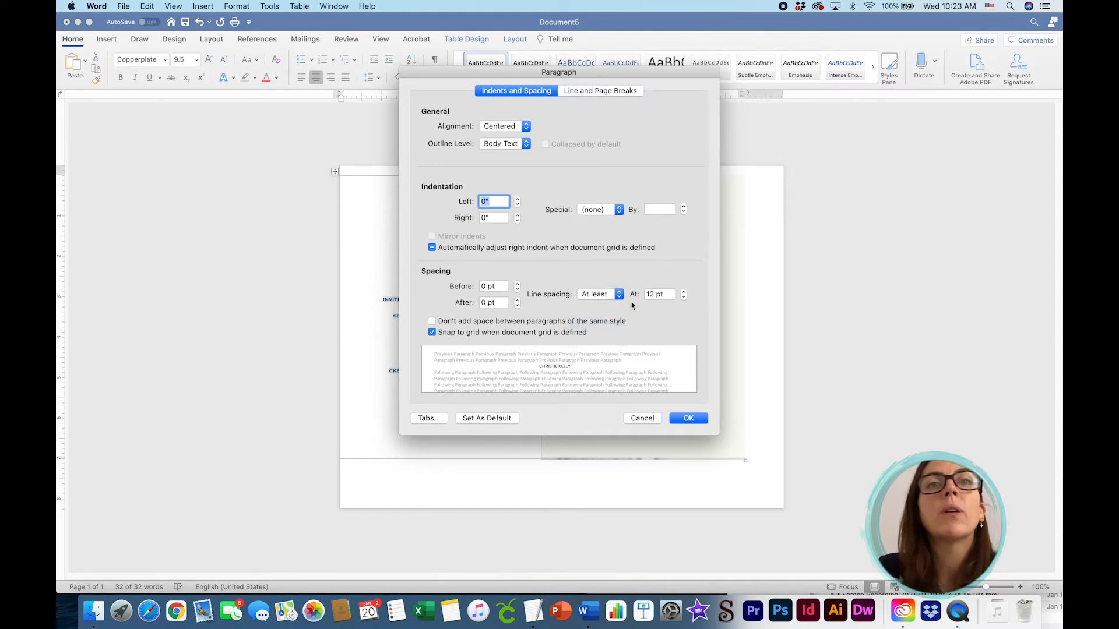
pyautogui.click(659, 293)
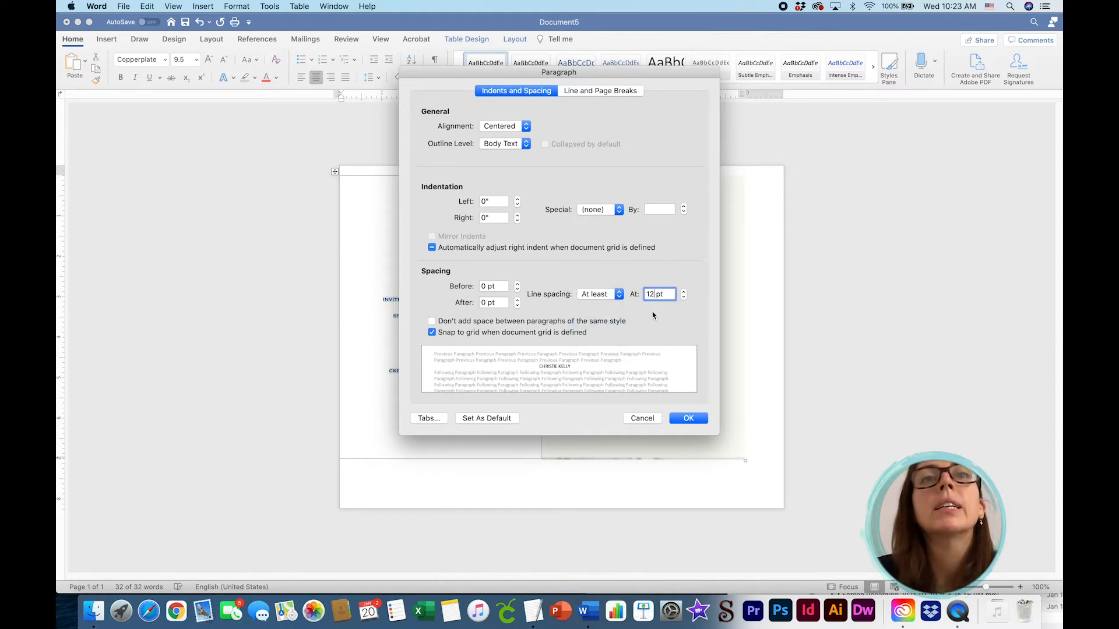
pyautogui.click(683, 292)
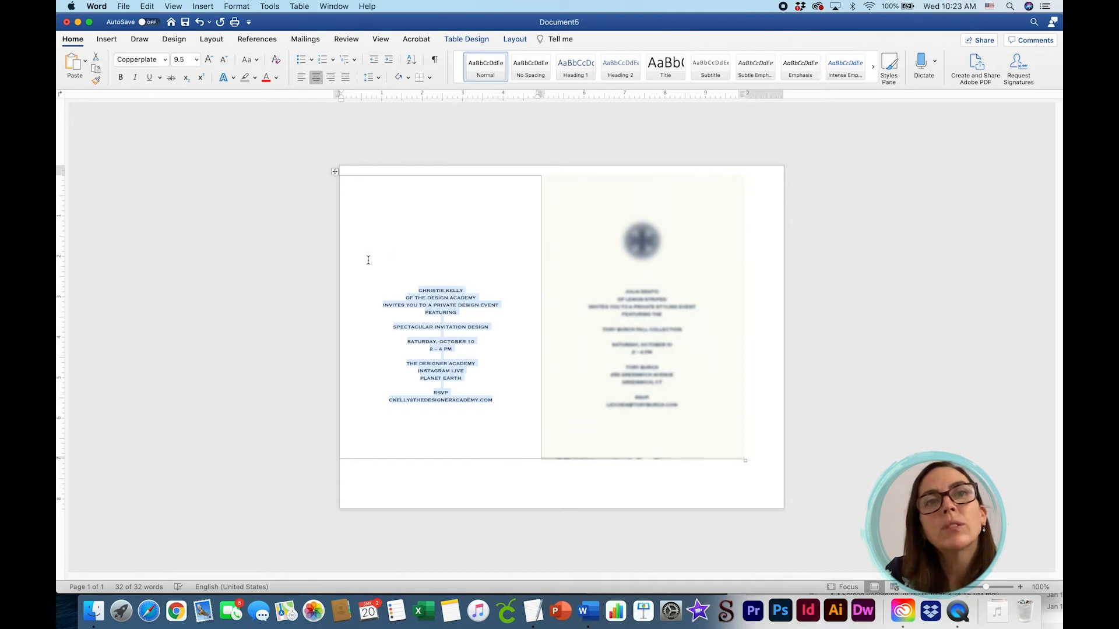
# Raise the minimum line spacing to At least 13 pt.
pyautogui.click(235, 6)
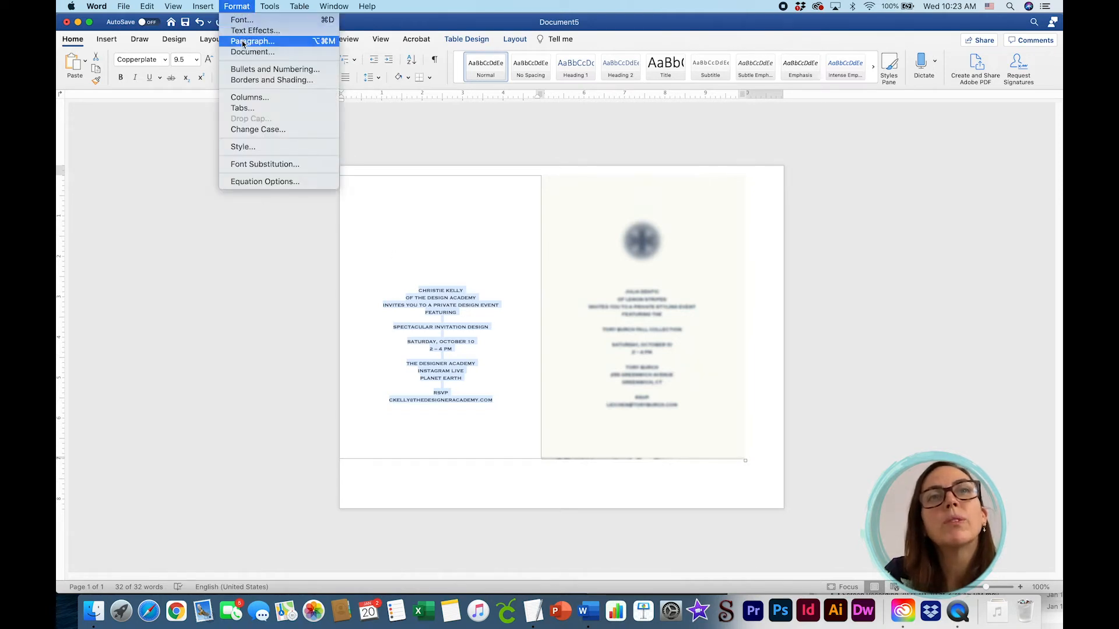
pyautogui.click(253, 41)
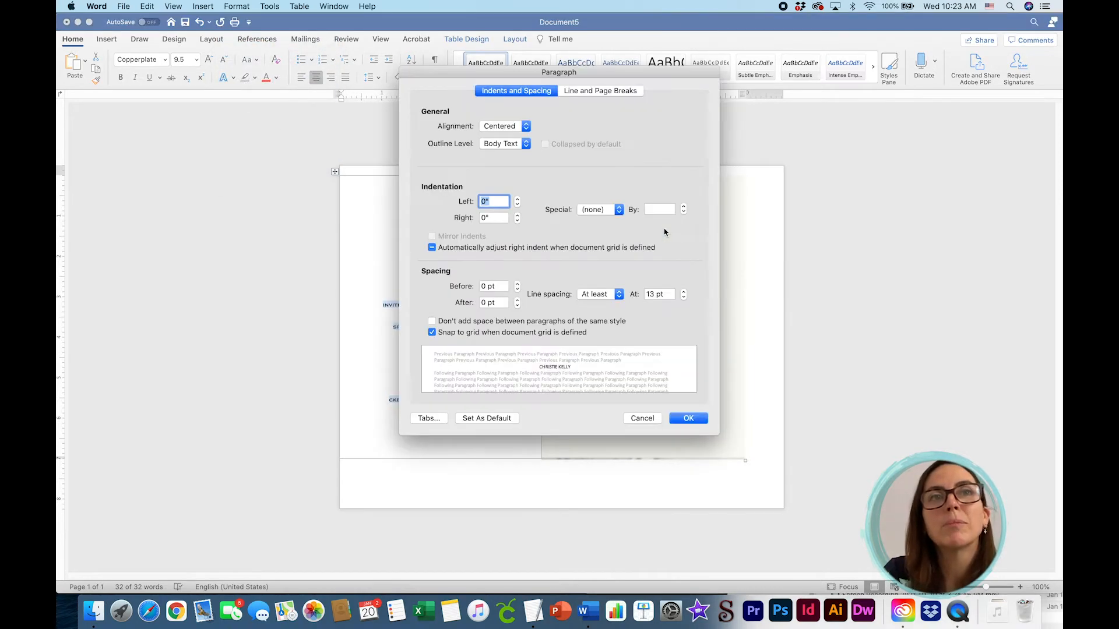
pyautogui.click(659, 294)
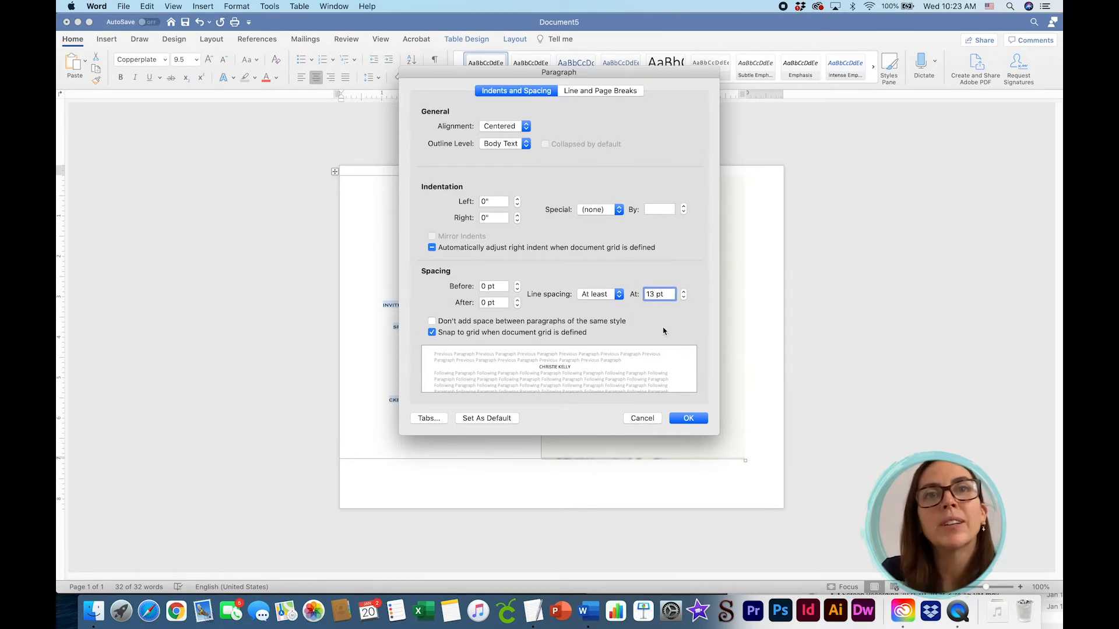
pyautogui.click(688, 418)
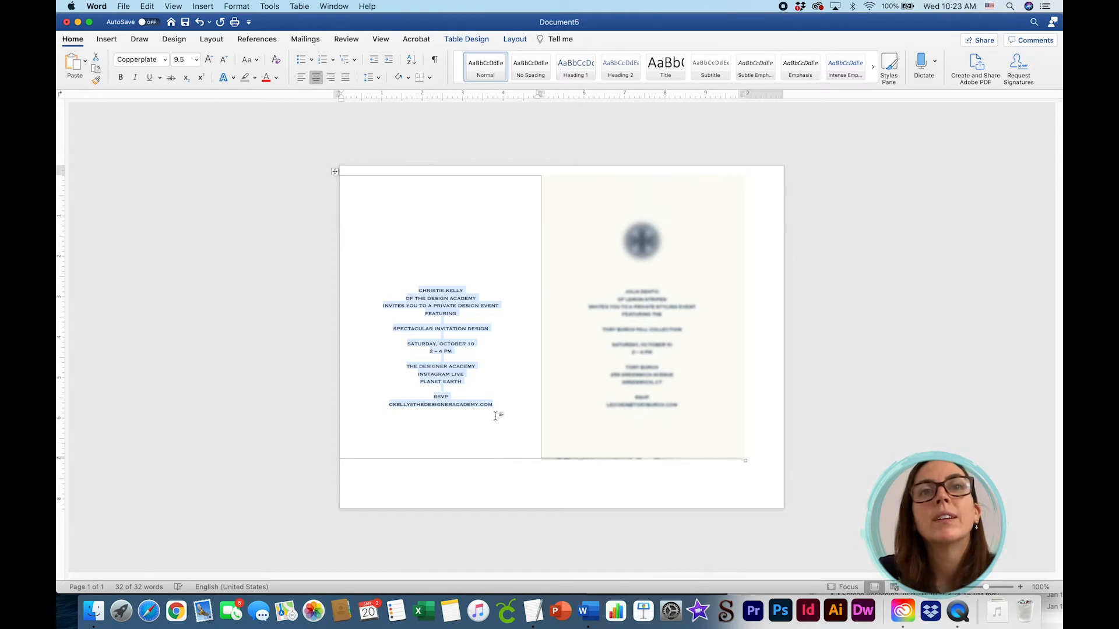
pyautogui.moveTo(431, 388)
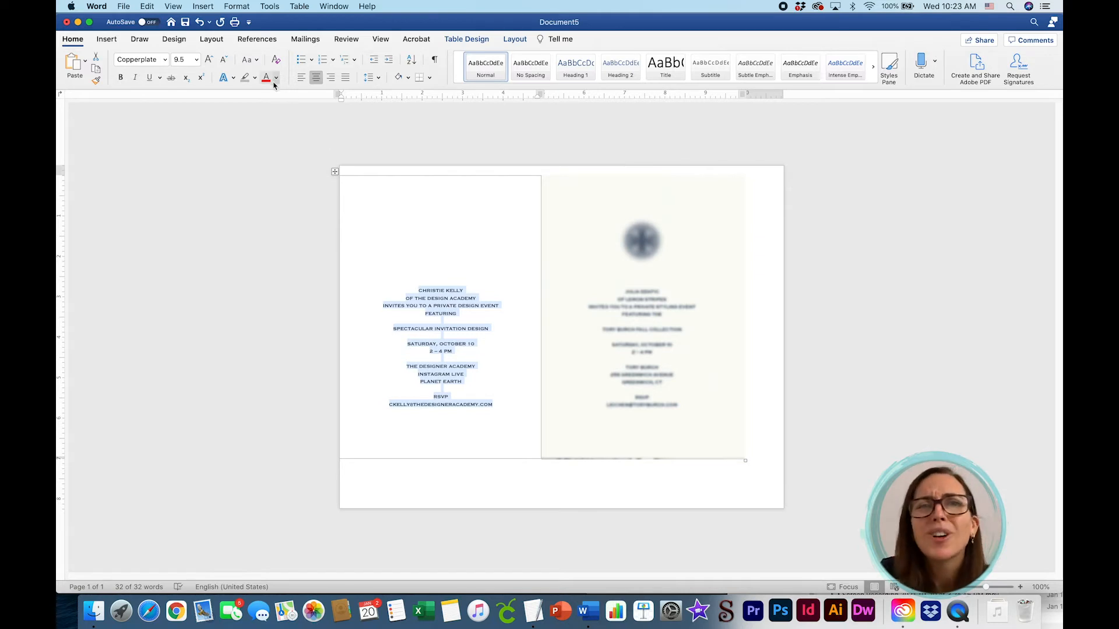
# Colour the selected invitation text a custom navy, hex 1F3864, via More Colors.
pyautogui.click(276, 77)
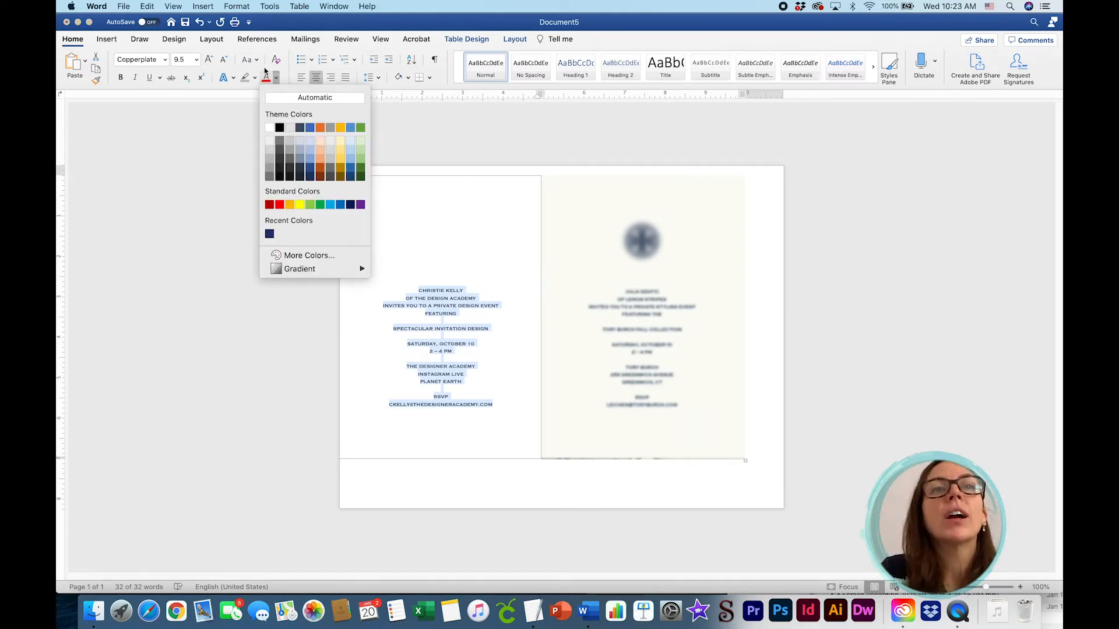
pyautogui.moveTo(265, 77)
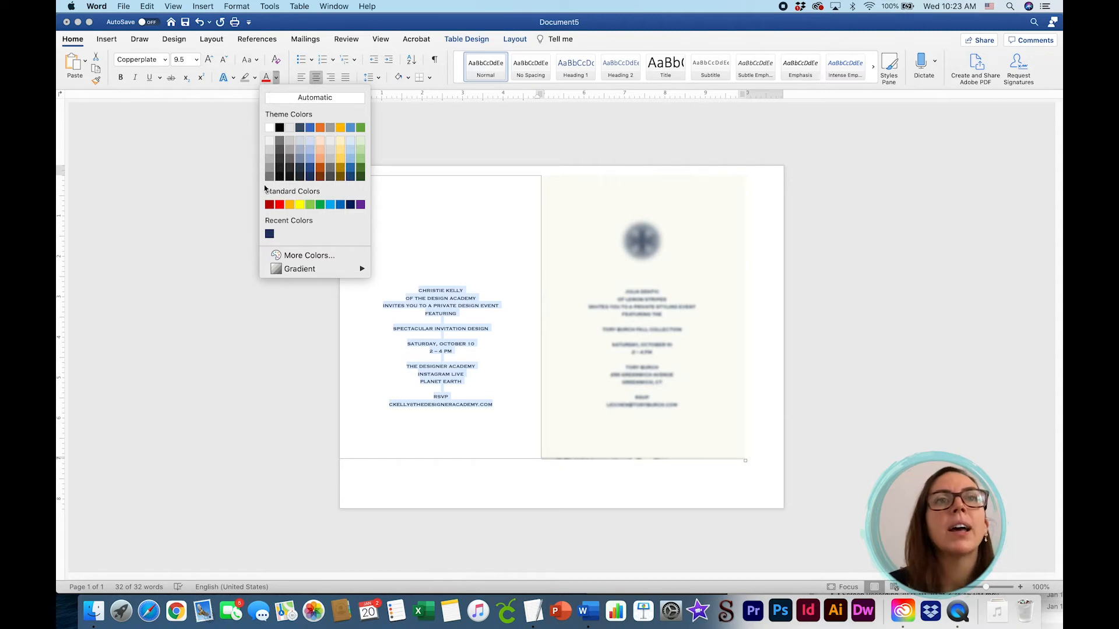
pyautogui.moveTo(290, 256)
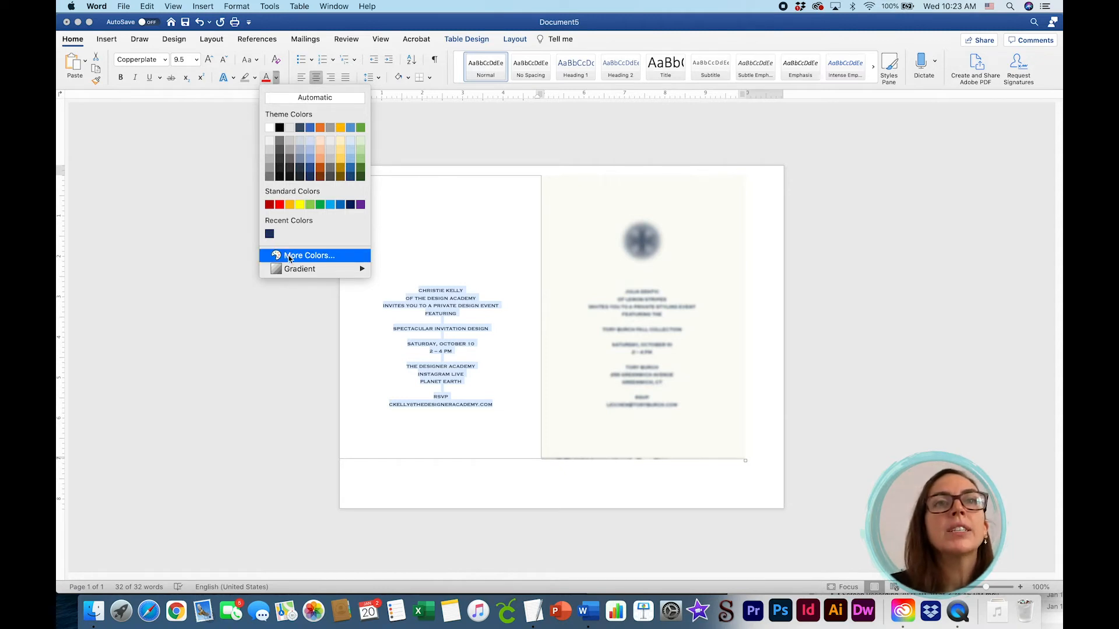
pyautogui.click(309, 255)
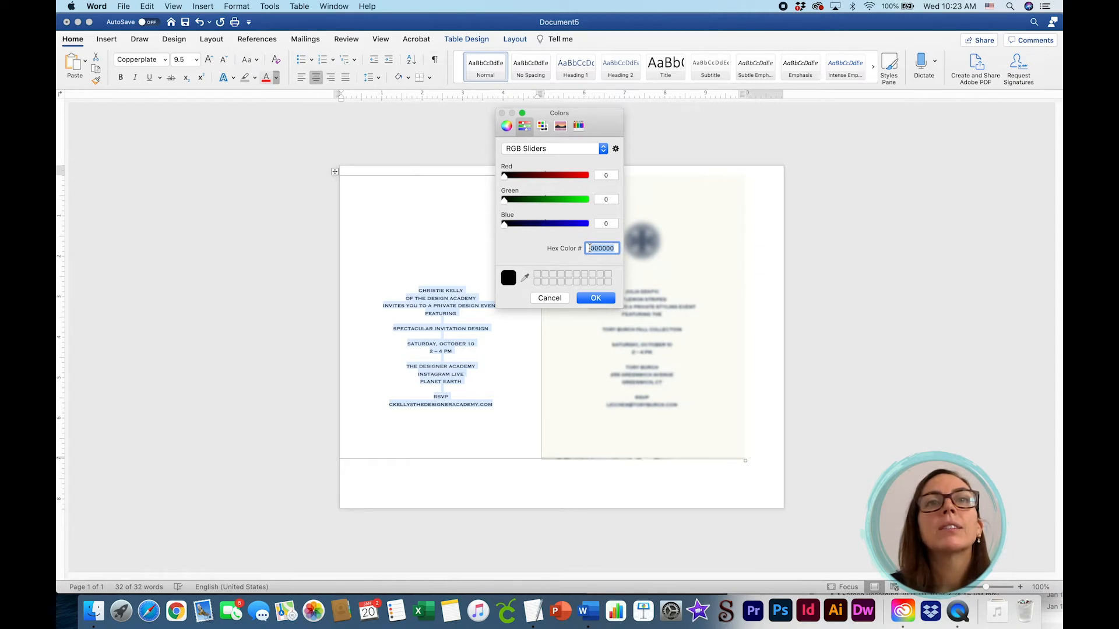
pyautogui.write('1')
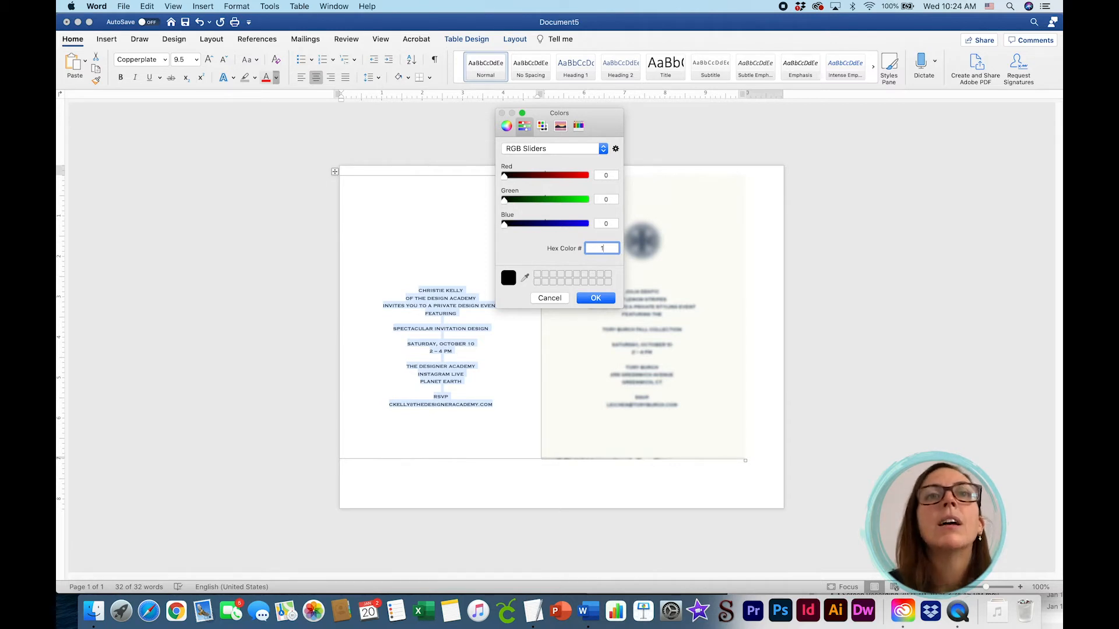
pyautogui.write('F3864')
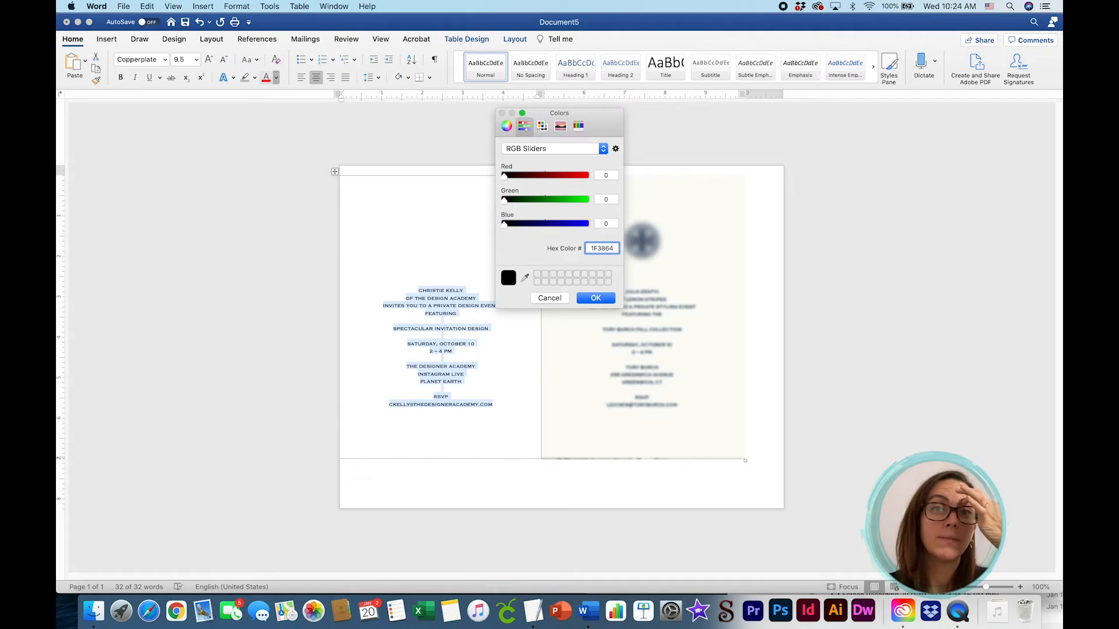
pyautogui.click(596, 298)
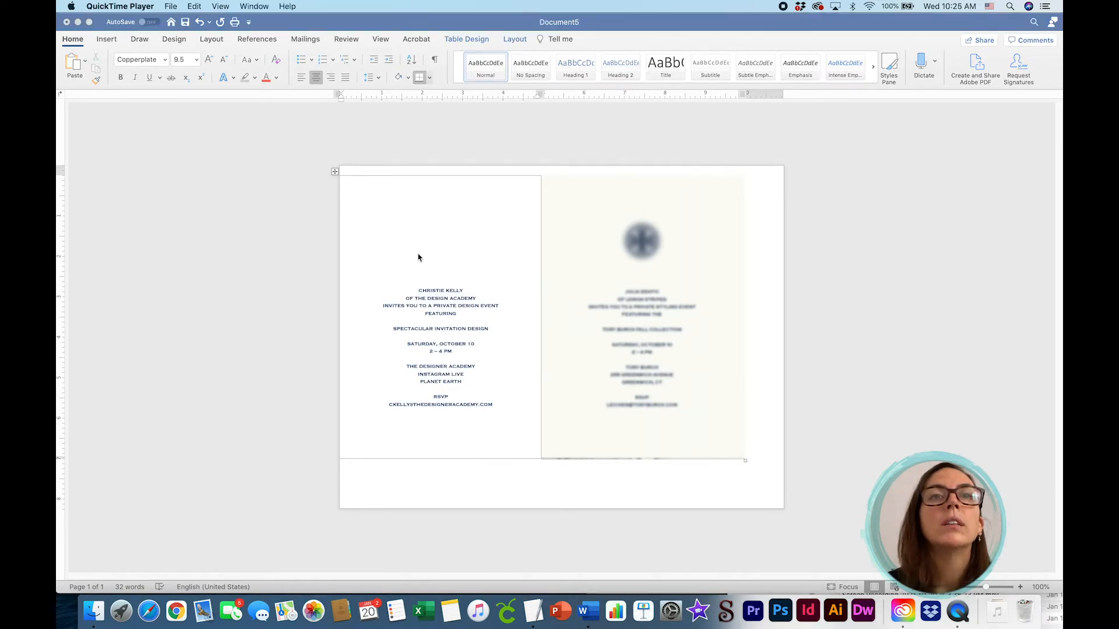
pyautogui.moveTo(462, 250)
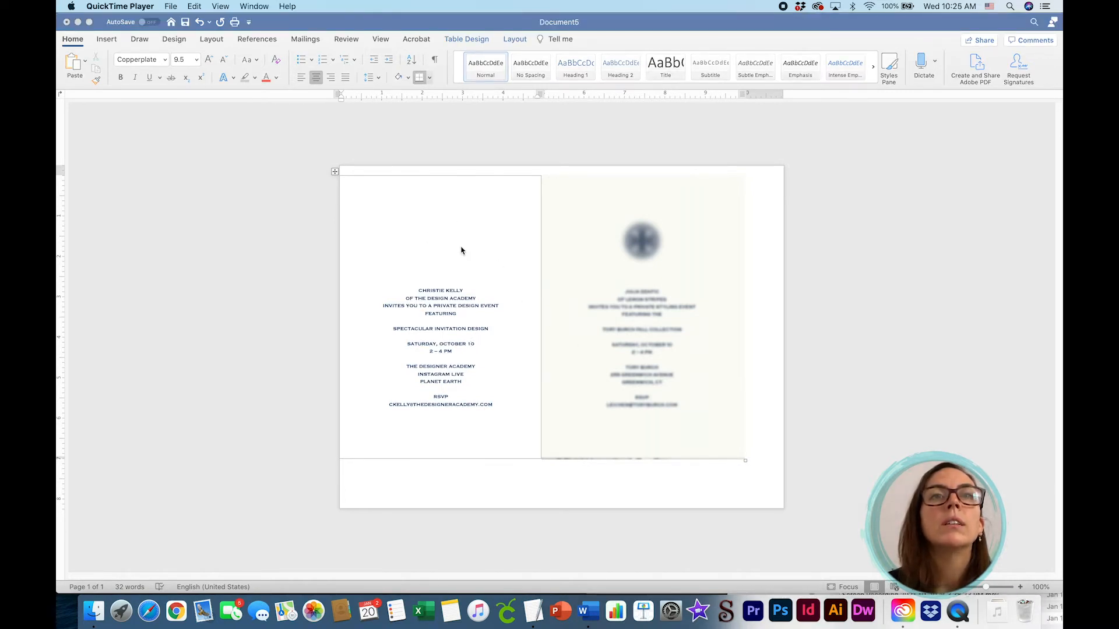
pyautogui.moveTo(458, 223)
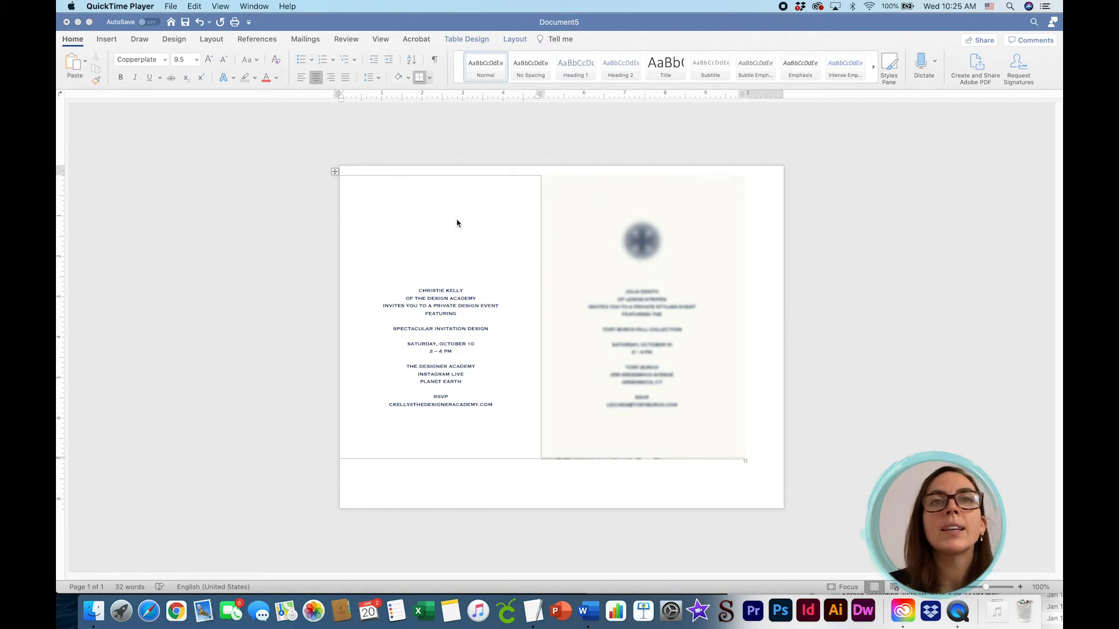
pyautogui.moveTo(447, 228)
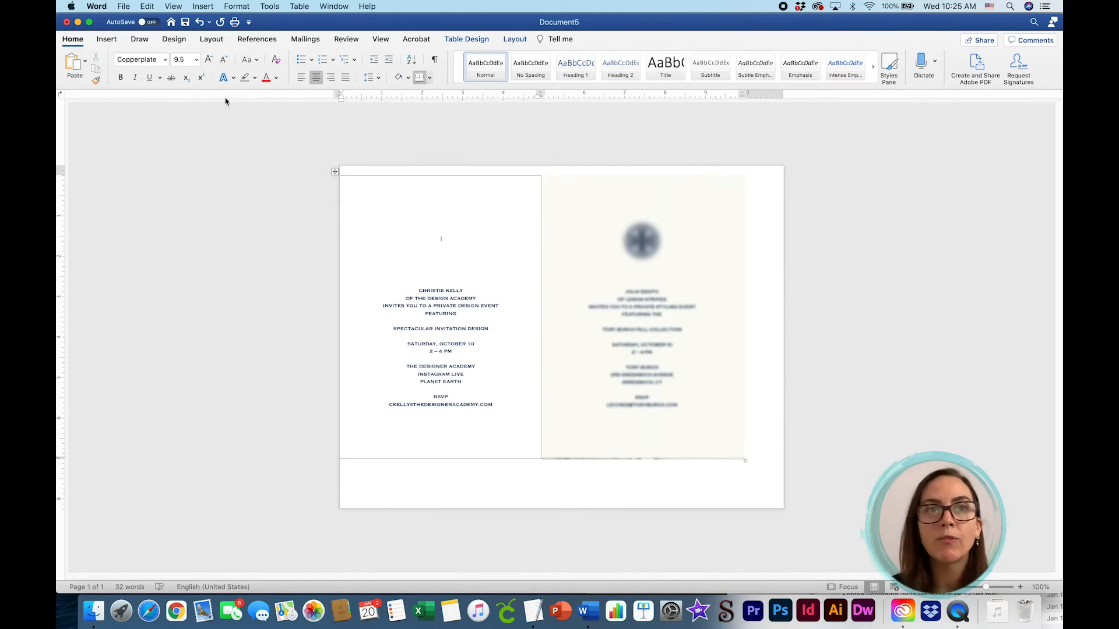
# Start browsing the stock Icons library from above the invitation text.
pyautogui.click(203, 6)
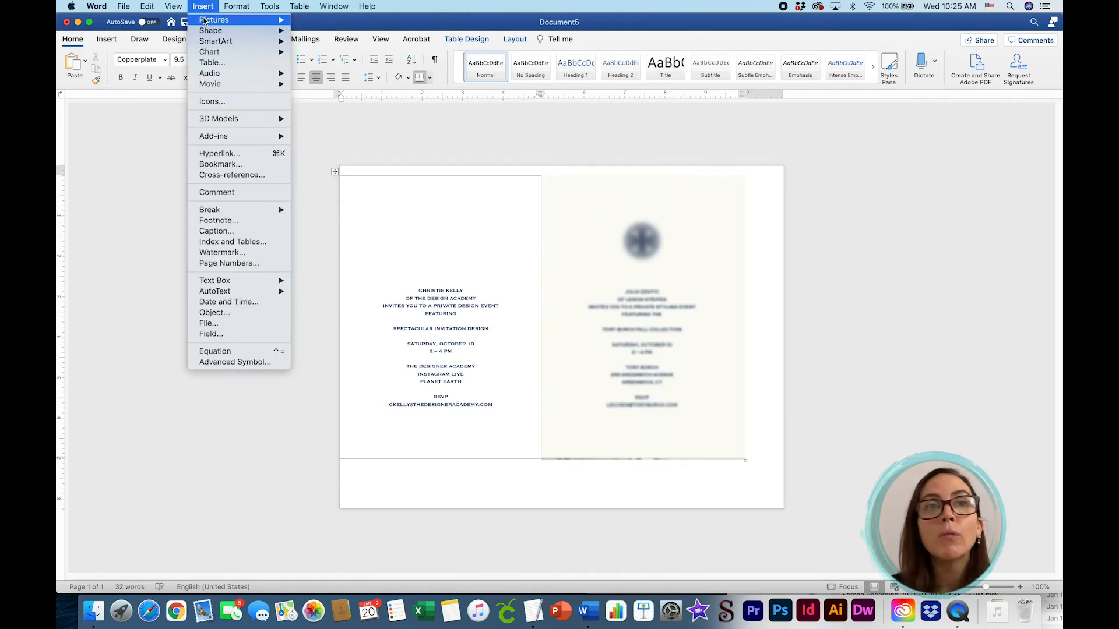
pyautogui.moveTo(223, 19)
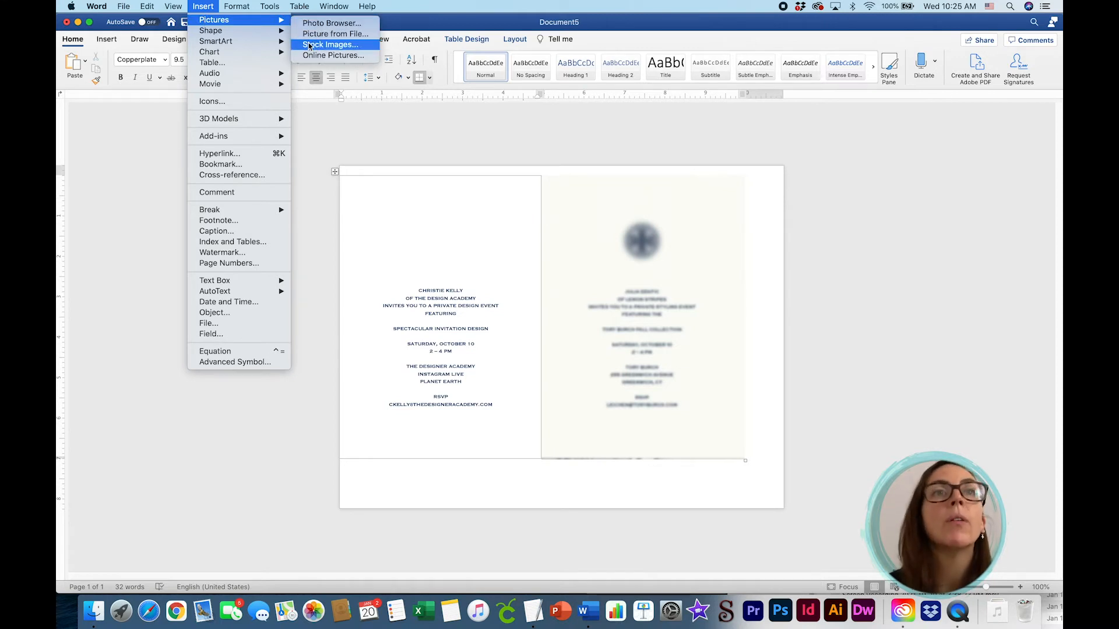
pyautogui.click(329, 45)
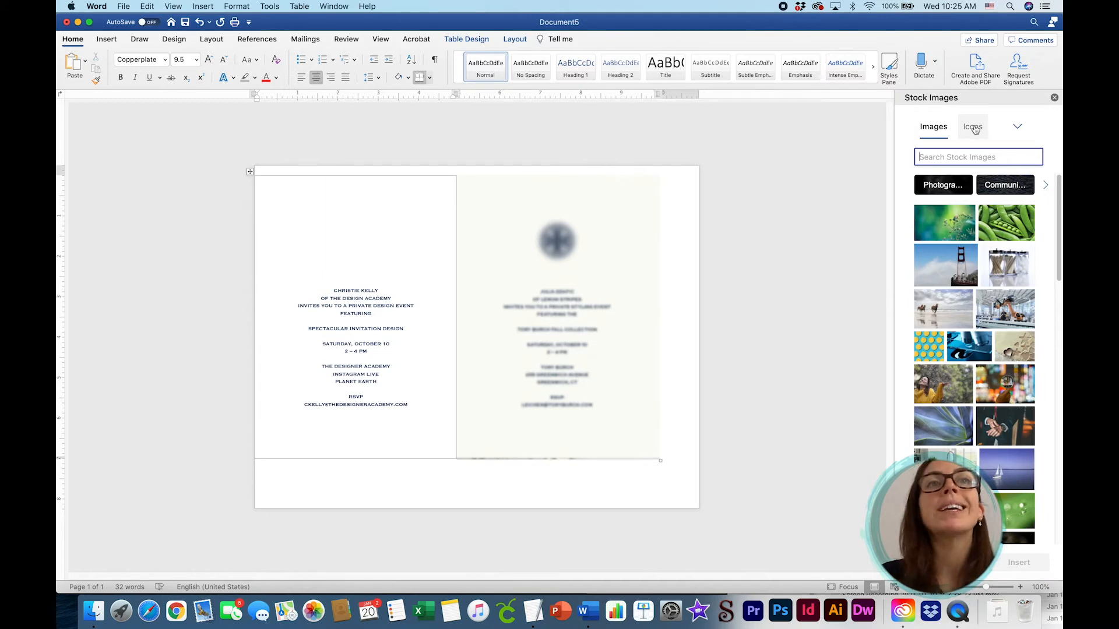
pyautogui.click(972, 125)
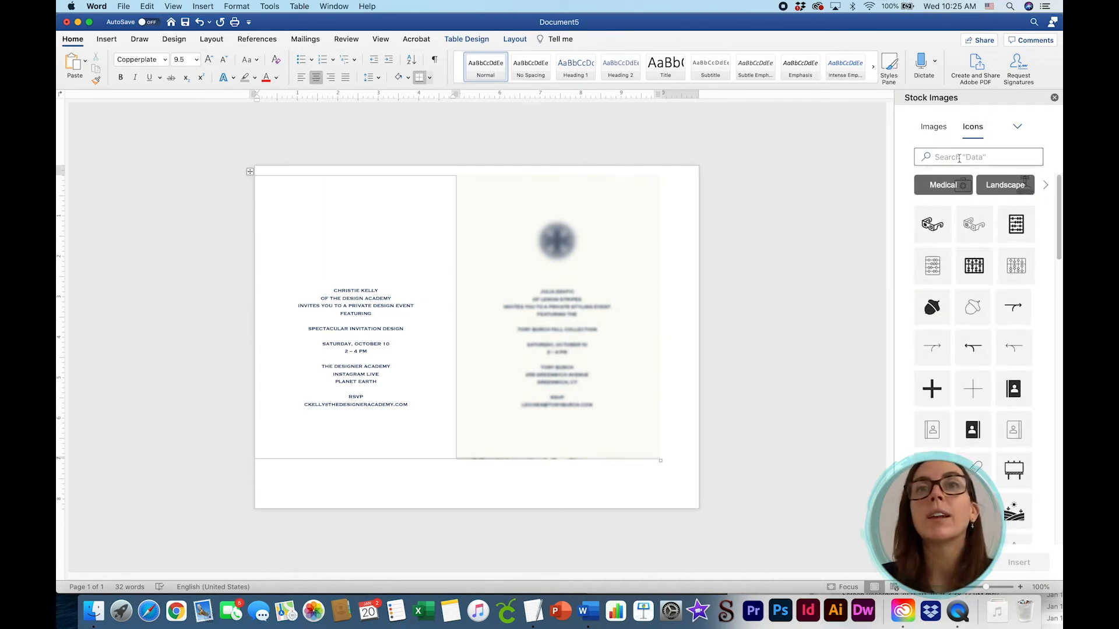
pyautogui.click(978, 156)
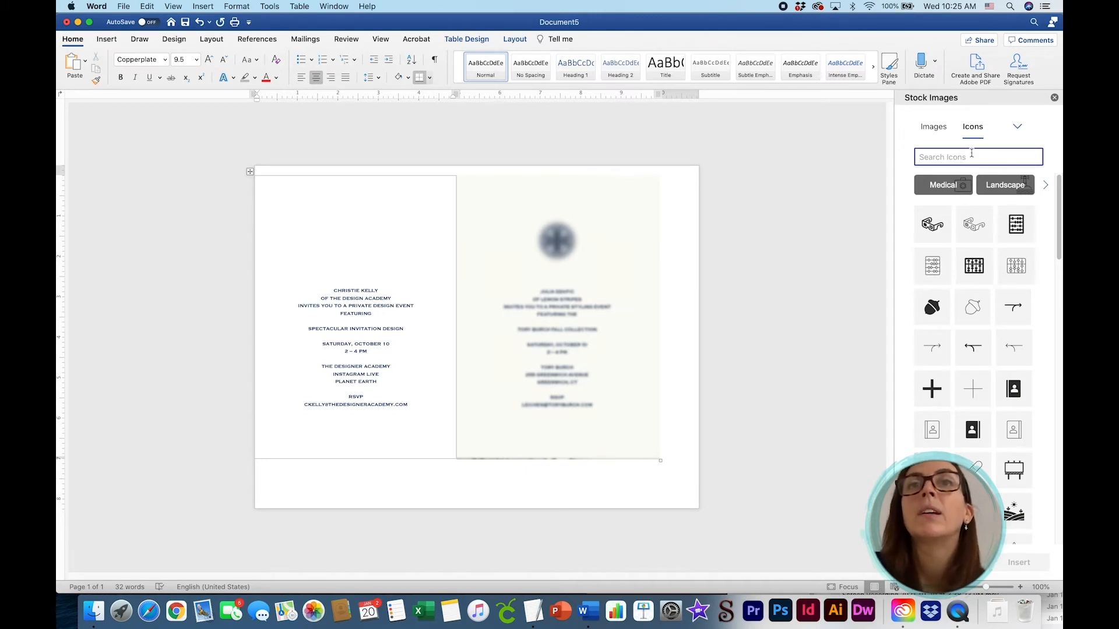
# Search 'PAISLEY' and insert the outlined paisley icon above the text.
pyautogui.write('PAISLE')
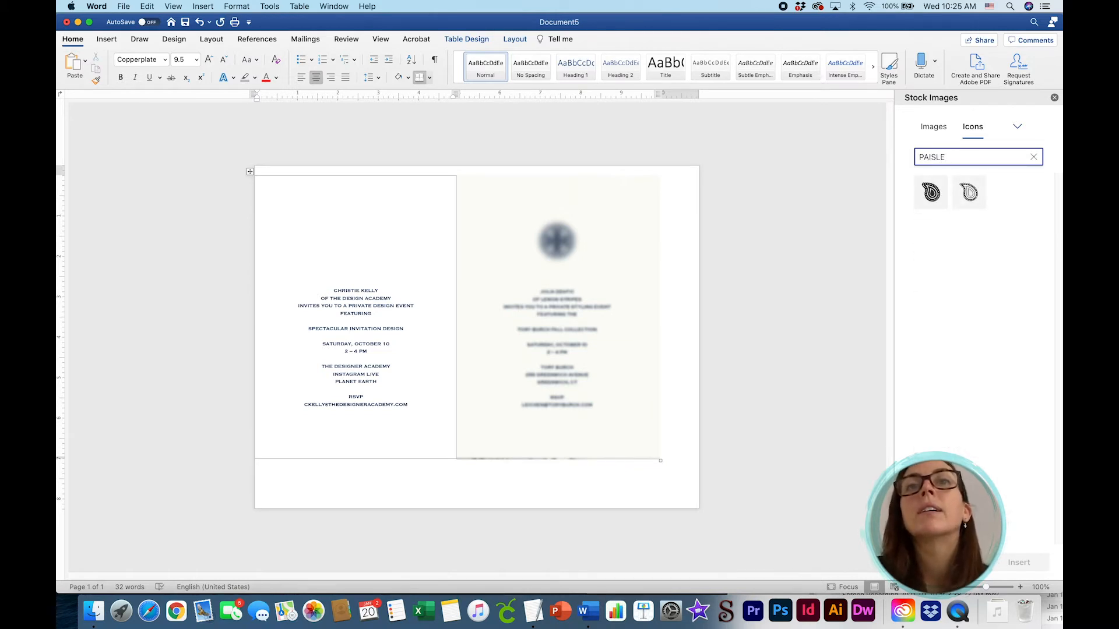
pyautogui.press('backspace')
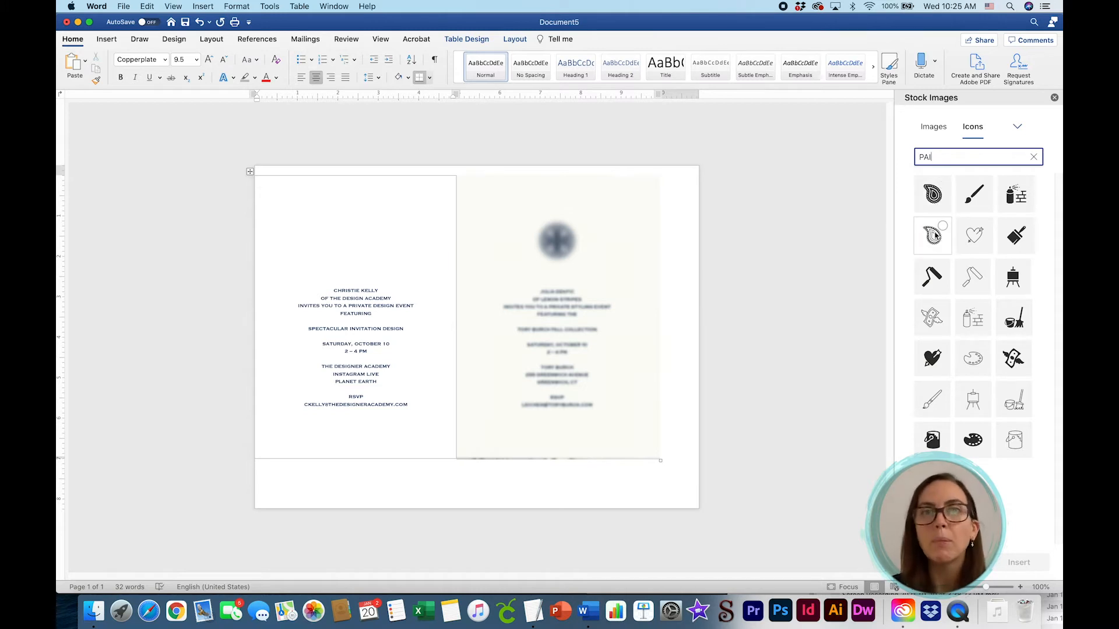
pyautogui.click(933, 236)
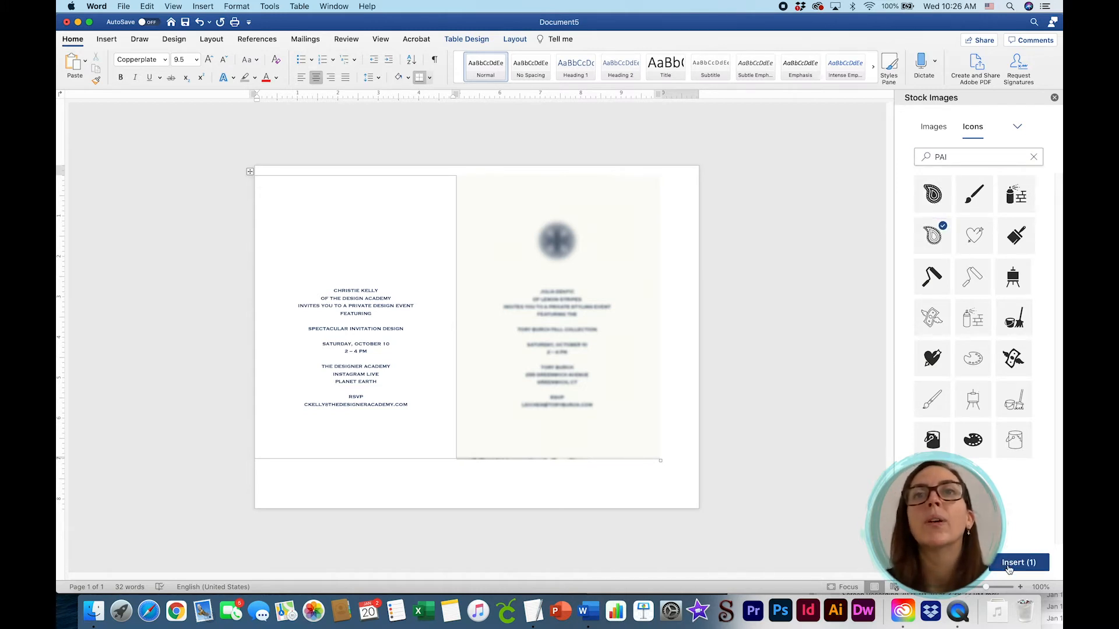
pyautogui.click(1019, 563)
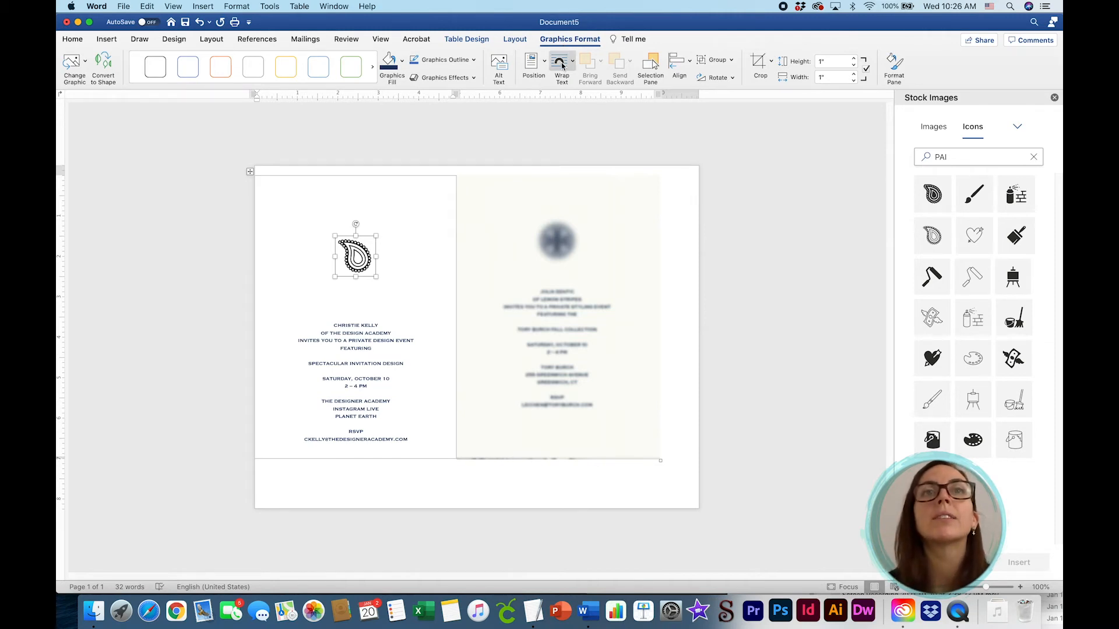
# Set the paisley icon's wrapping to In Front of Text so it floats freely.
pyautogui.click(560, 64)
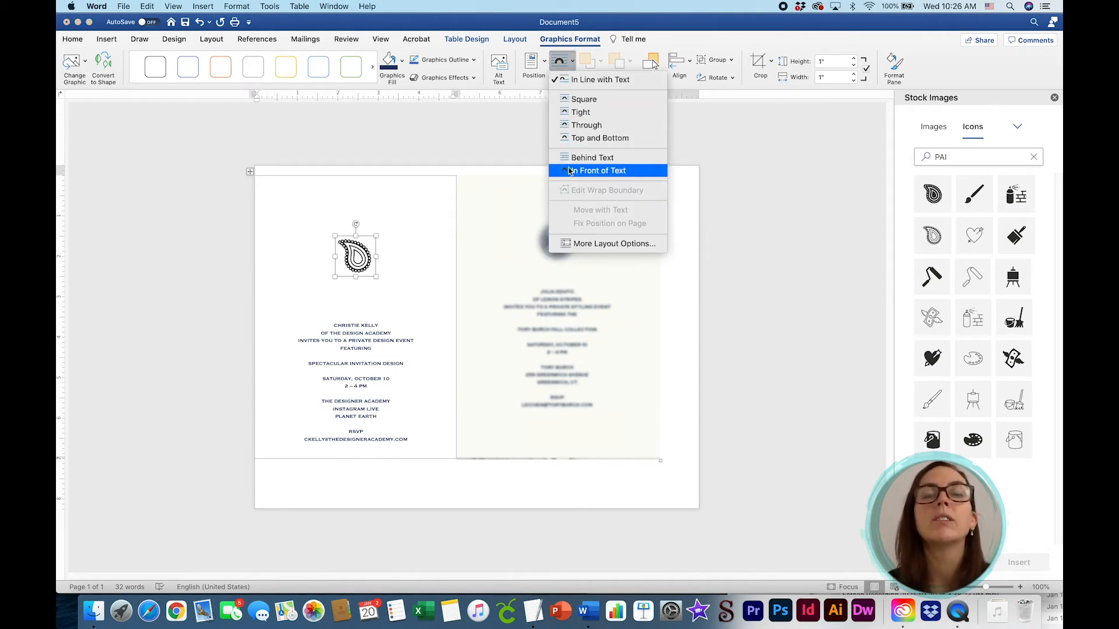
pyautogui.click(598, 170)
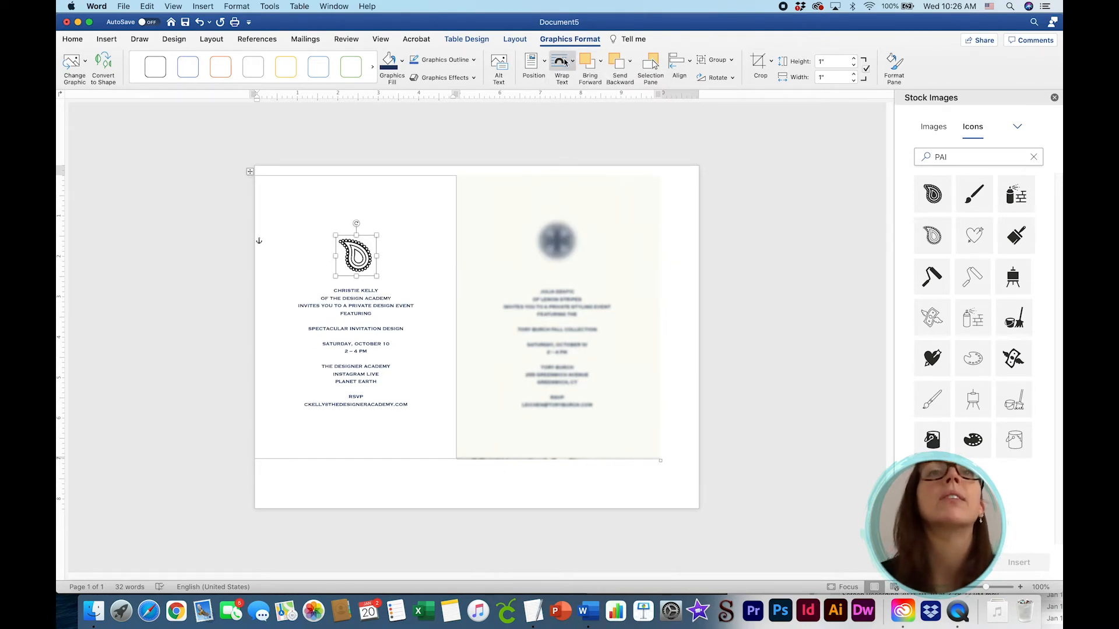
pyautogui.click(560, 64)
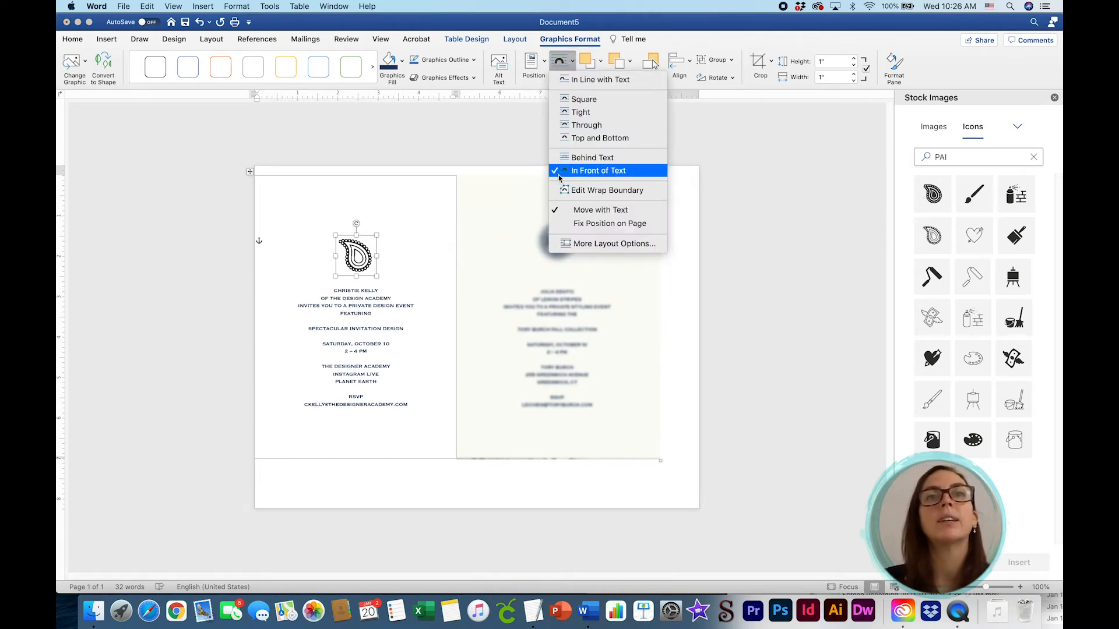
pyautogui.click(600, 170)
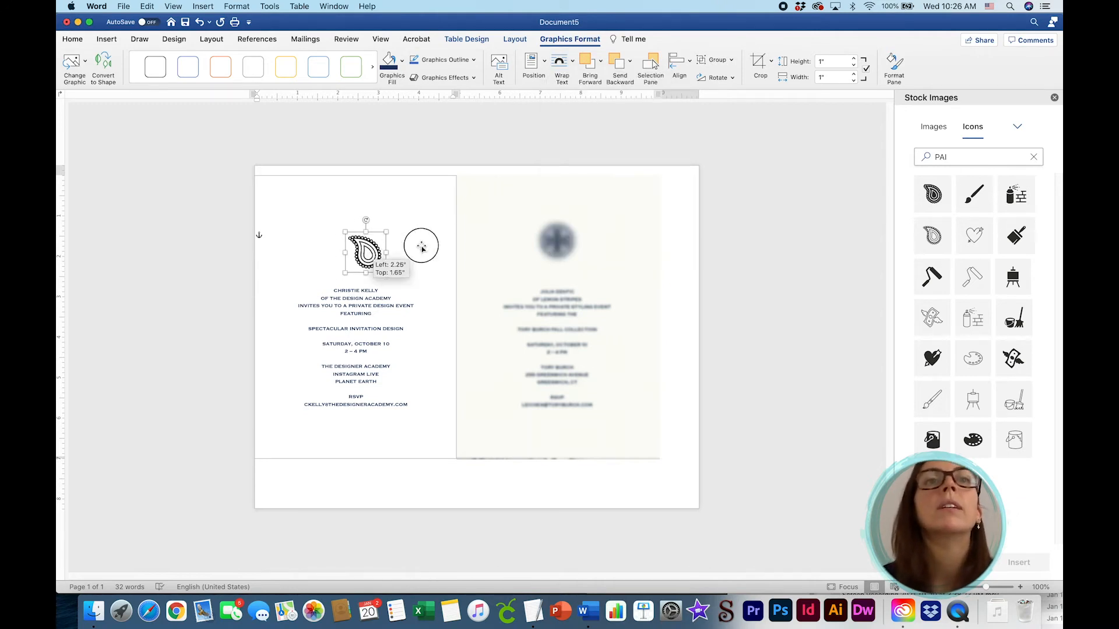
# Drag the icon centred above the invitation text and rotate it to a slight tilt.
pyautogui.moveTo(363, 250); pyautogui.dragTo(360, 228)
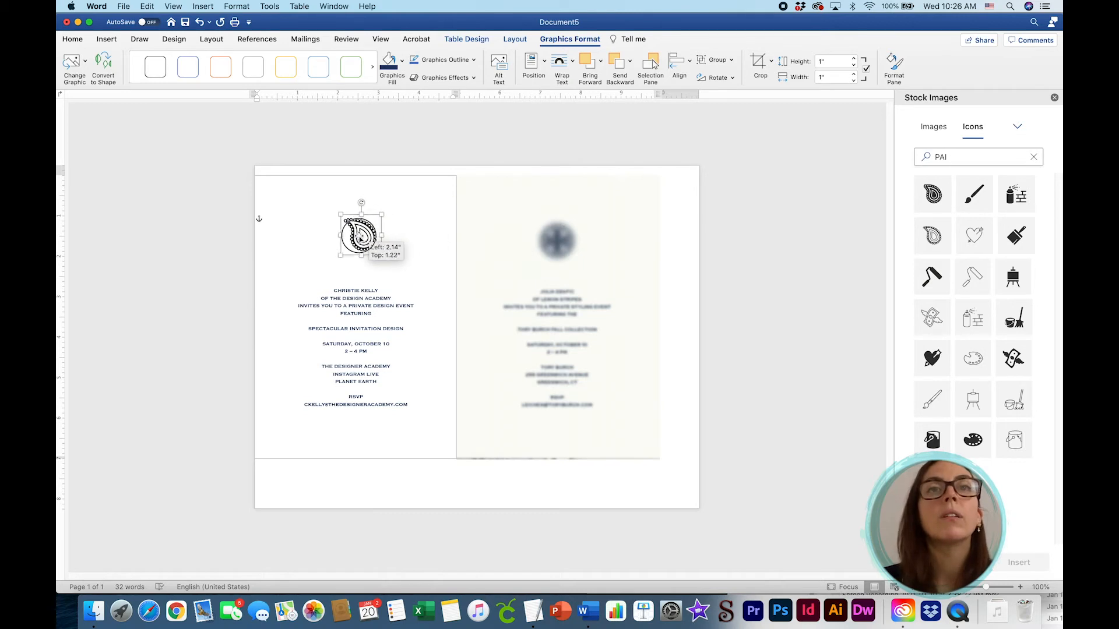
pyautogui.moveTo(360, 235); pyautogui.dragTo(354, 239)
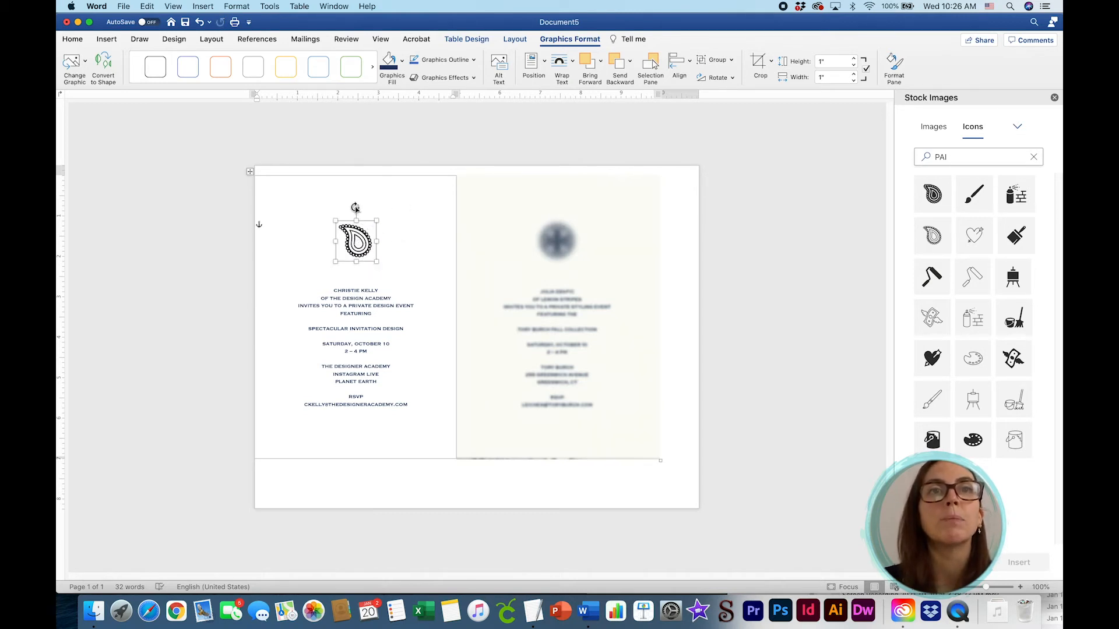
pyautogui.moveTo(357, 207); pyautogui.dragTo(362, 208)
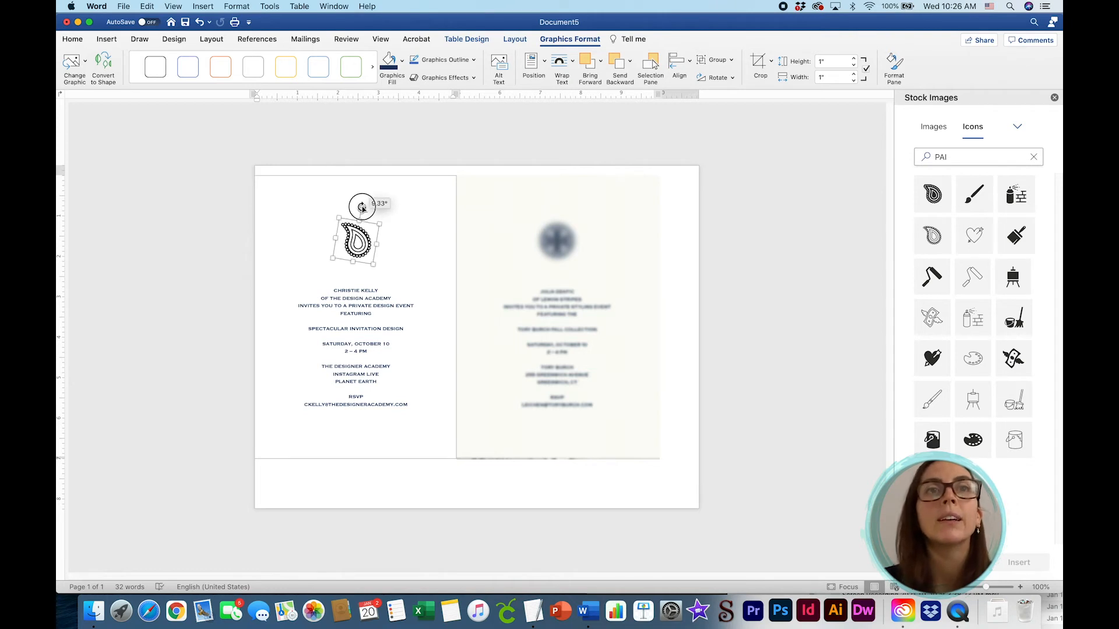
pyautogui.moveTo(361, 206); pyautogui.dragTo(366, 208)
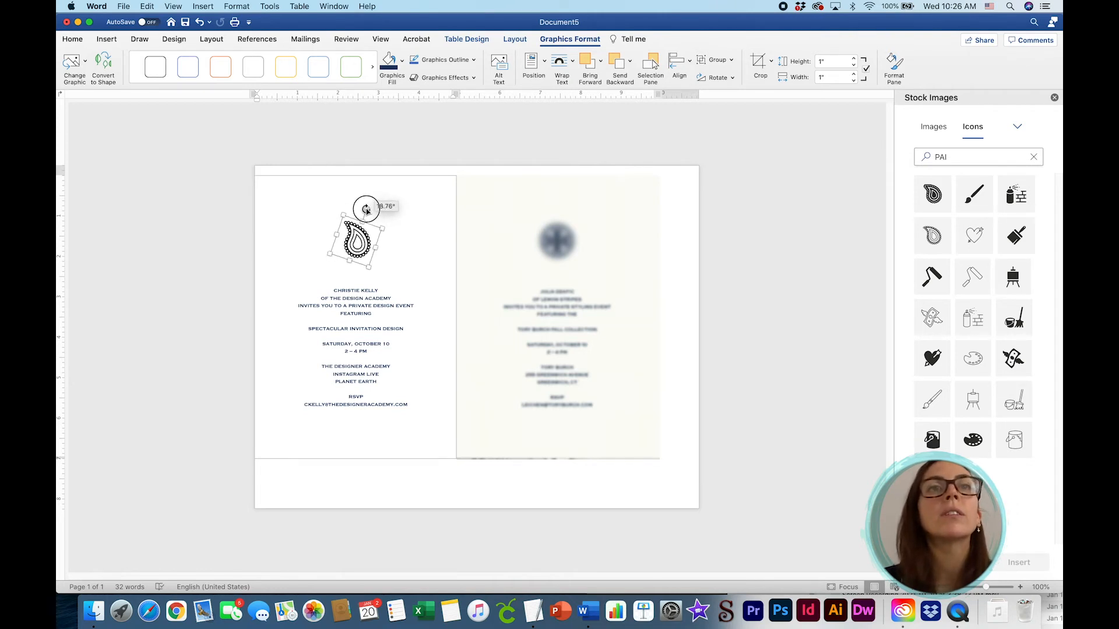
pyautogui.moveTo(366, 209); pyautogui.dragTo(367, 208)
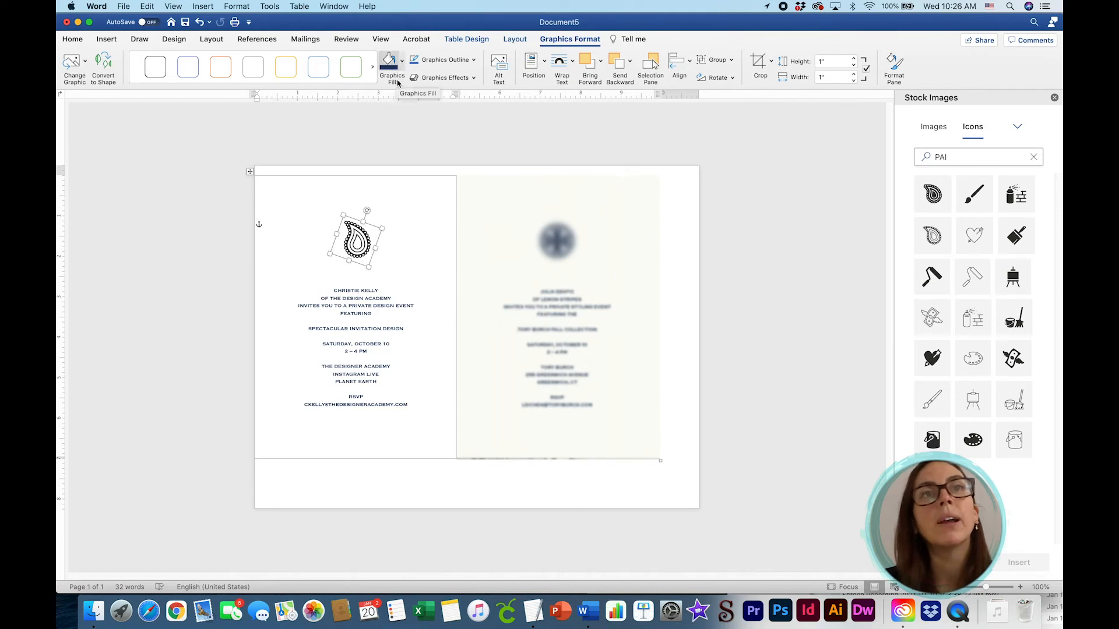
# Fill the paisley icon with the recent navy colour via Graphics Fill.
pyautogui.click(401, 61)
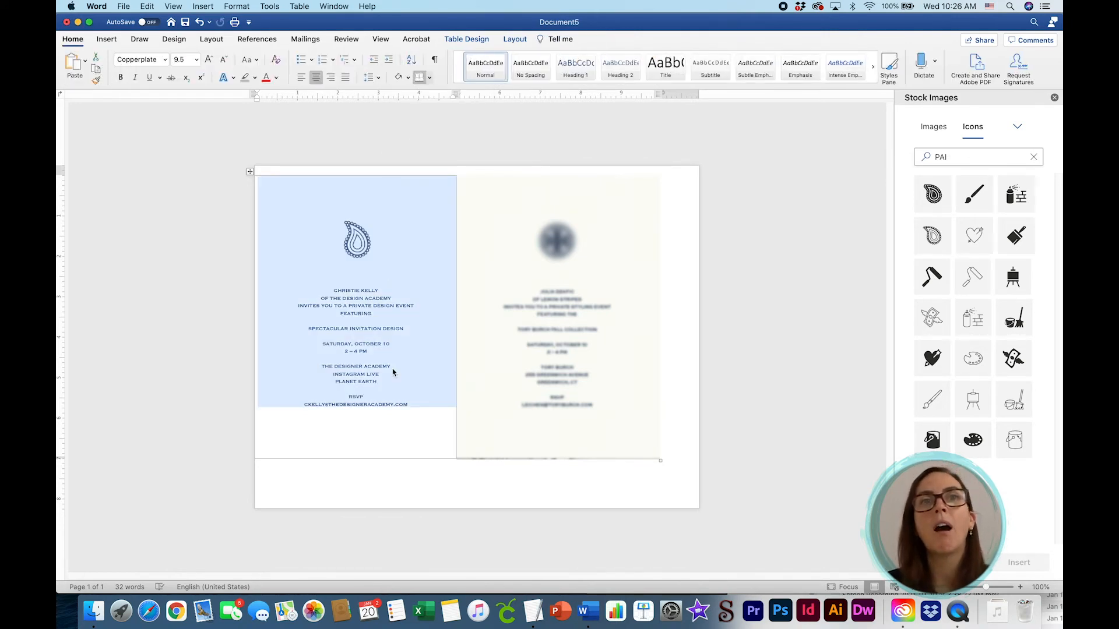
pyautogui.click(420, 411)
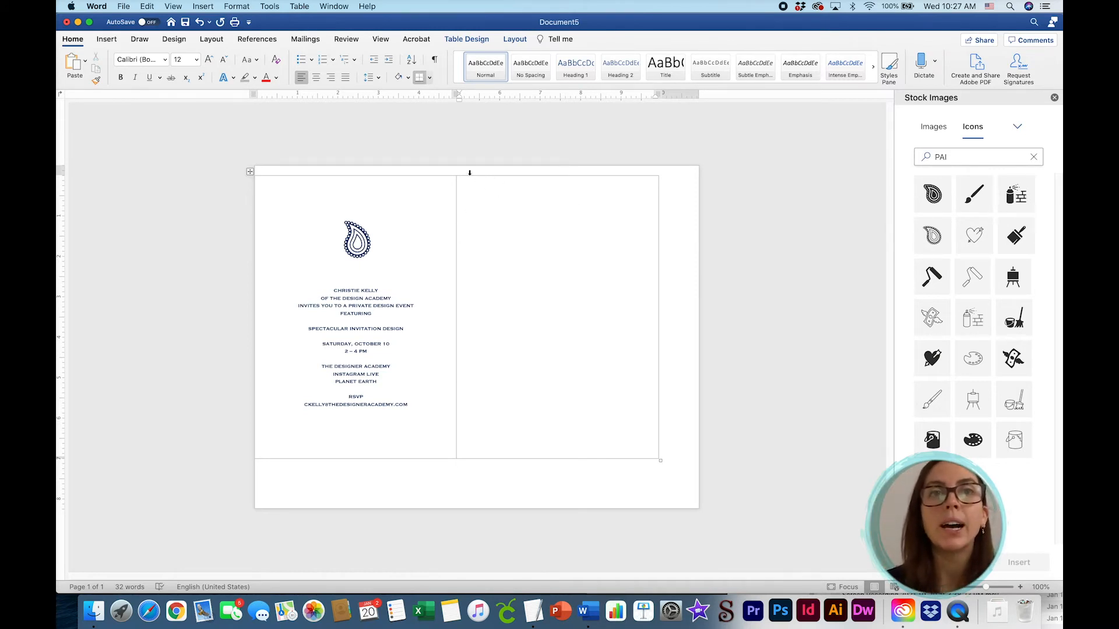
# Insert Paisley_Pattern_Seamless.jpg from file into the empty right table cell.
pyautogui.click(455, 443)
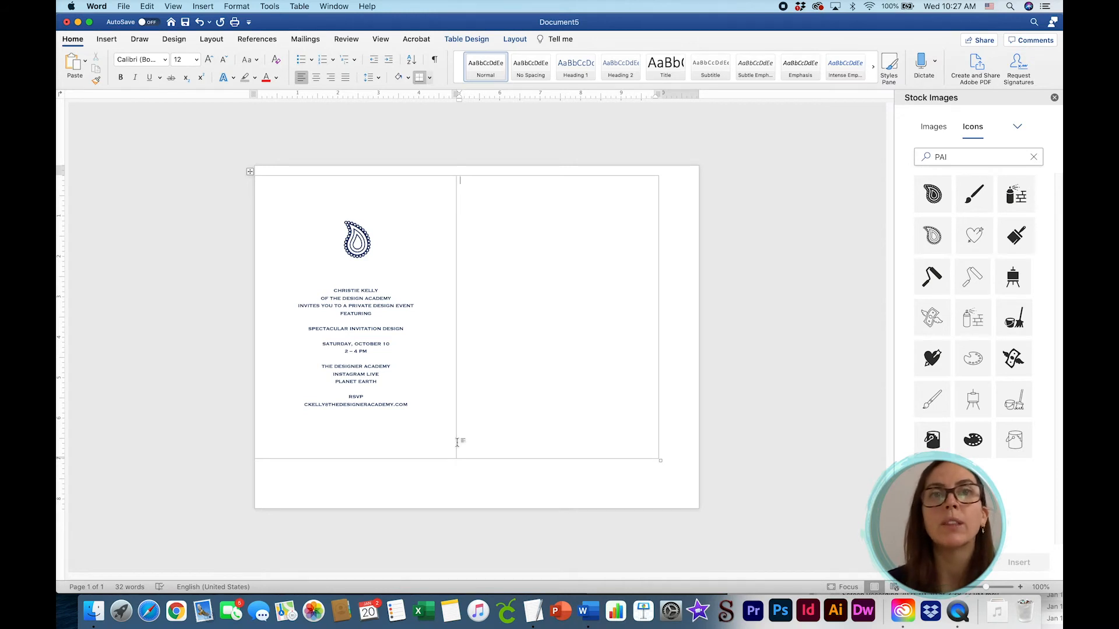
pyautogui.moveTo(471, 389)
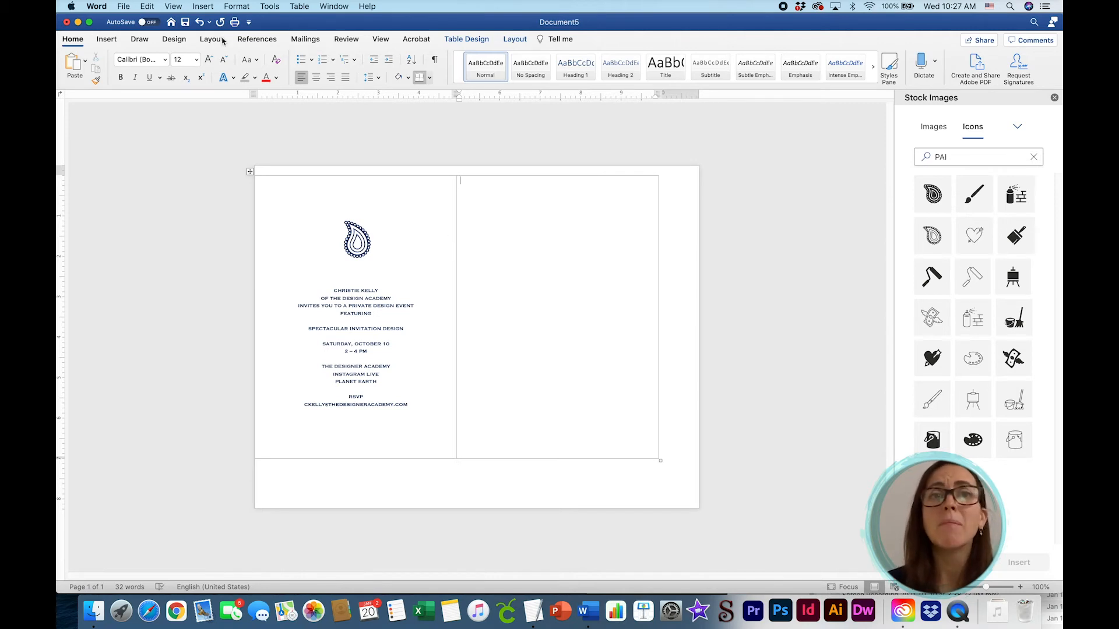
pyautogui.click(203, 6)
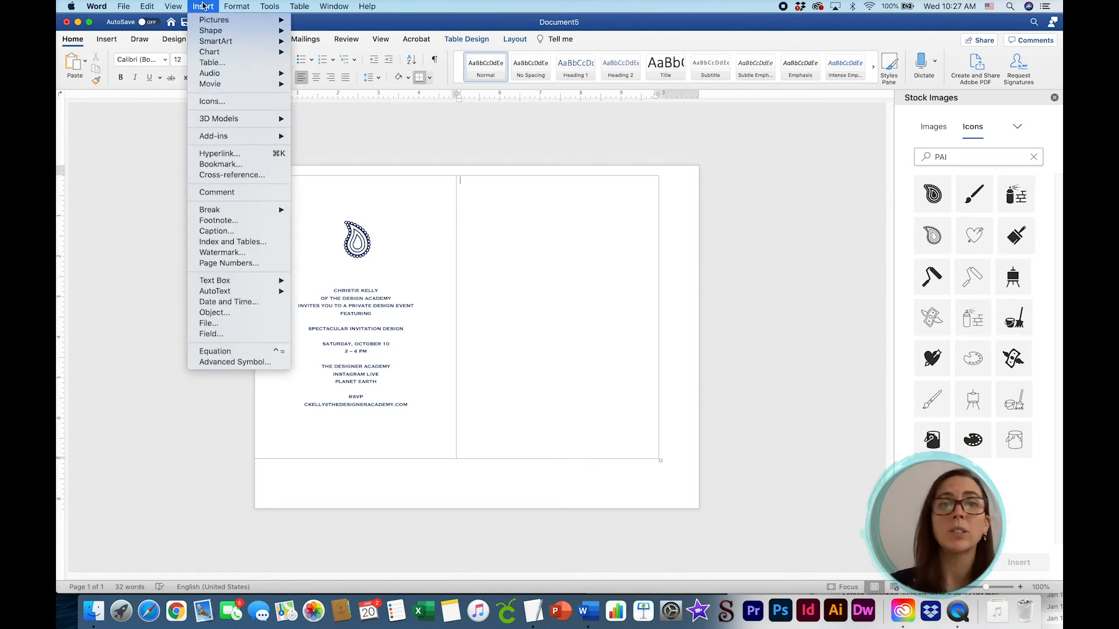
pyautogui.moveTo(215, 18)
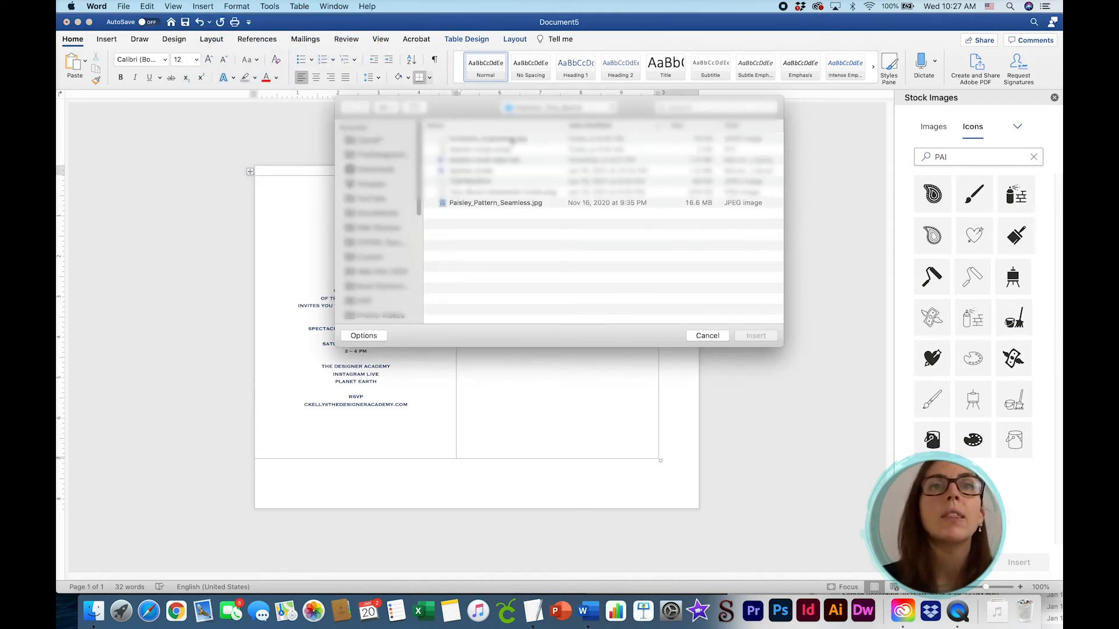
pyautogui.click(498, 203)
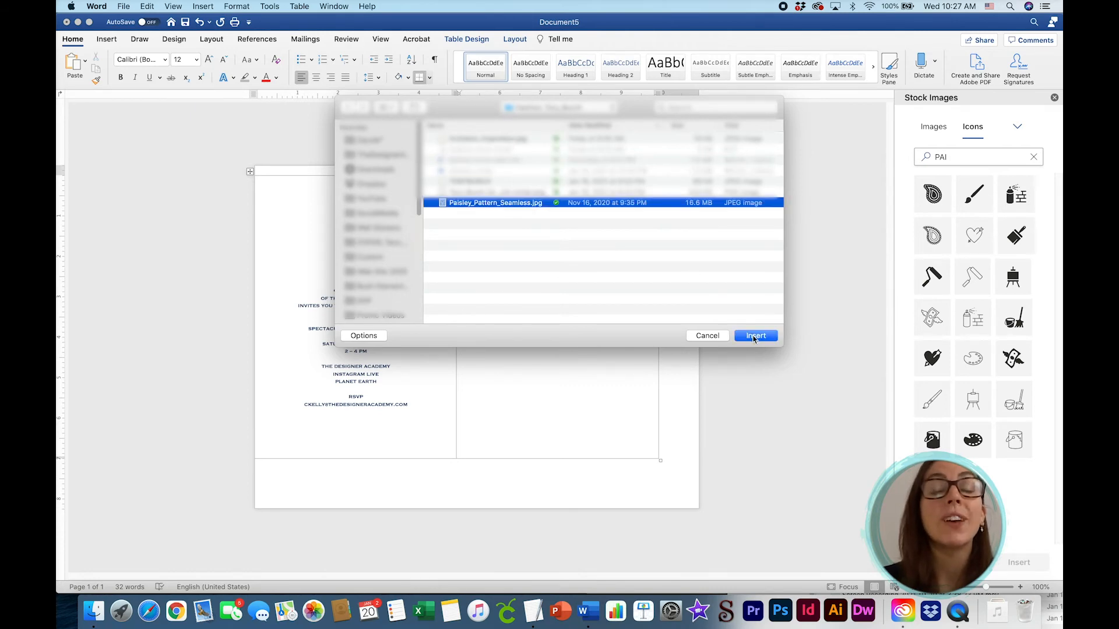
pyautogui.click(755, 335)
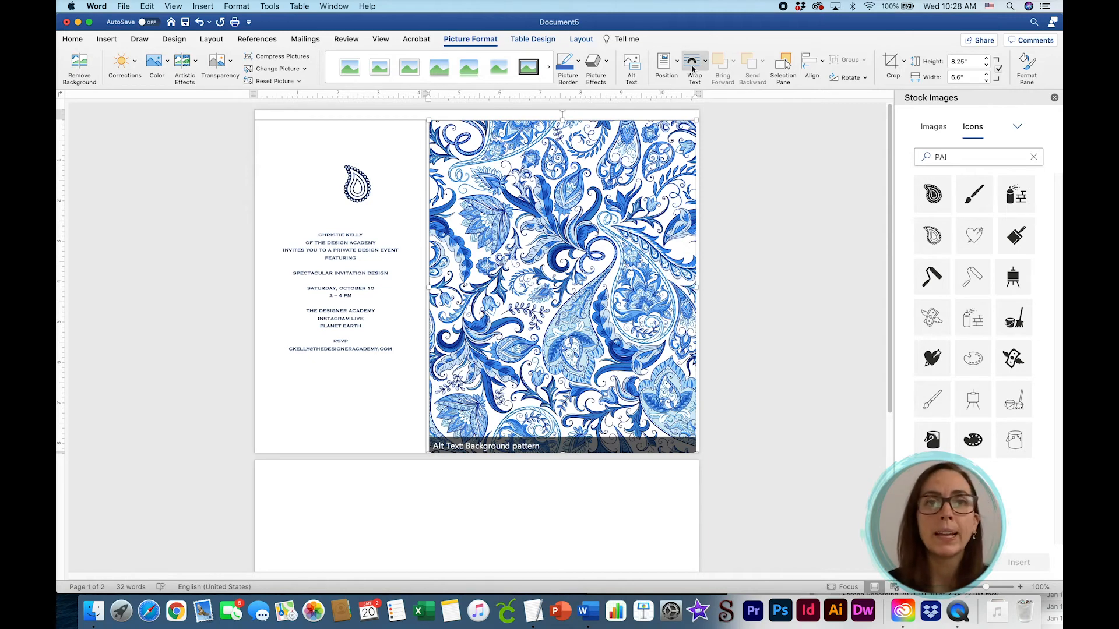
# Float the paisley picture In Front of Text and drag it to the top of the right cell.
pyautogui.click(691, 61)
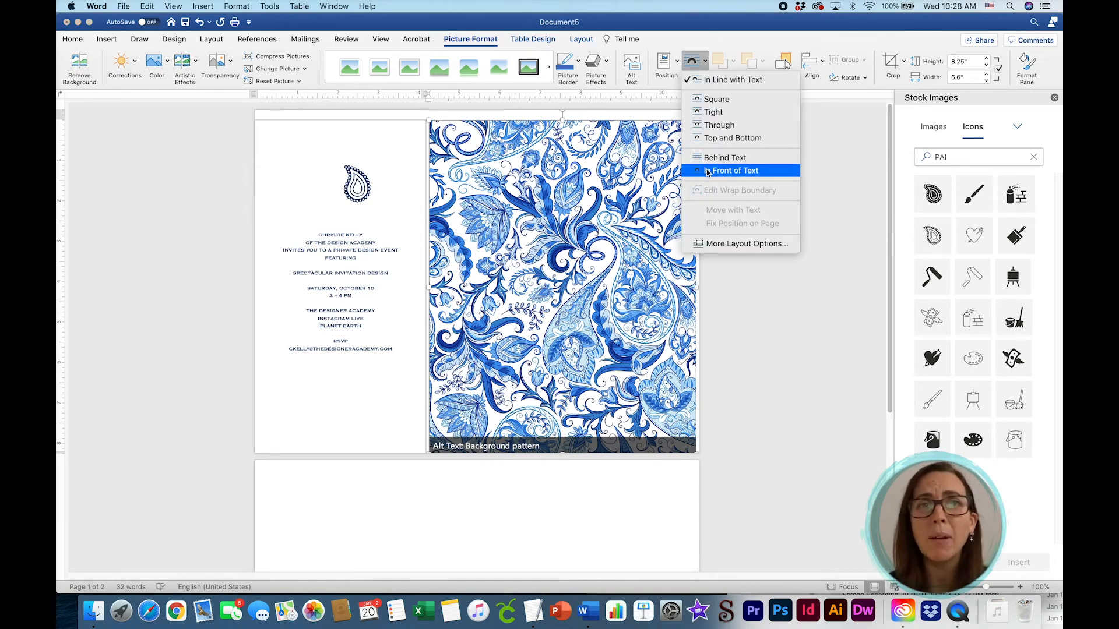
pyautogui.click(731, 170)
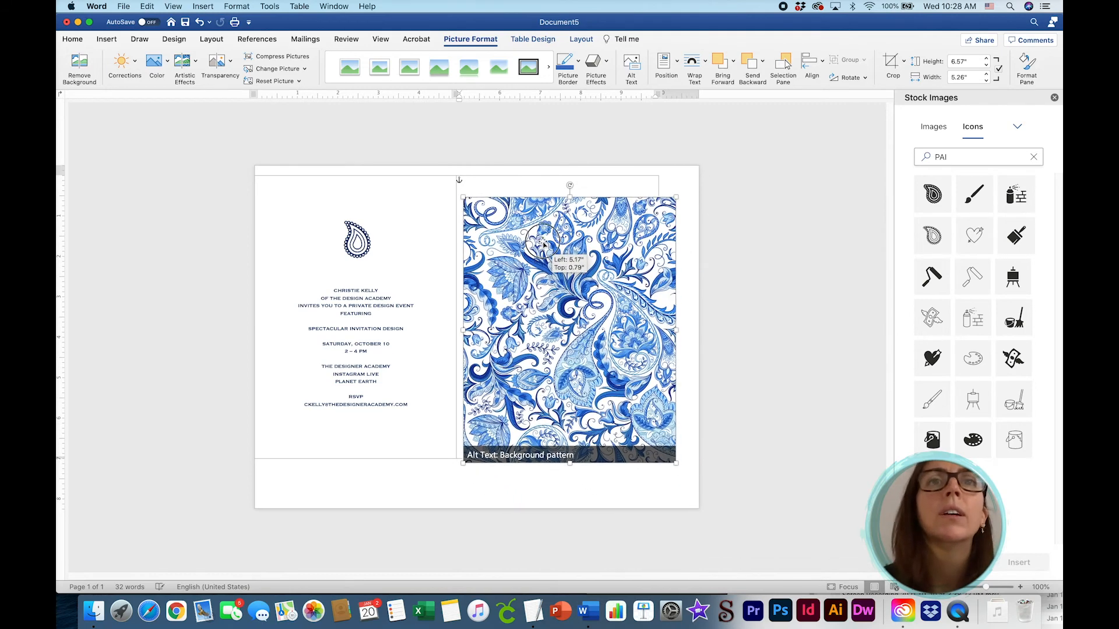
pyautogui.moveTo(564, 256); pyautogui.dragTo(546, 239)
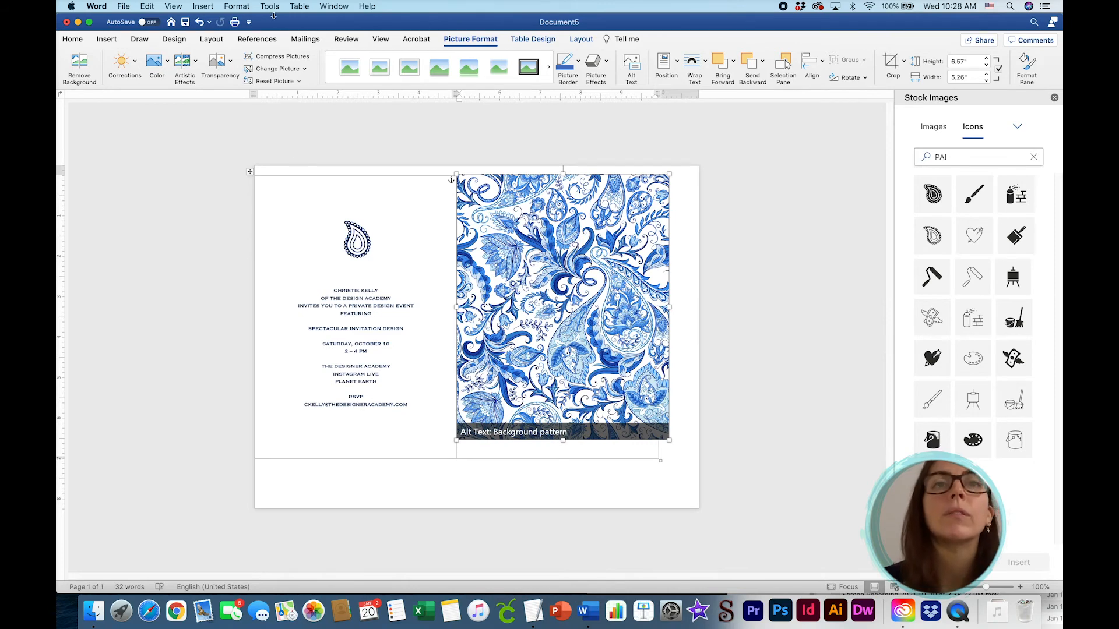
# Zoom the page view to 150%.
pyautogui.click(189, 6)
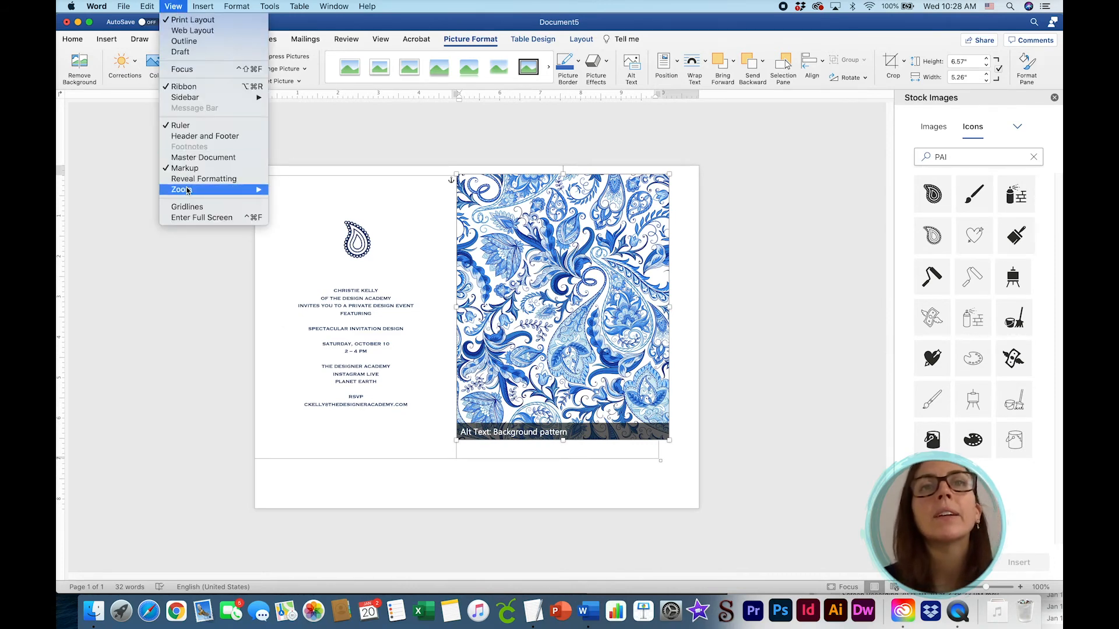
pyautogui.click(181, 189)
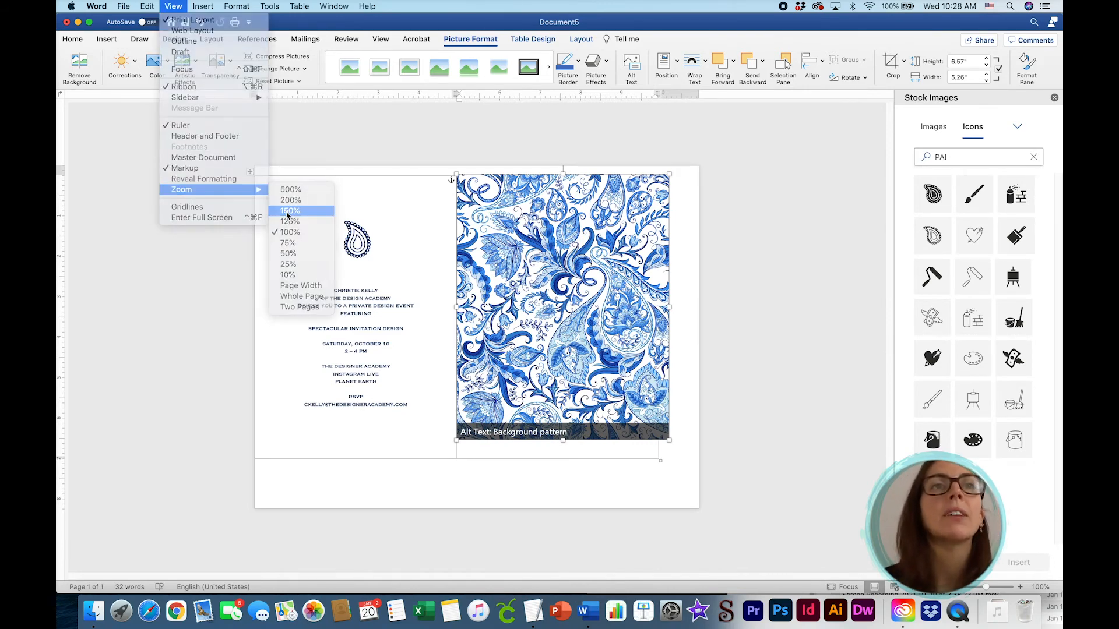
pyautogui.click(290, 210)
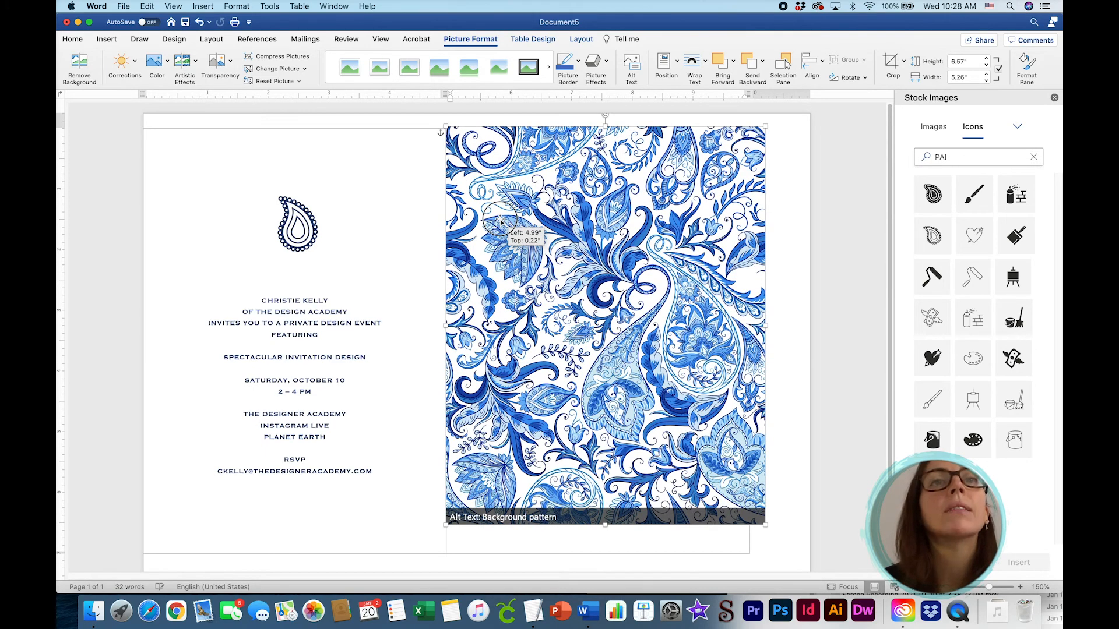
# Resize the paisley picture from its bottom-right corner until it covers the whole right cell.
pyautogui.scroll(-3)
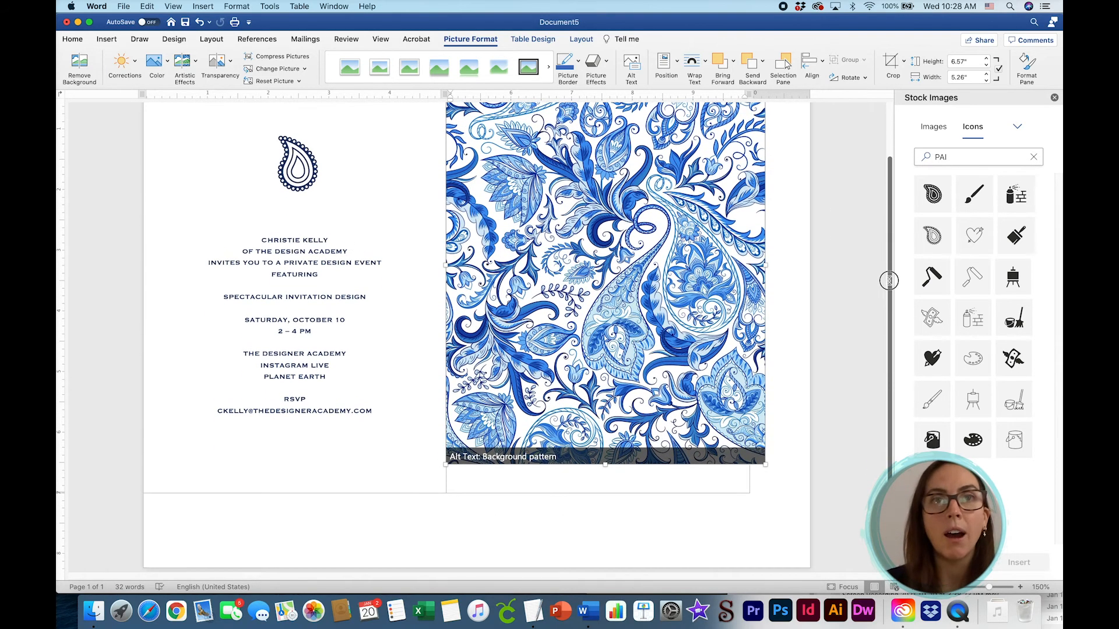
pyautogui.moveTo(766, 465); pyautogui.dragTo(766, 461)
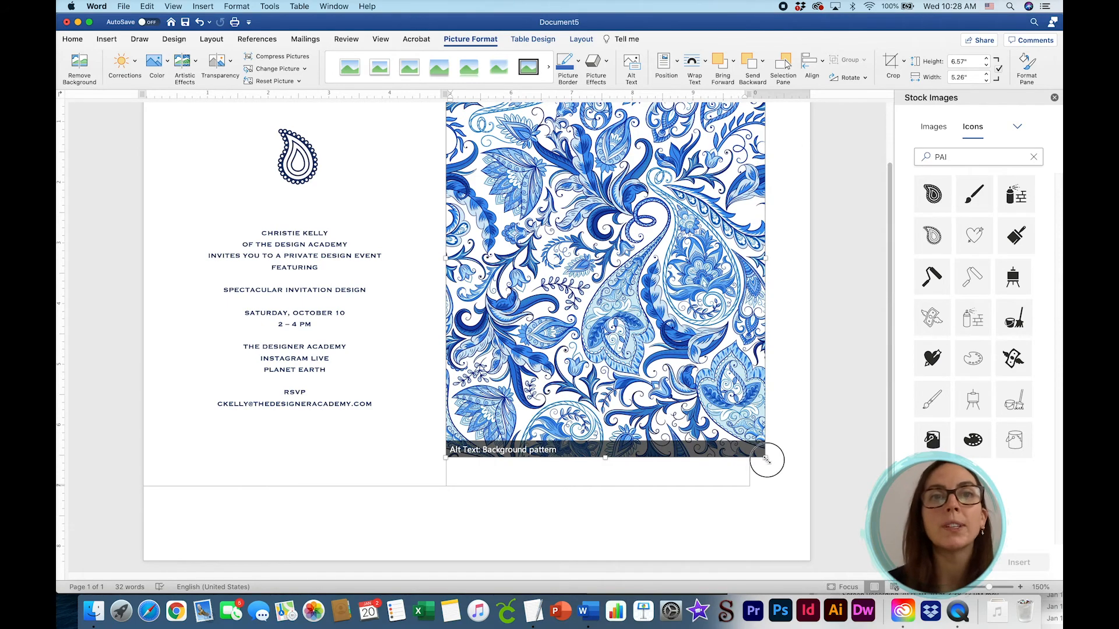
pyautogui.moveTo(767, 461); pyautogui.dragTo(789, 498)
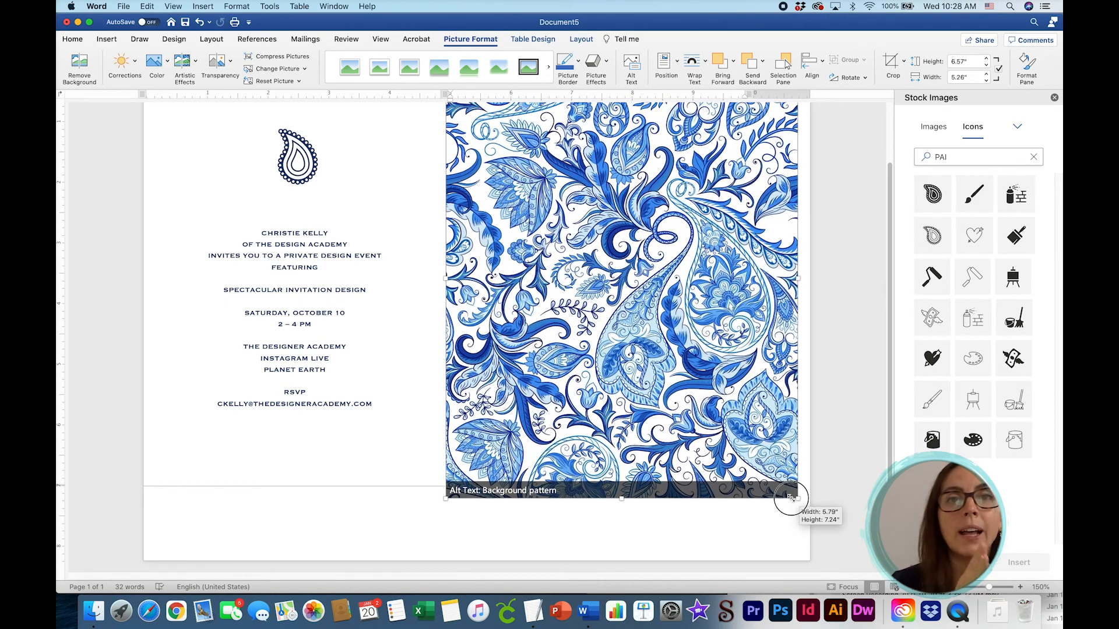
pyautogui.moveTo(789, 497); pyautogui.dragTo(767, 481)
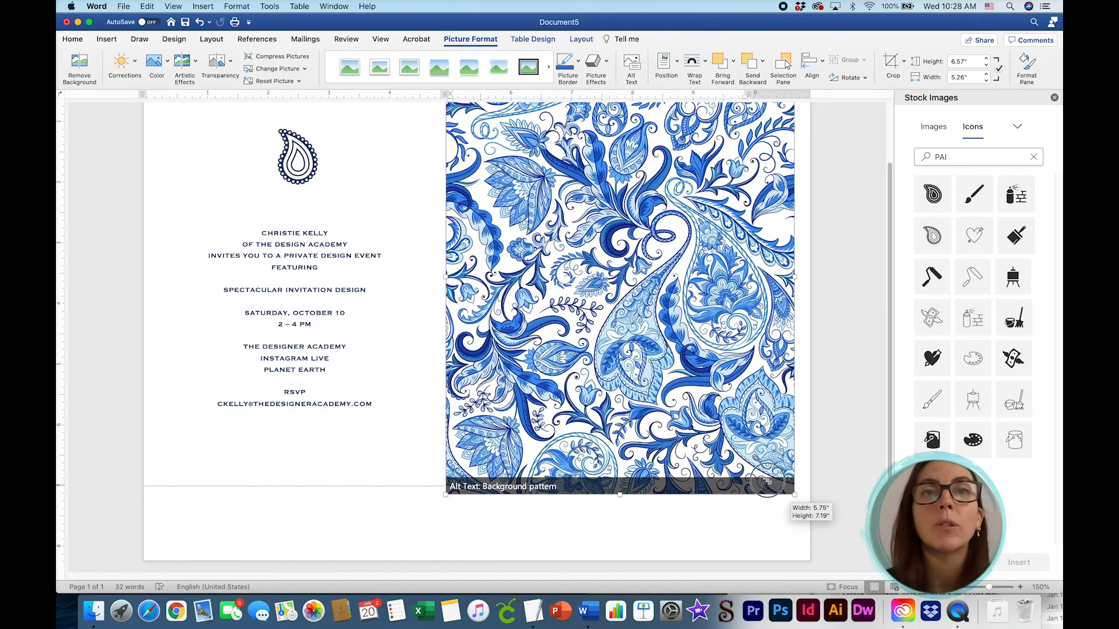
pyautogui.moveTo(767, 481); pyautogui.dragTo(727, 440)
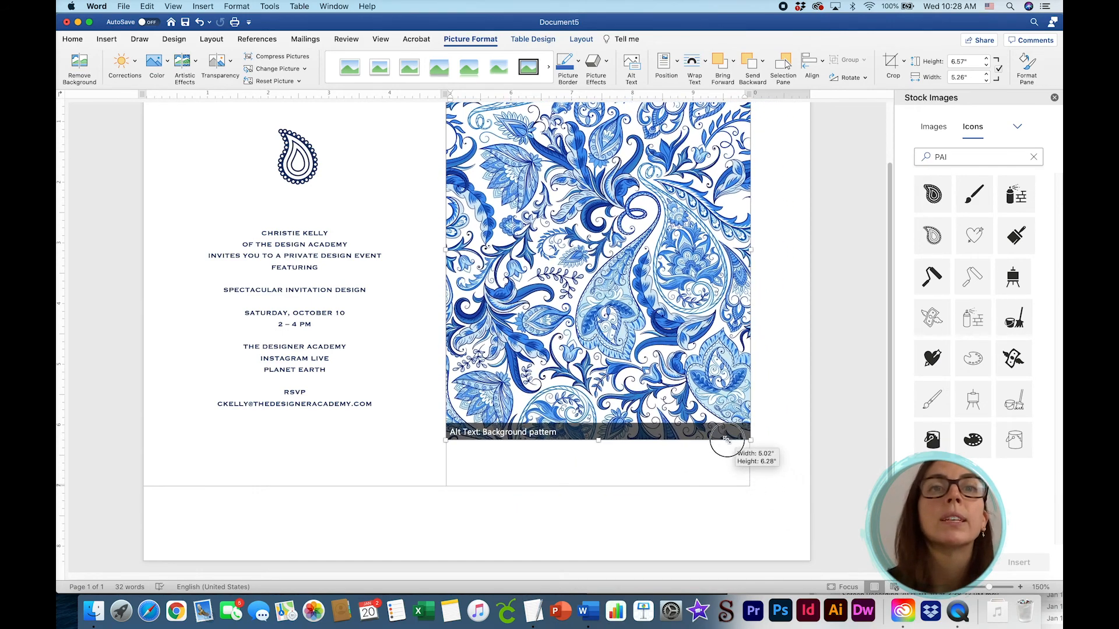
pyautogui.moveTo(726, 440); pyautogui.dragTo(747, 492)
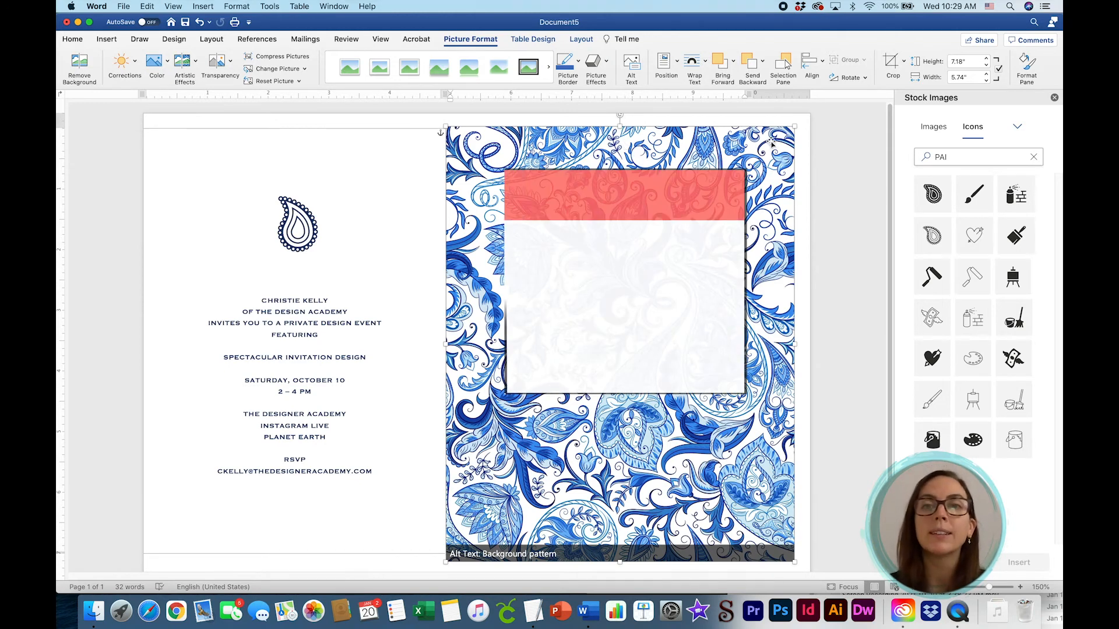
pyautogui.write('DESIGN JARGON')
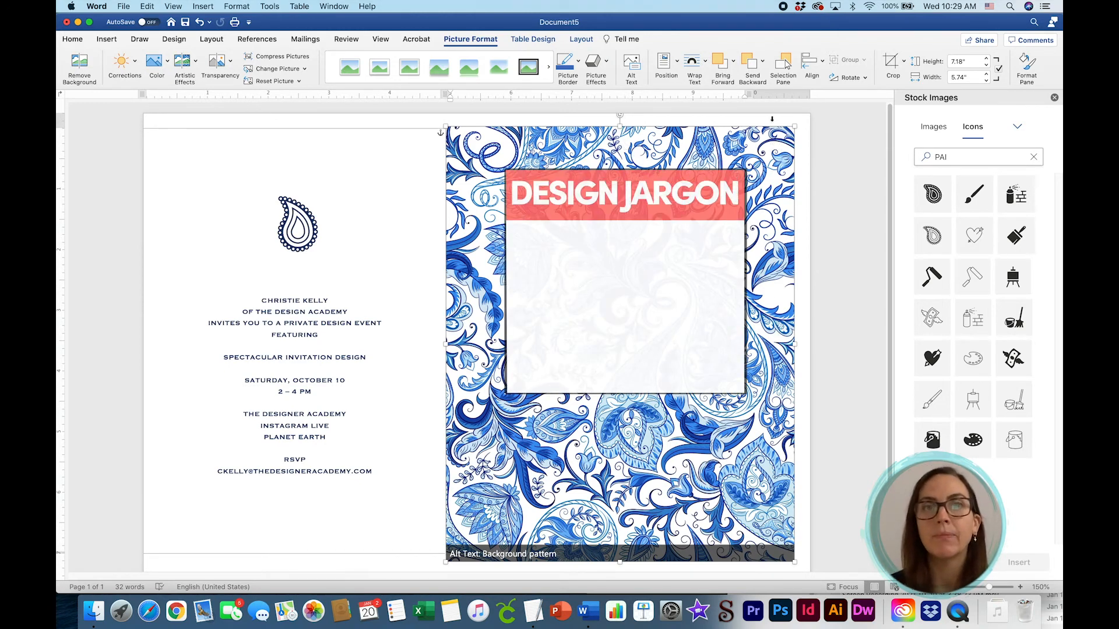
pyautogui.click(693, 61)
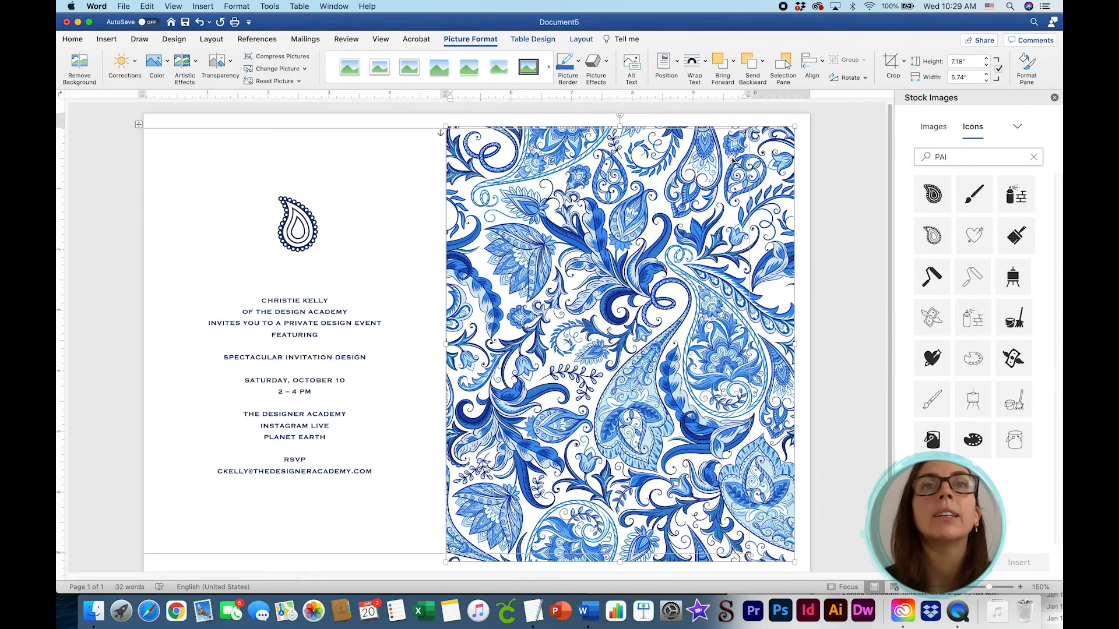
# Zoom to 200% and scroll to inspect the picture's edges closely.
pyautogui.click(171, 5)
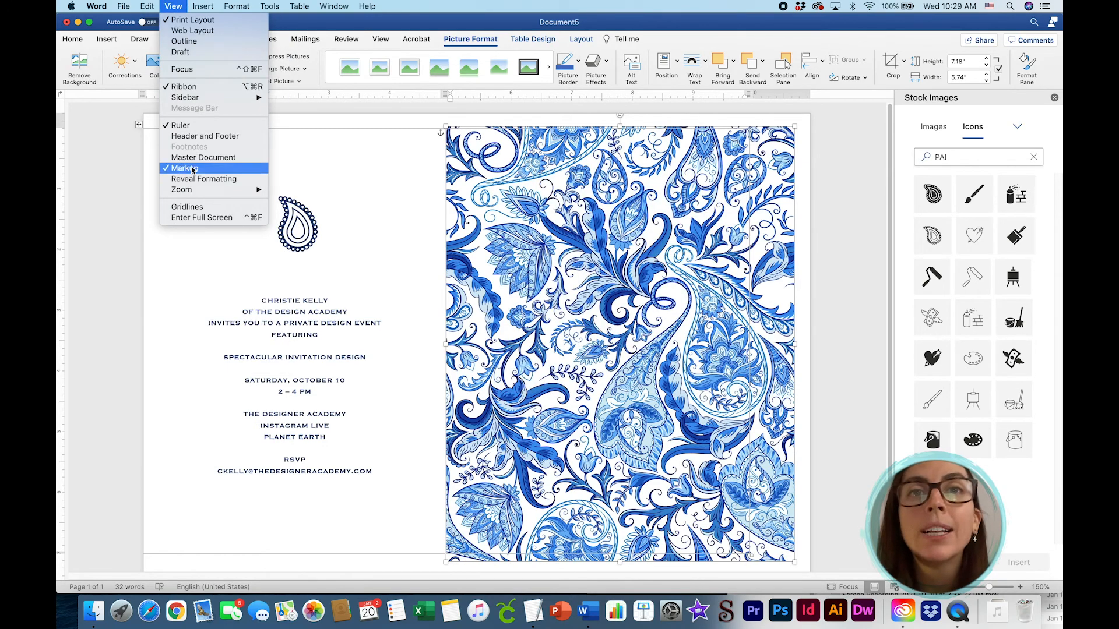
pyautogui.moveTo(180, 189)
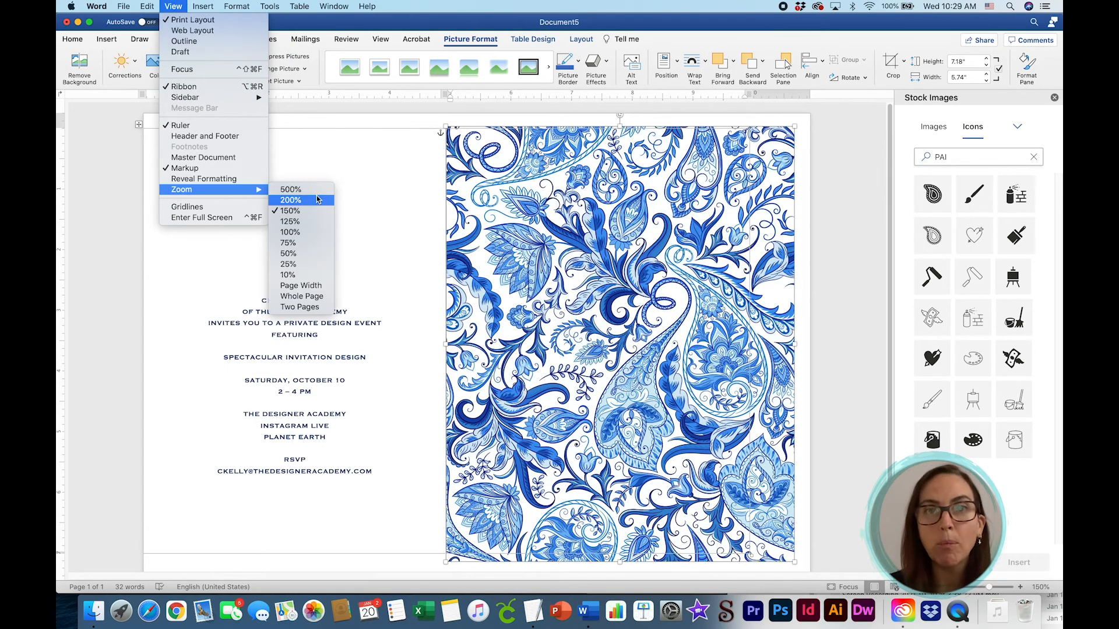
pyautogui.click(290, 200)
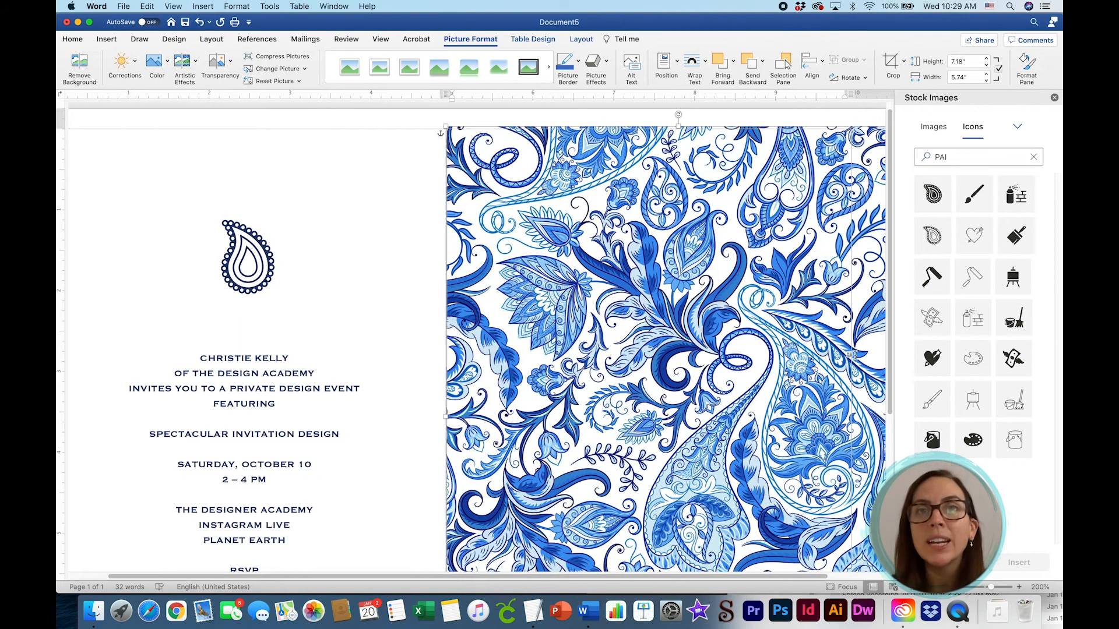
pyautogui.scroll(-3)
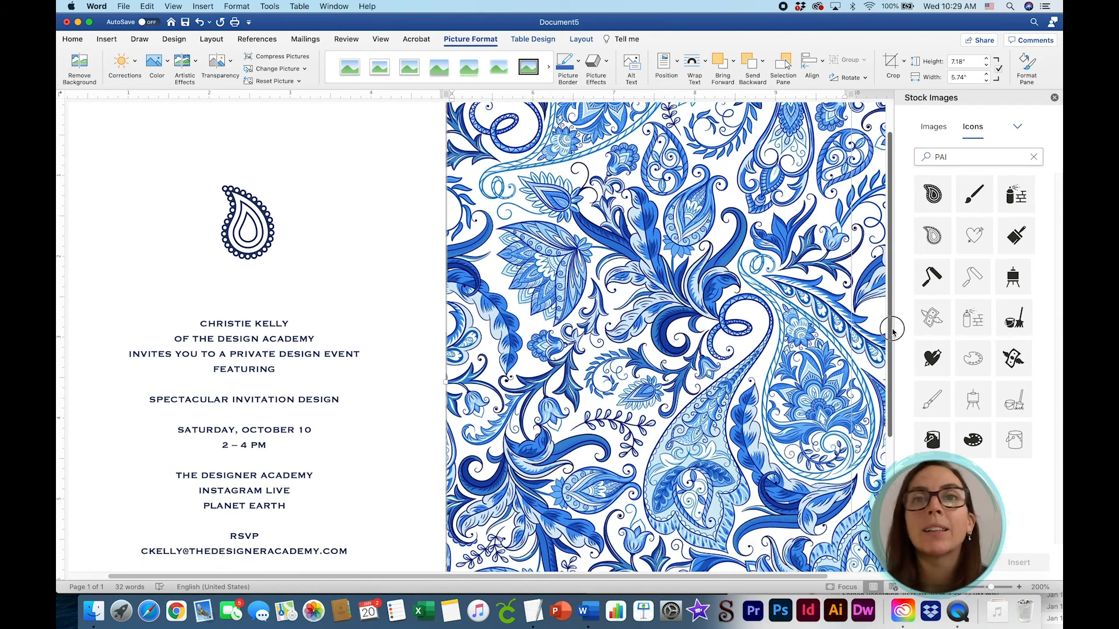
pyautogui.scroll(-3)
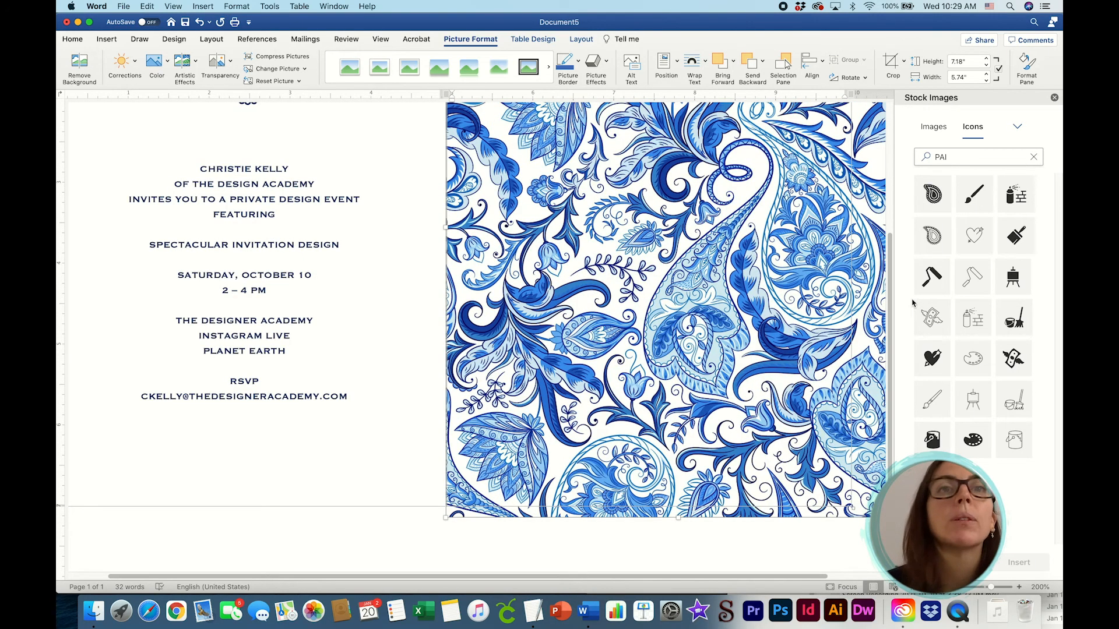
pyautogui.moveTo(830, 512)
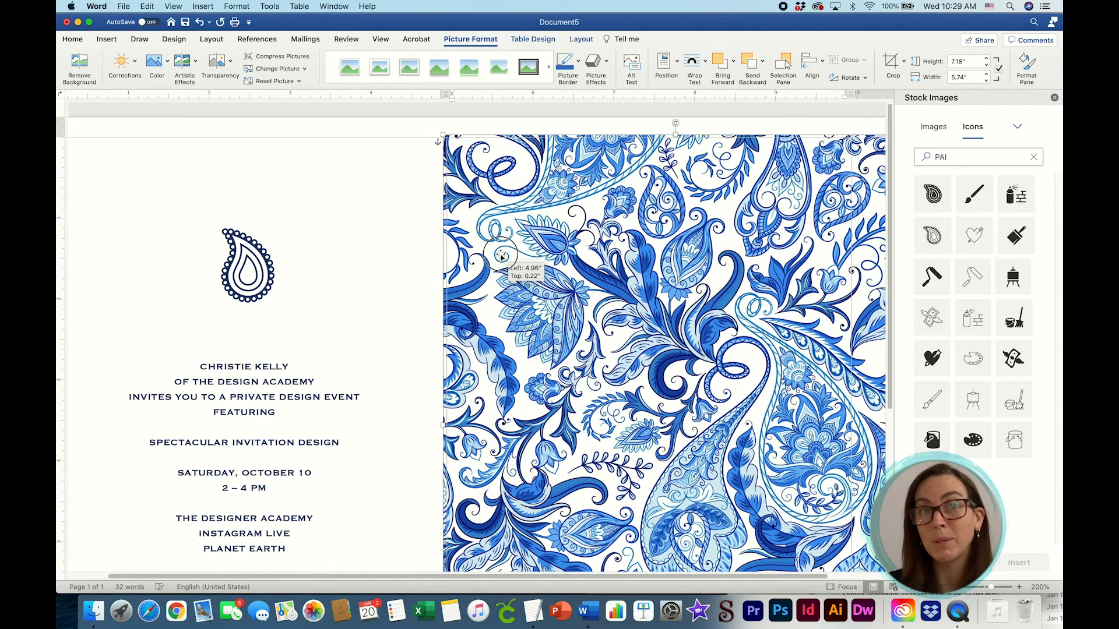
# Nudge the paisley picture flush with the right cell's border.
pyautogui.moveTo(501, 256); pyautogui.dragTo(504, 257)
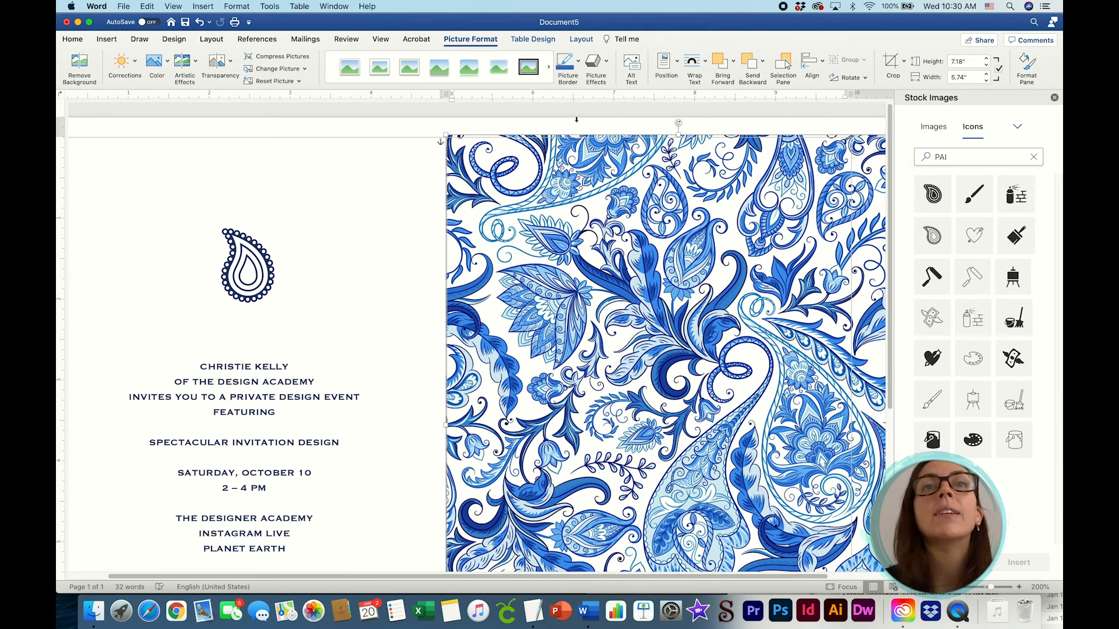
pyautogui.click(170, 6)
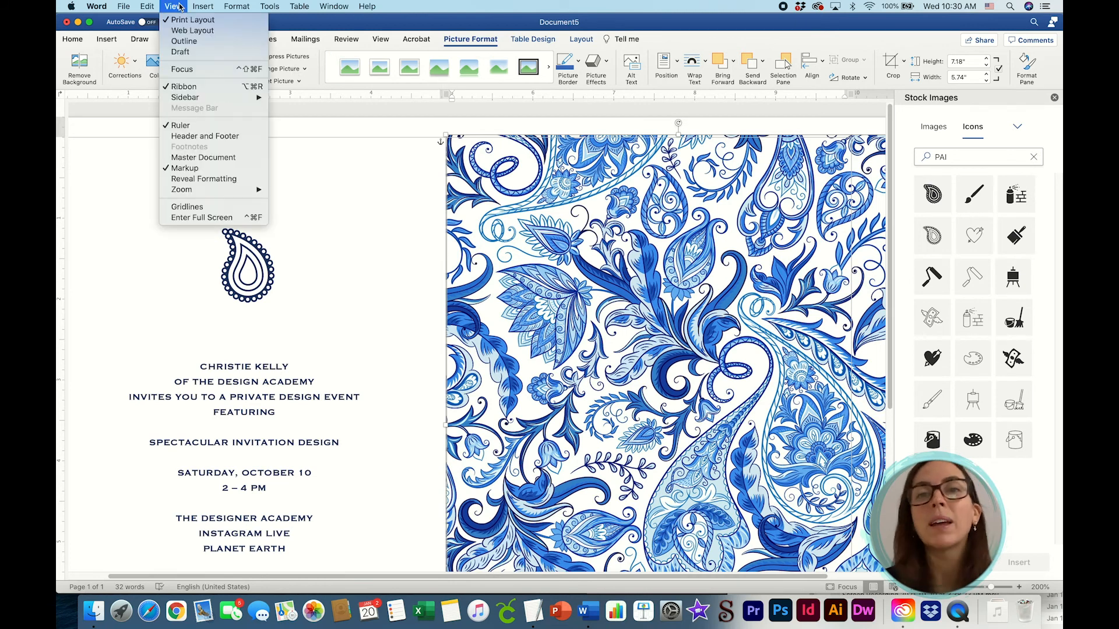
pyautogui.moveTo(203, 179)
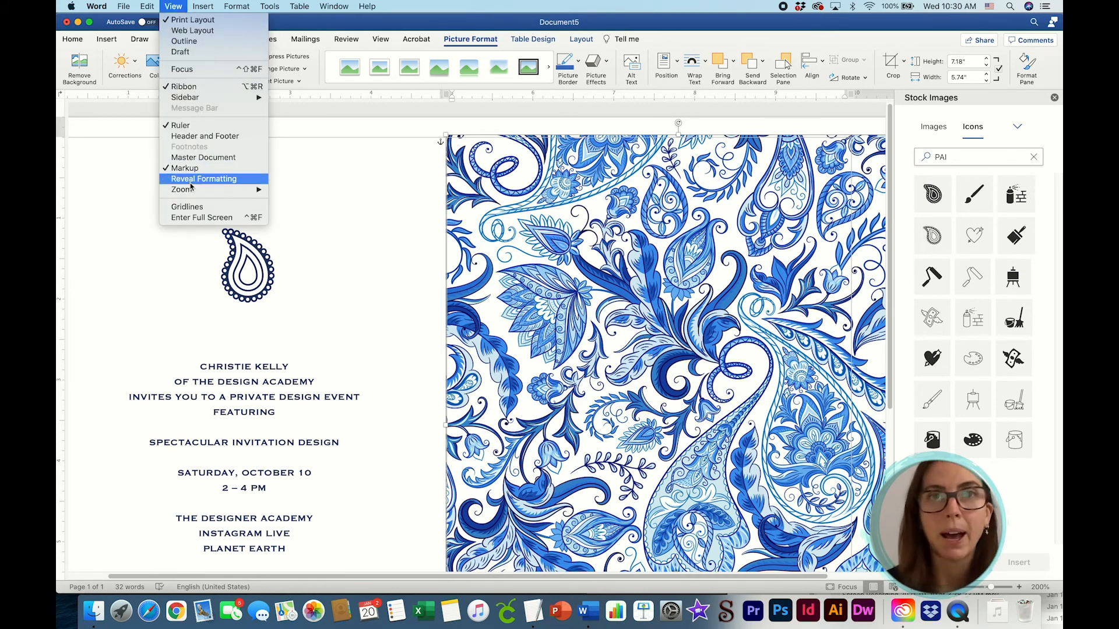